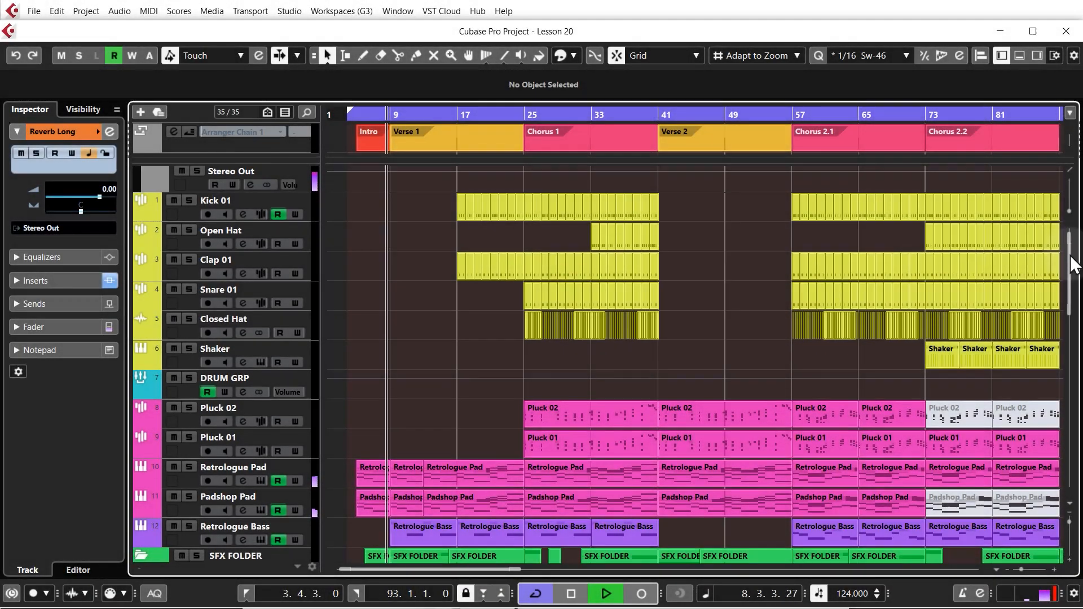
Scroll the Steinberg Hub to the Recording templates and Prompt for project location.
scroll("down", 3)
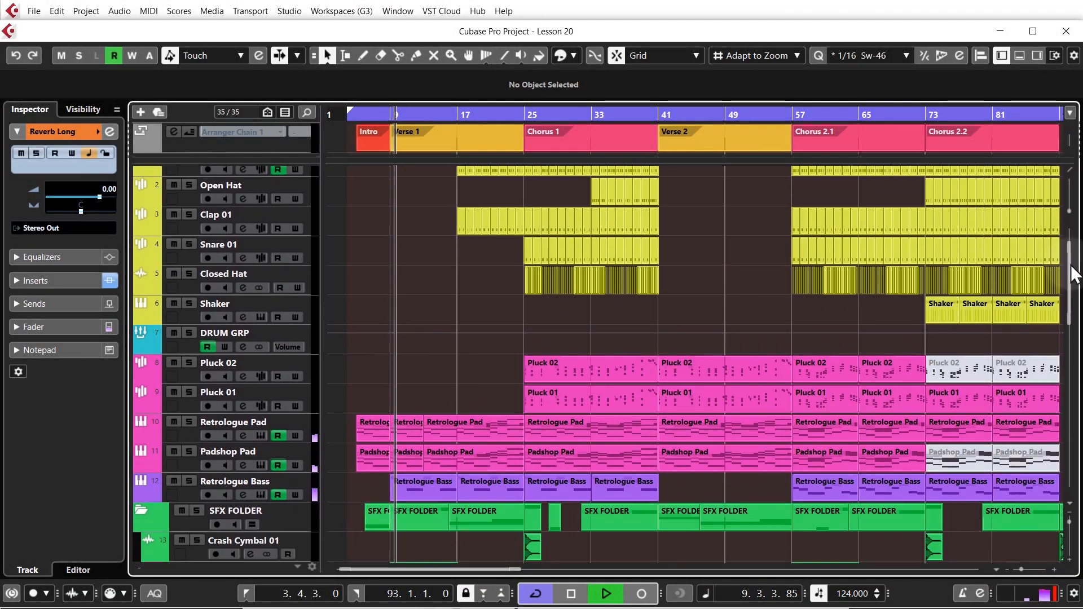
scroll("down", 3)
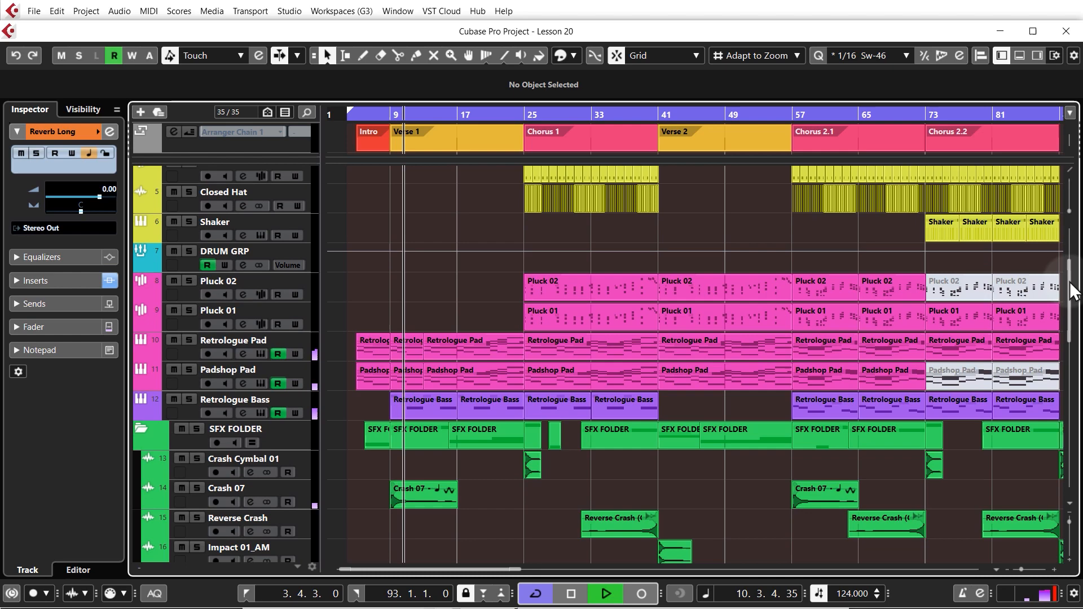
scroll("down", 3)
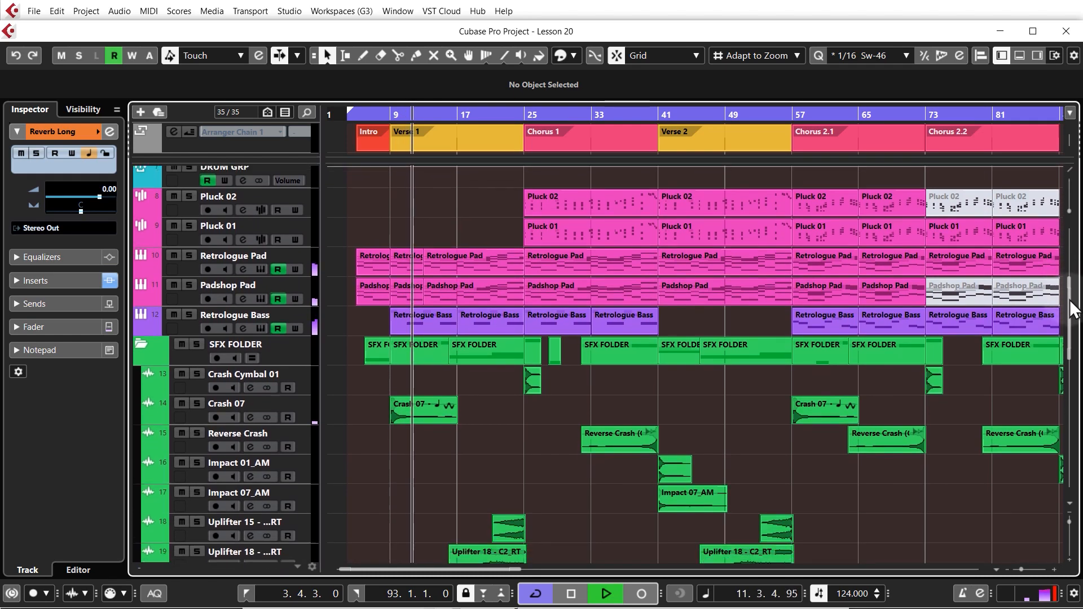
scroll("down", 3)
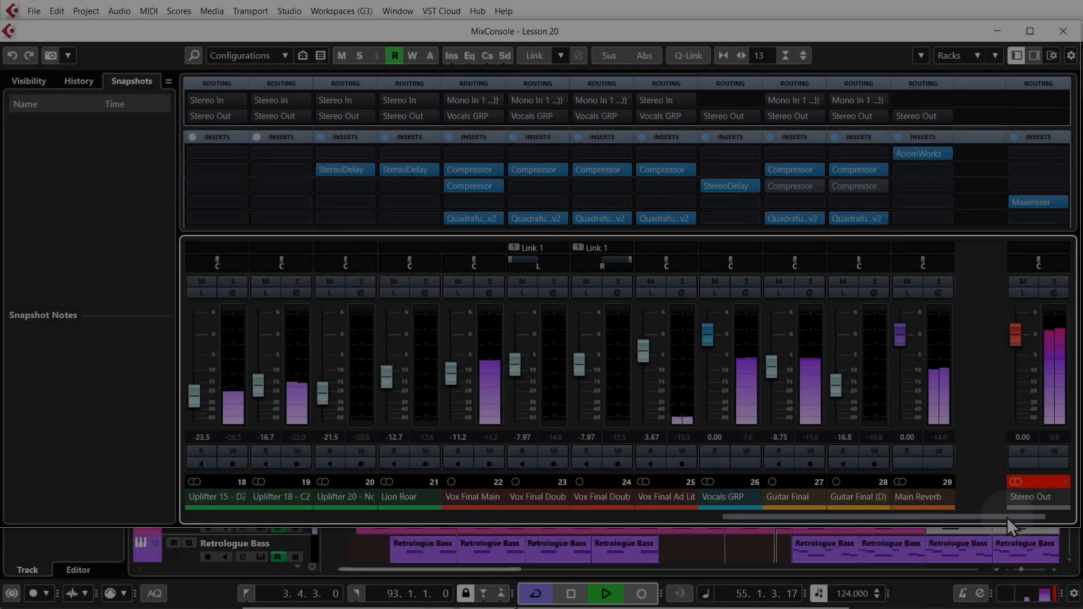
scroll("right", 3)
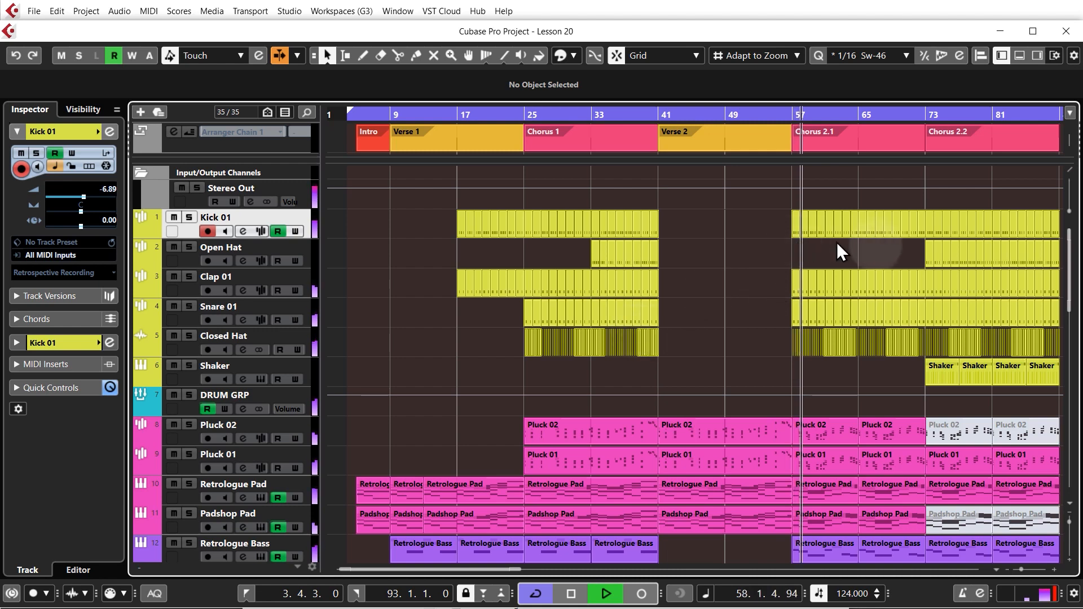
scroll("down", 3)
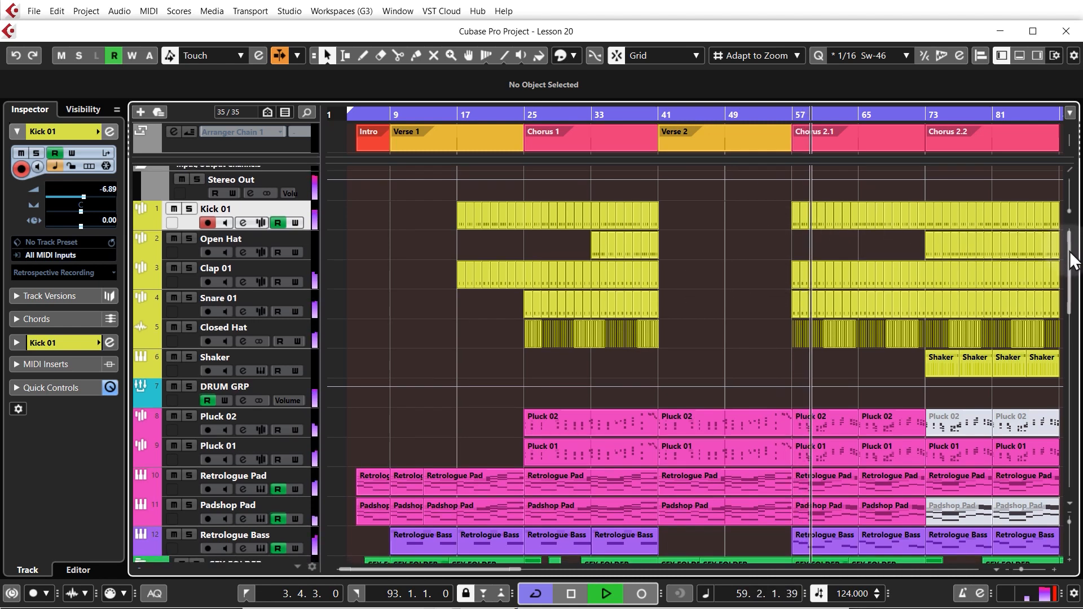
scroll("down", 3)
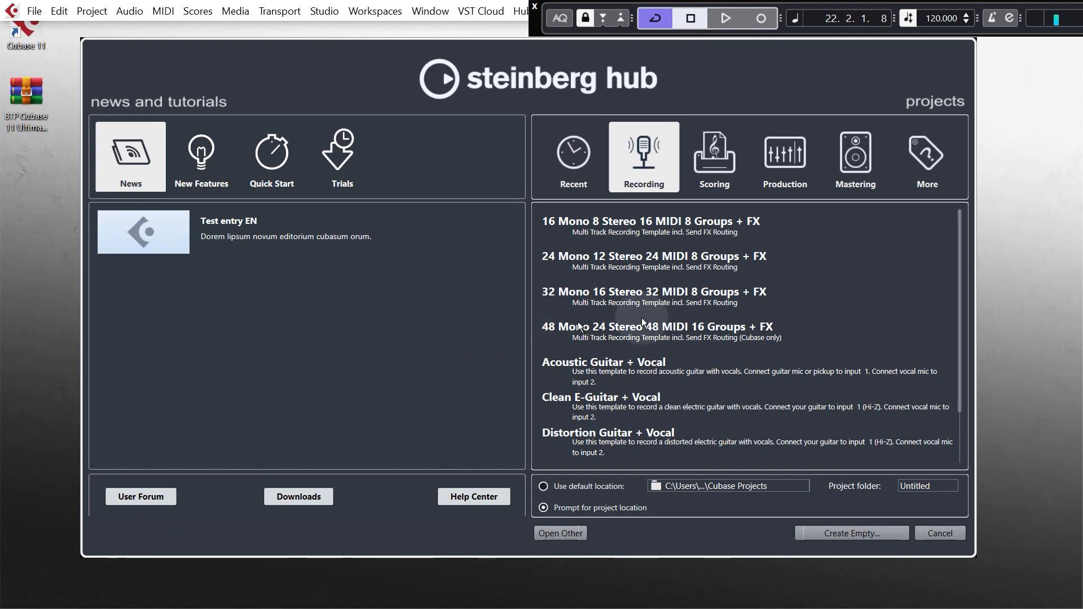
mouse_move(667, 348)
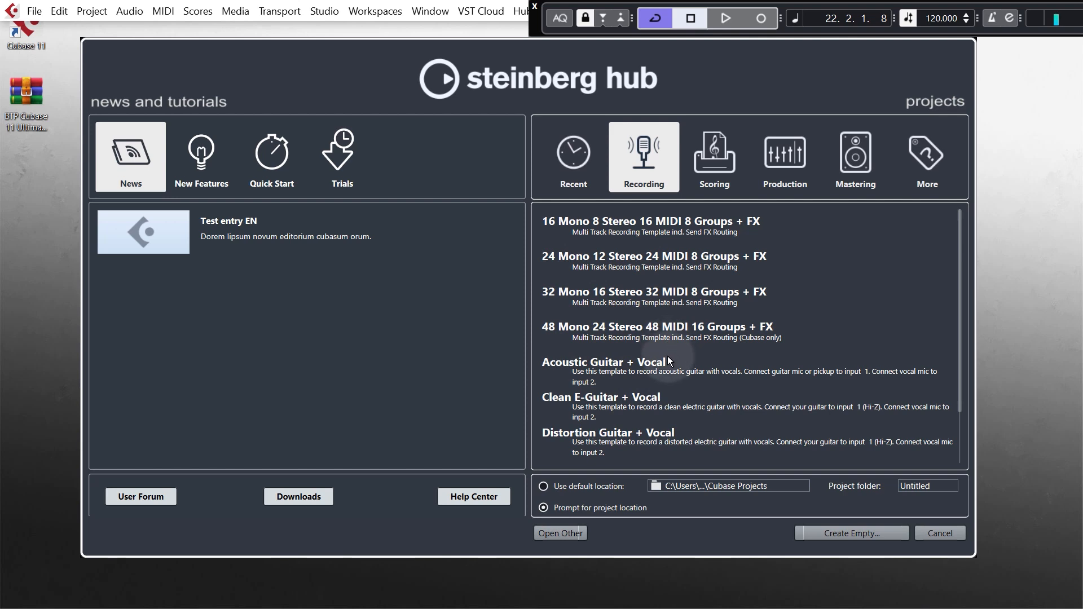
mouse_move(389, 316)
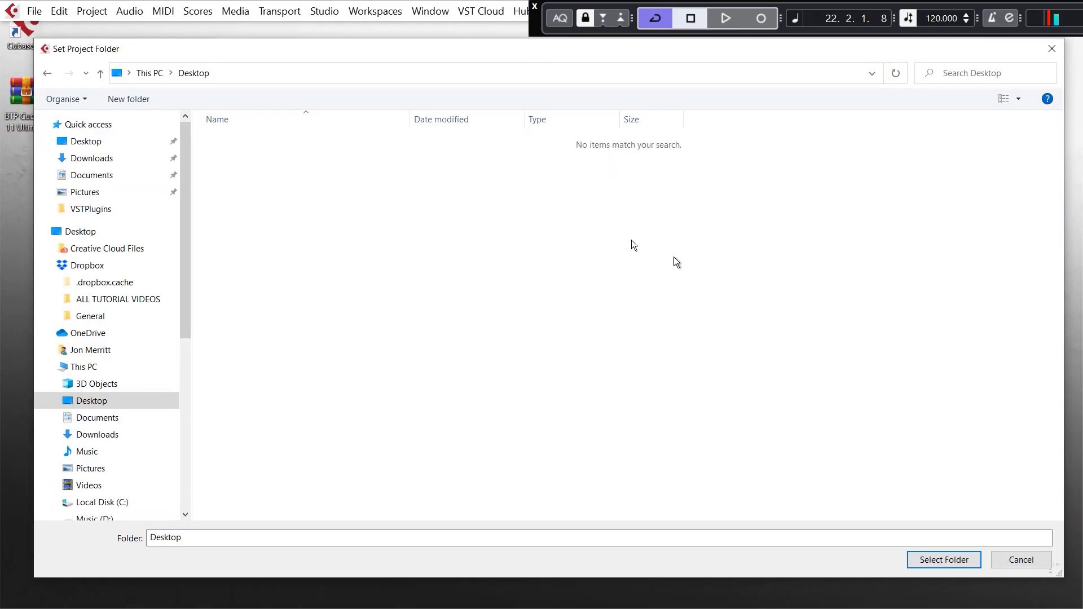
Create a 'BTP Cubase Beginners' folder on the Desktop and select it as the project folder.
left_click(80, 231)
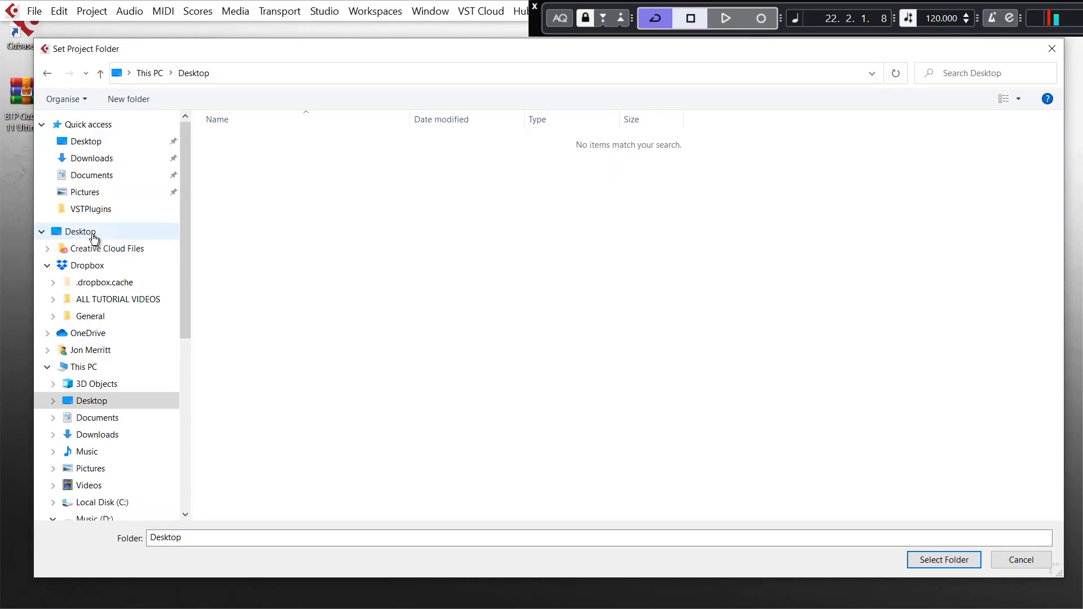
left_click(81, 231)
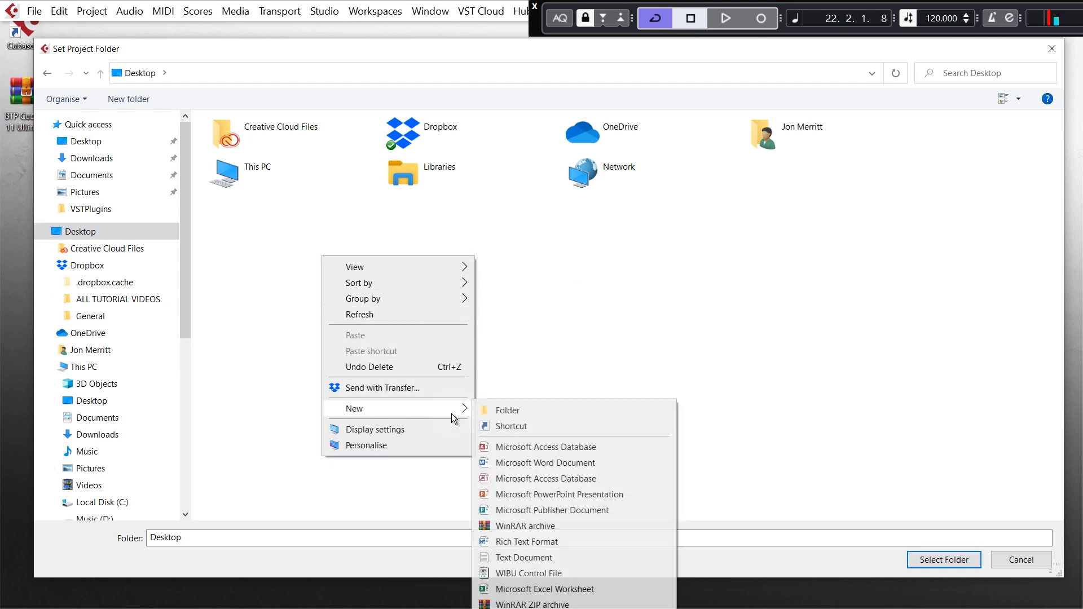
left_click(507, 410)
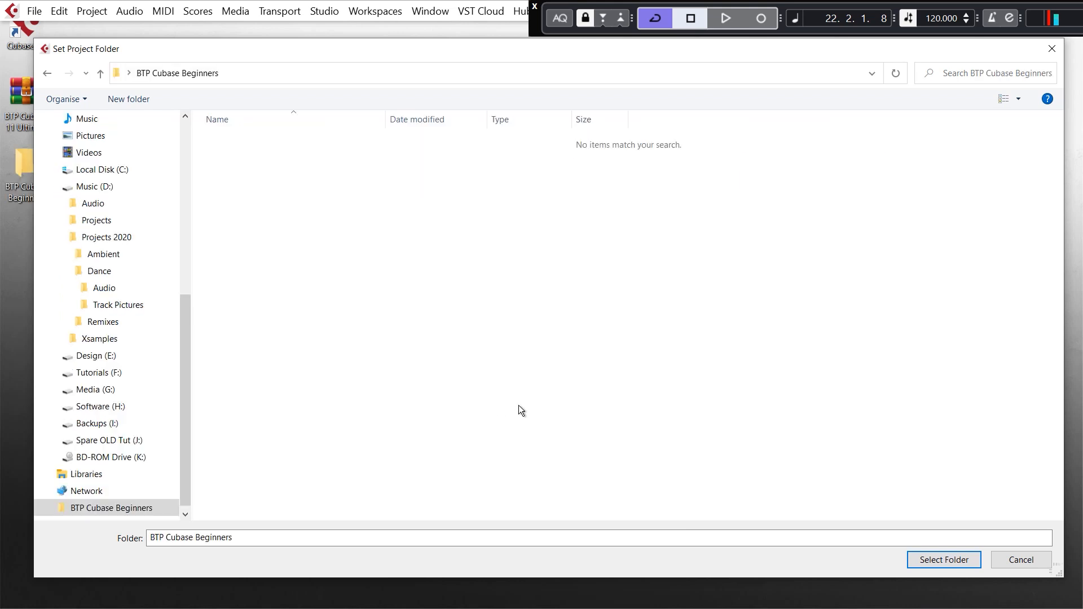
left_click(943, 560)
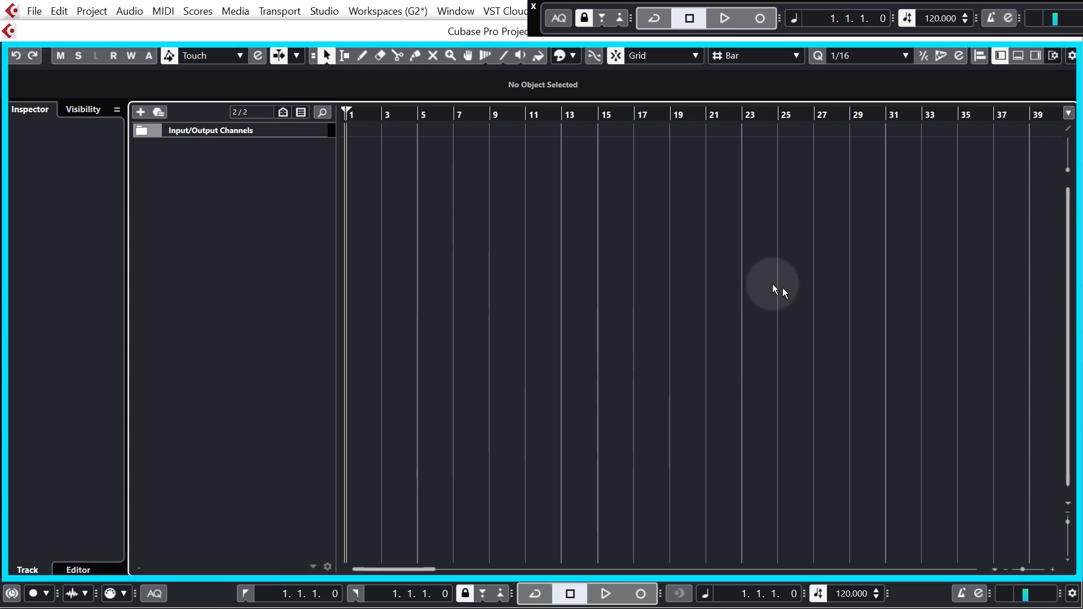
mouse_move(589, 386)
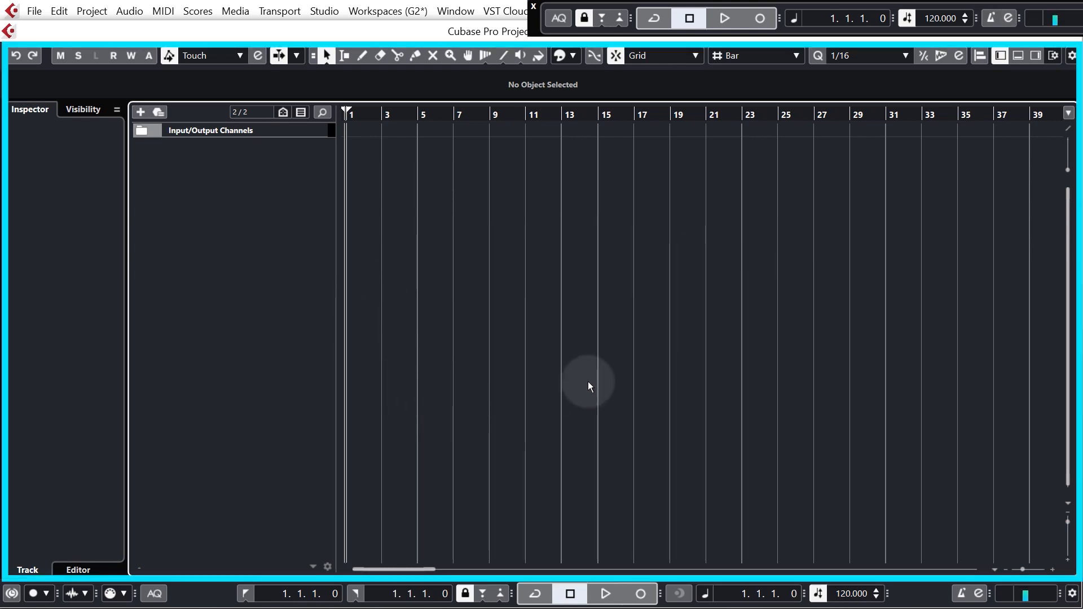
mouse_move(598, 371)
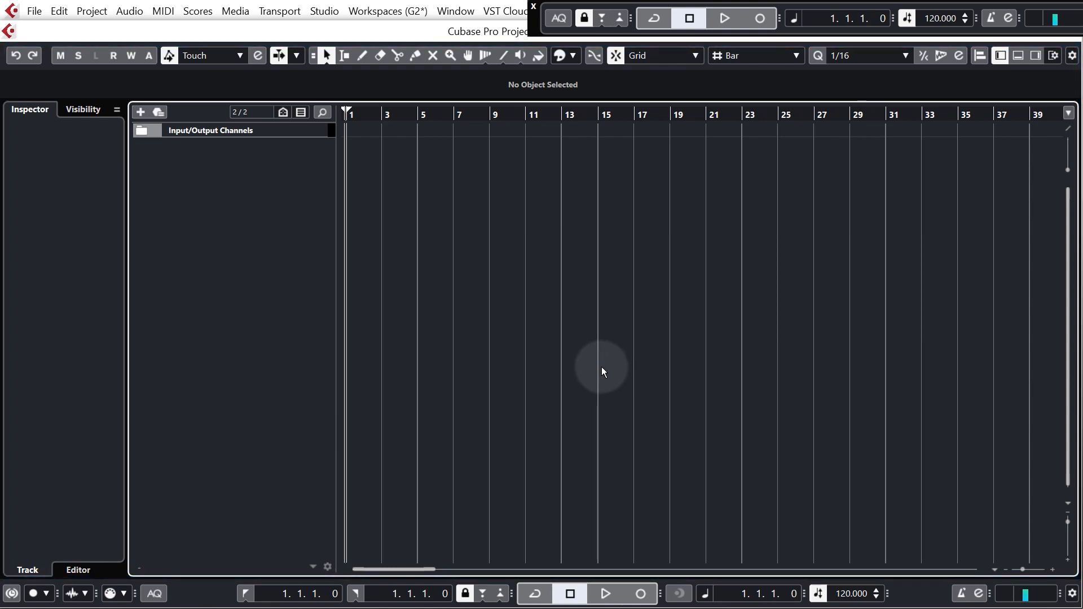
mouse_move(608, 377)
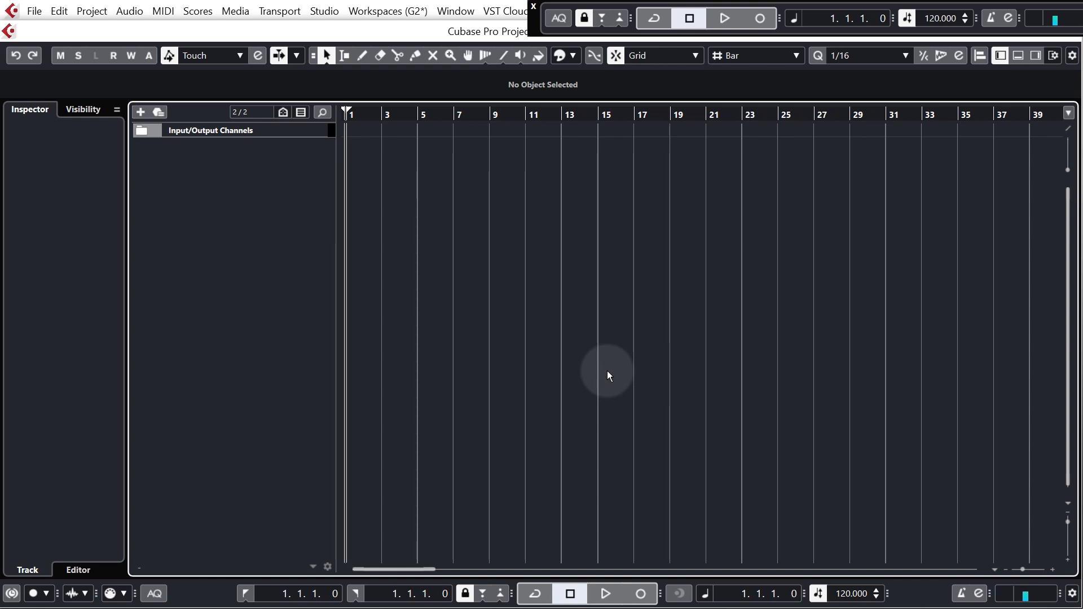
left_click(423, 414)
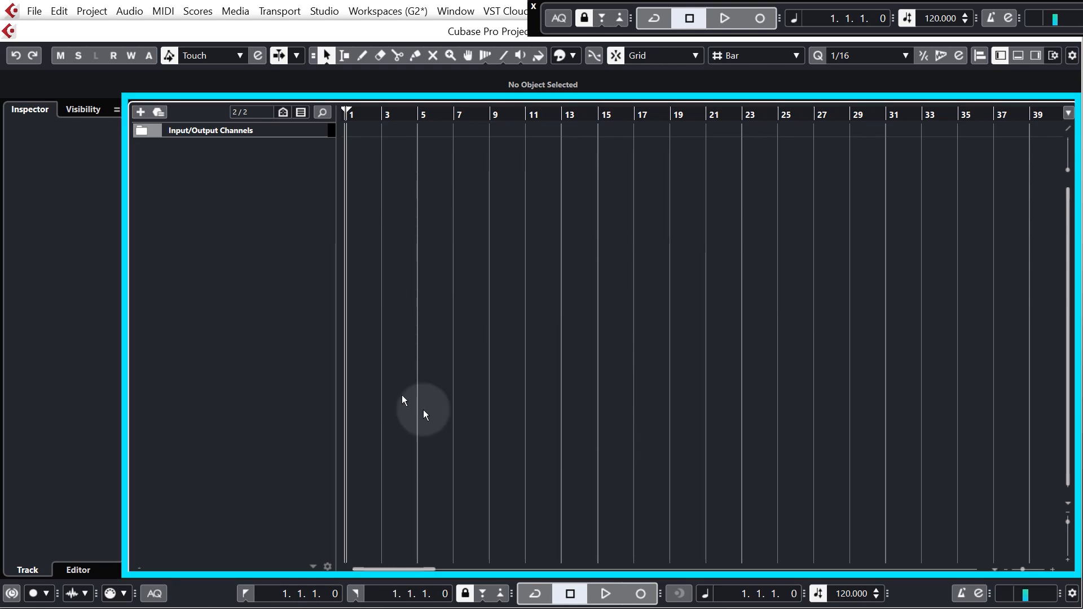
mouse_move(575, 382)
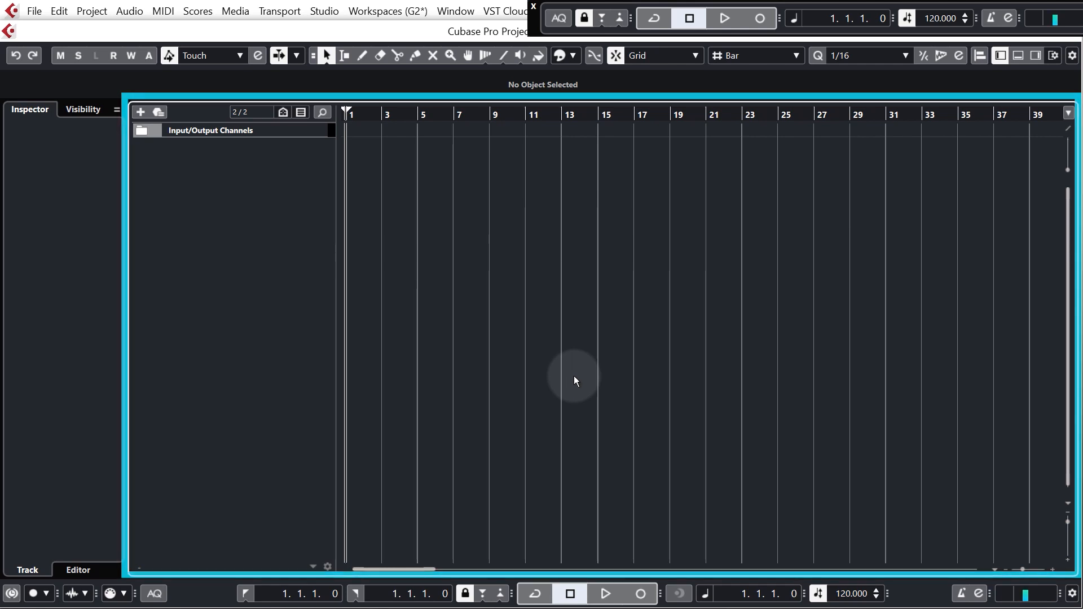
mouse_move(202, 231)
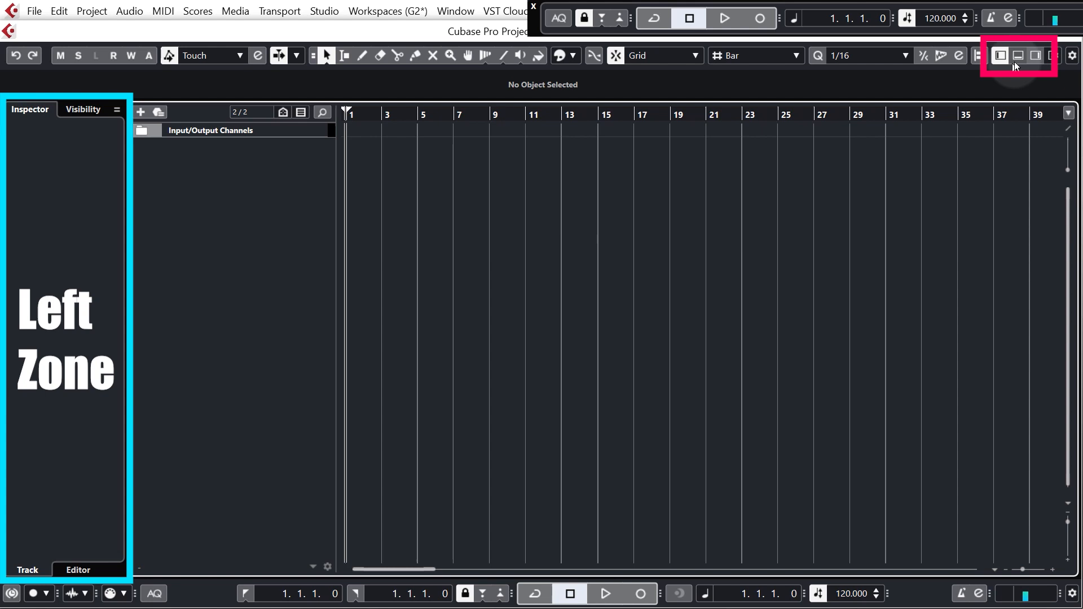
Show the lower zone with Chord Pads and the right zone with the Media rack.
left_click(1035, 56)
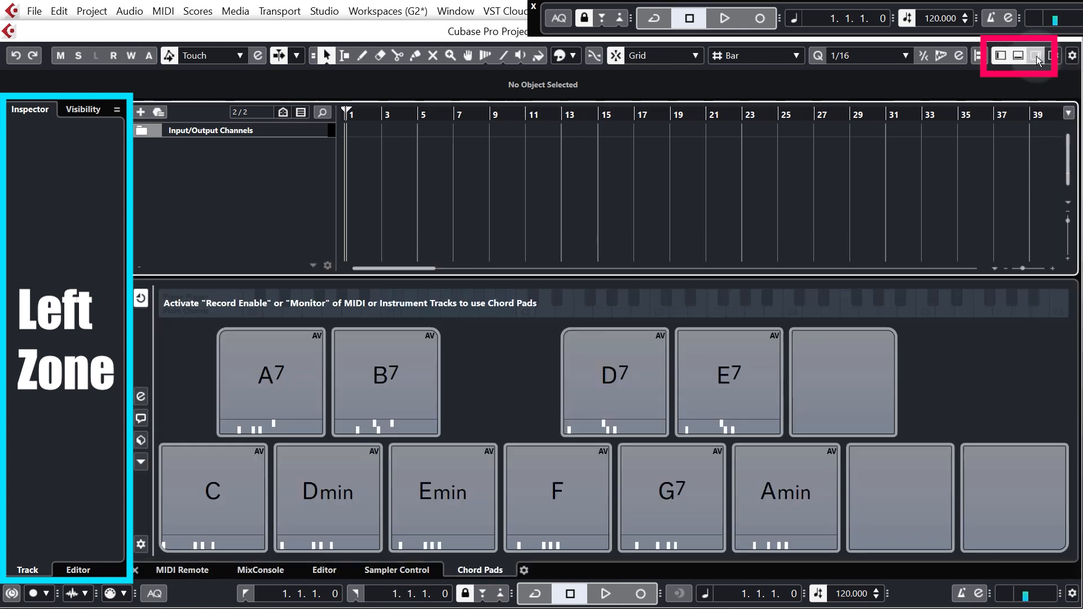
left_click(1035, 56)
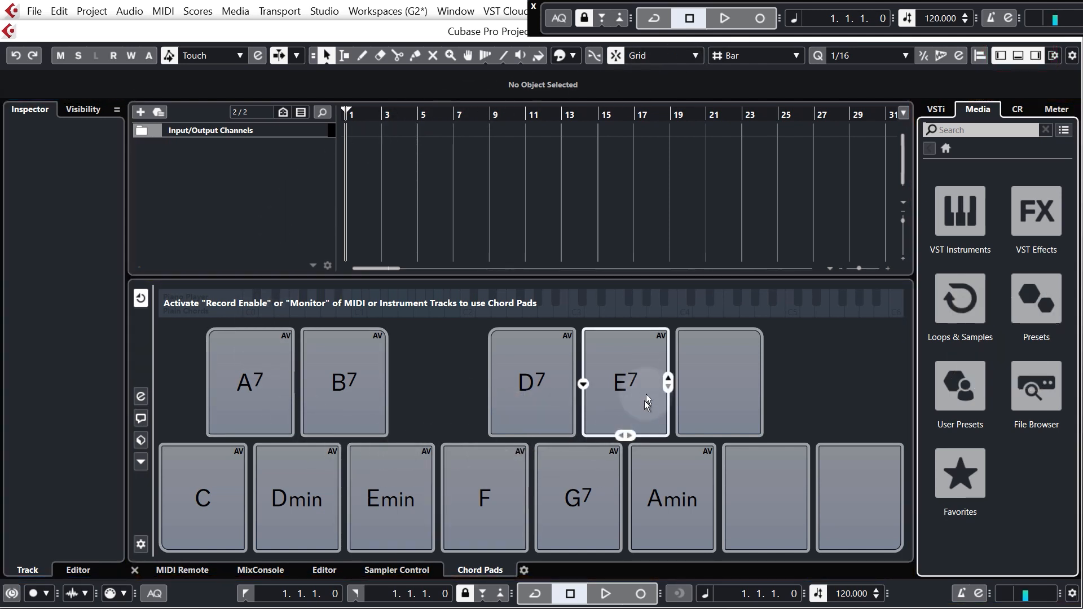
mouse_move(960, 210)
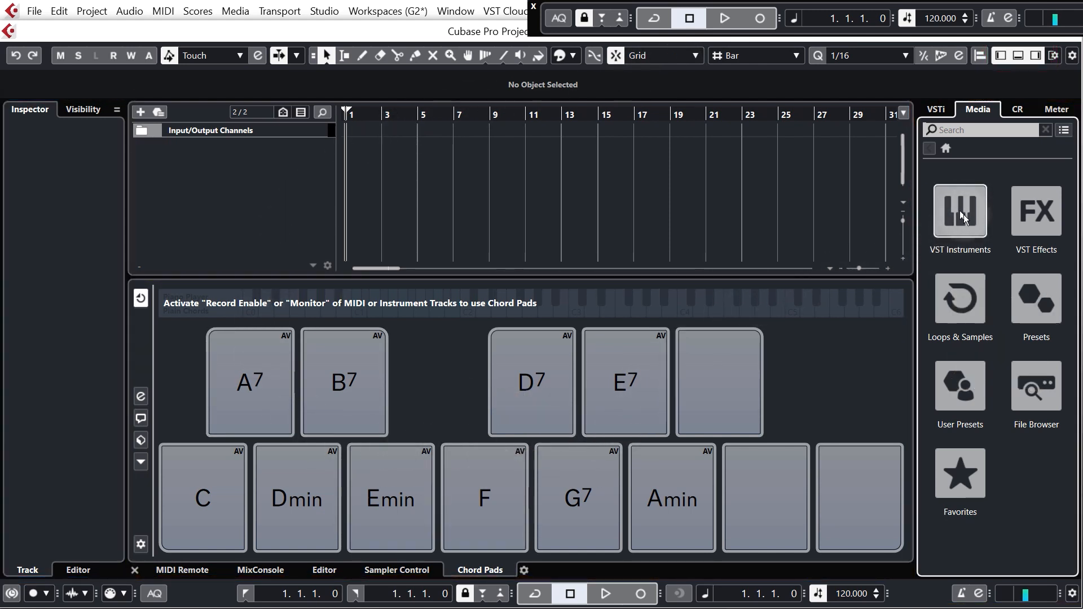
mouse_move(1019, 71)
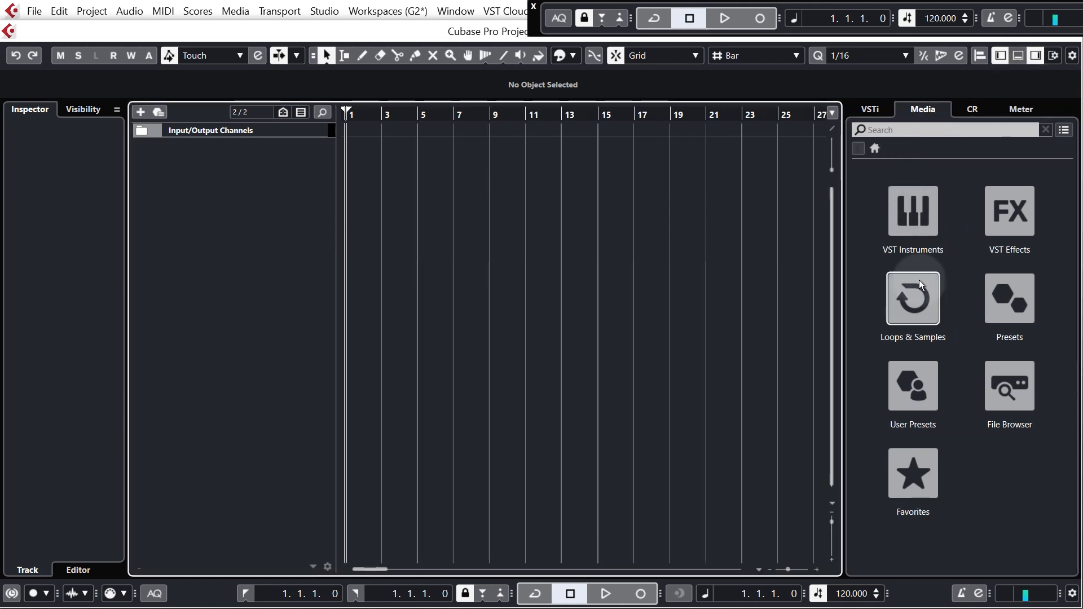
mouse_move(948, 295)
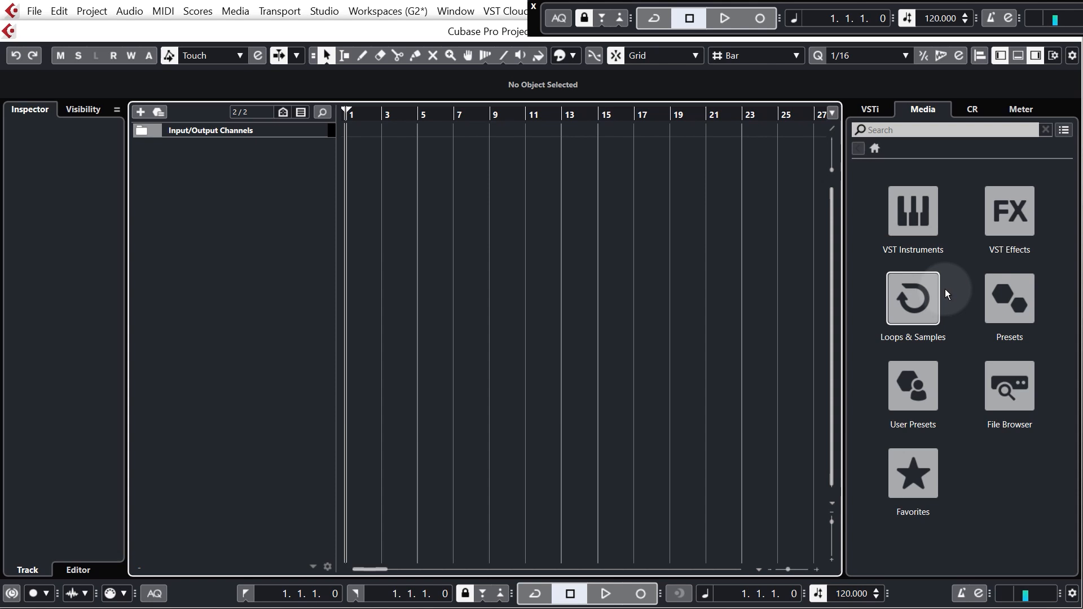
mouse_move(922, 301)
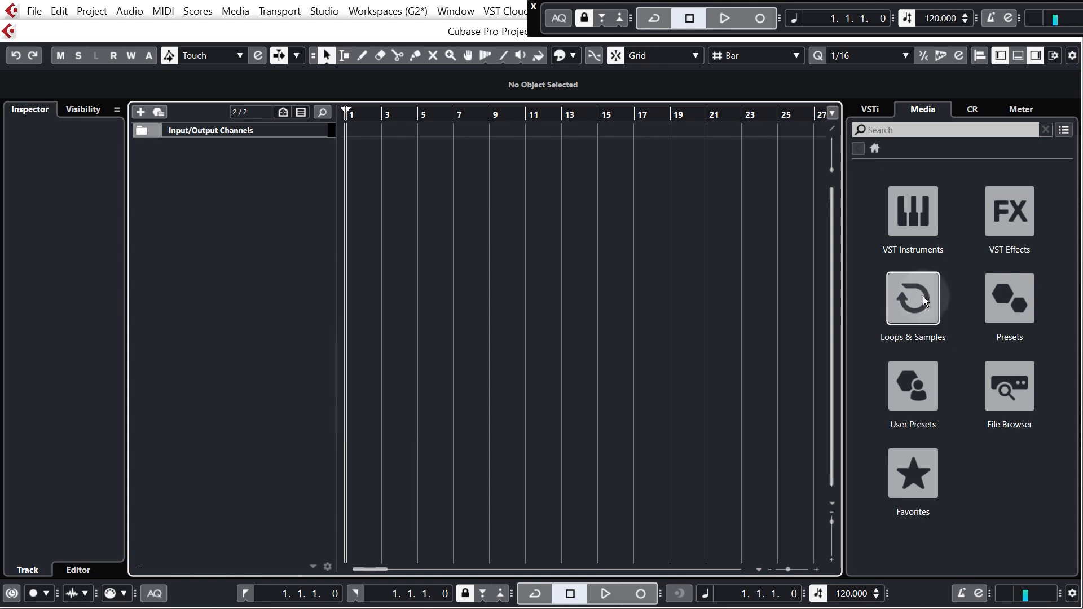
mouse_move(939, 305)
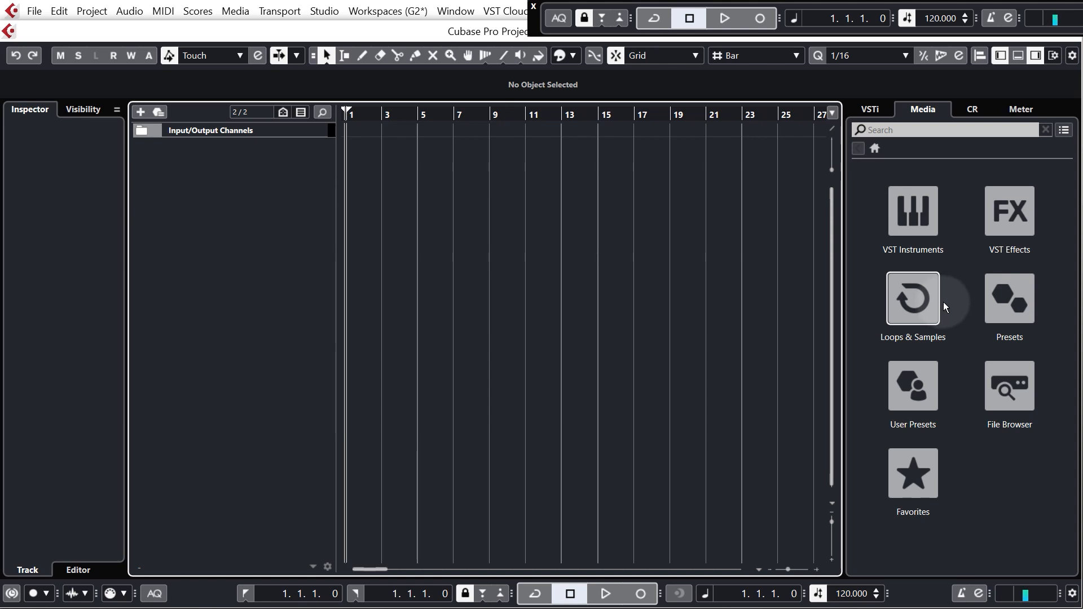
mouse_move(955, 317)
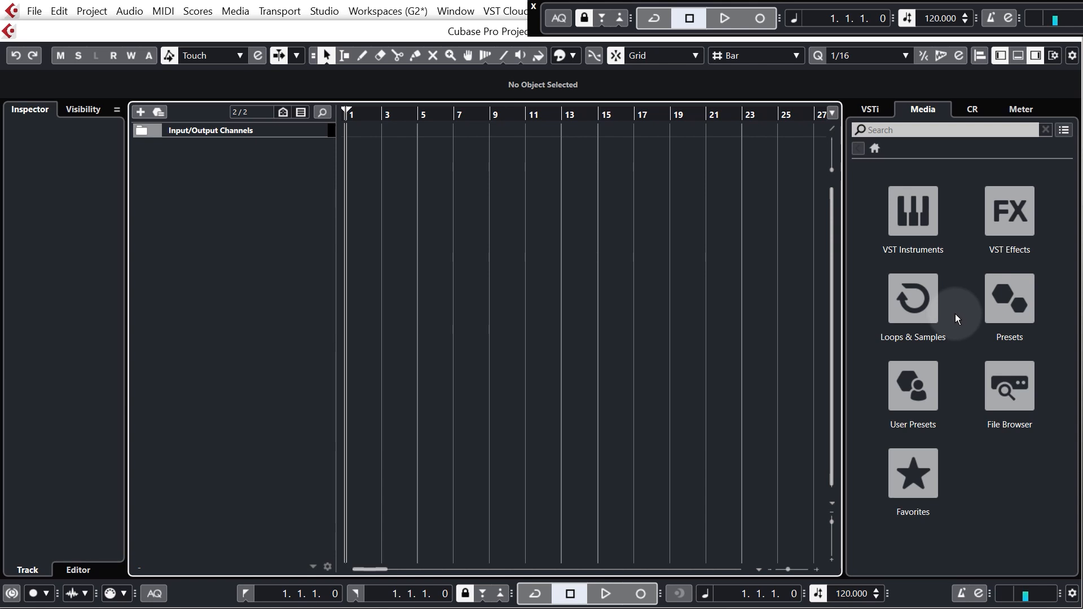
mouse_move(935, 140)
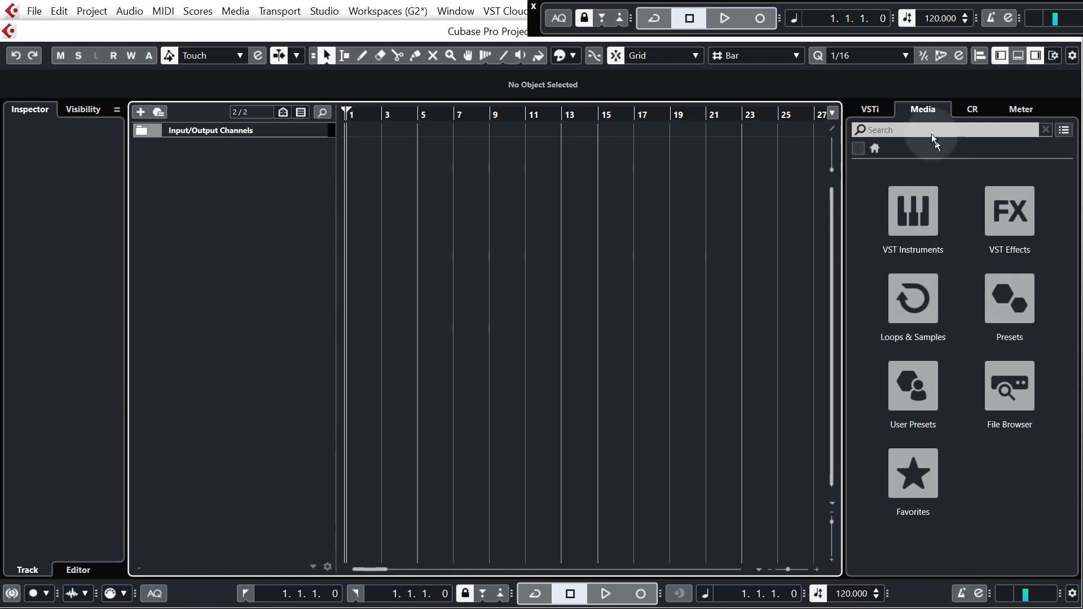
mouse_move(972, 284)
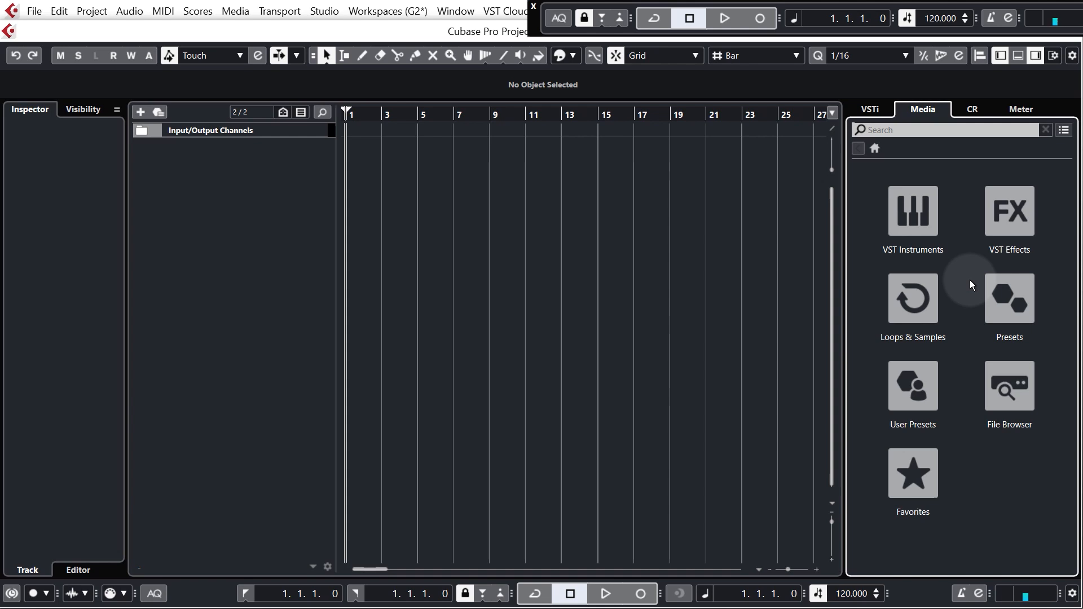
mouse_move(962, 292)
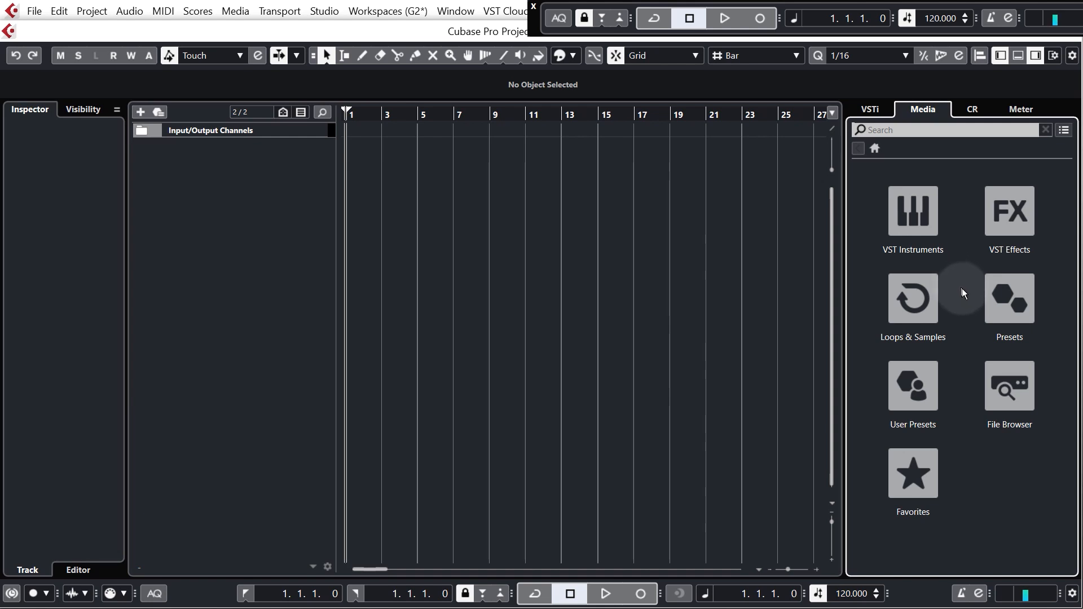
mouse_move(913, 298)
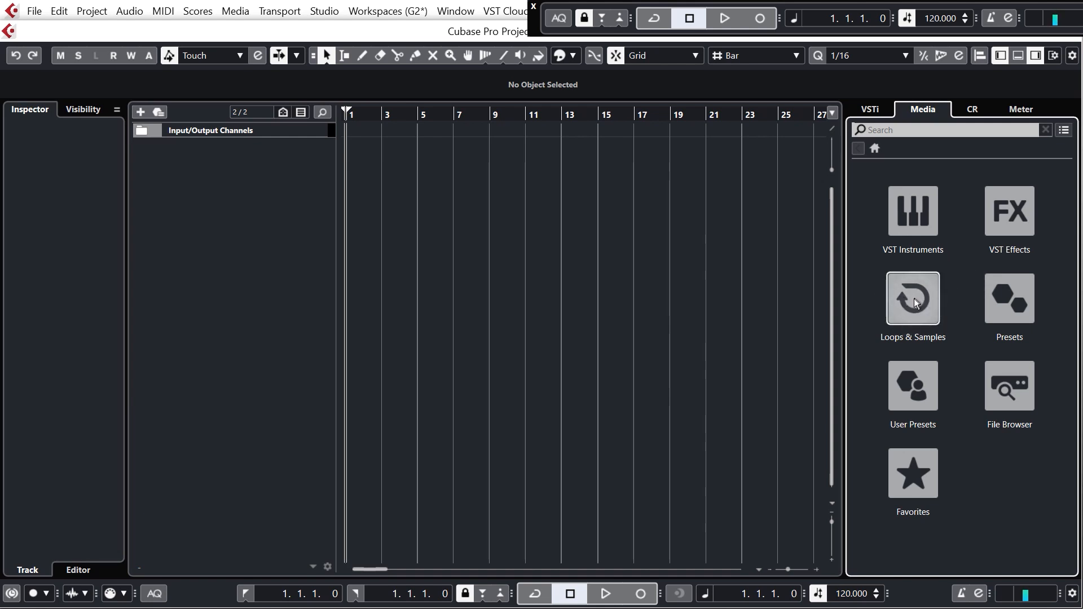
left_click(912, 298)
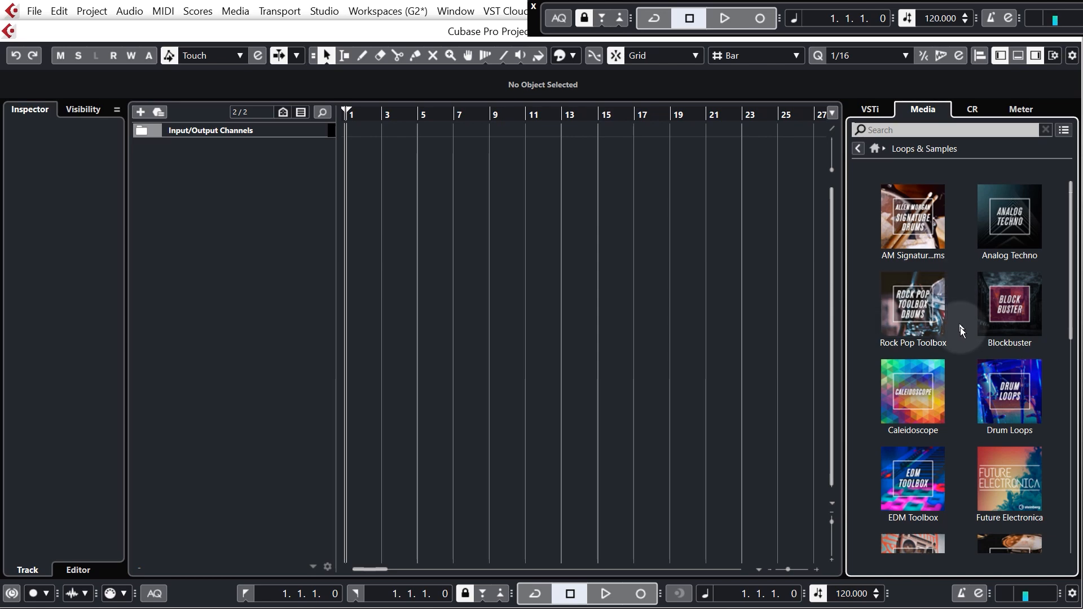
mouse_move(964, 357)
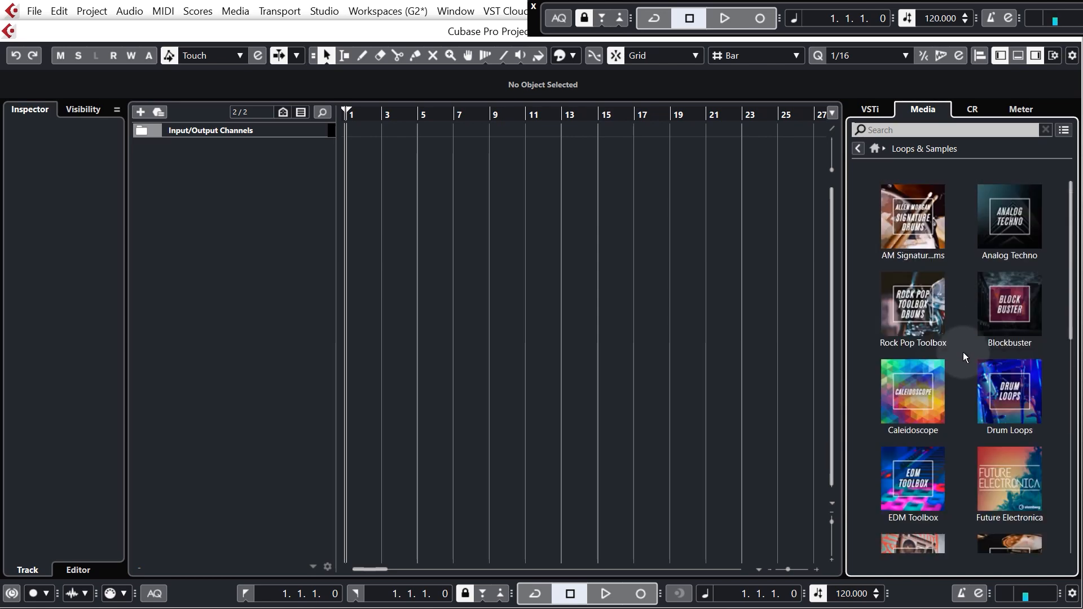
mouse_move(887, 164)
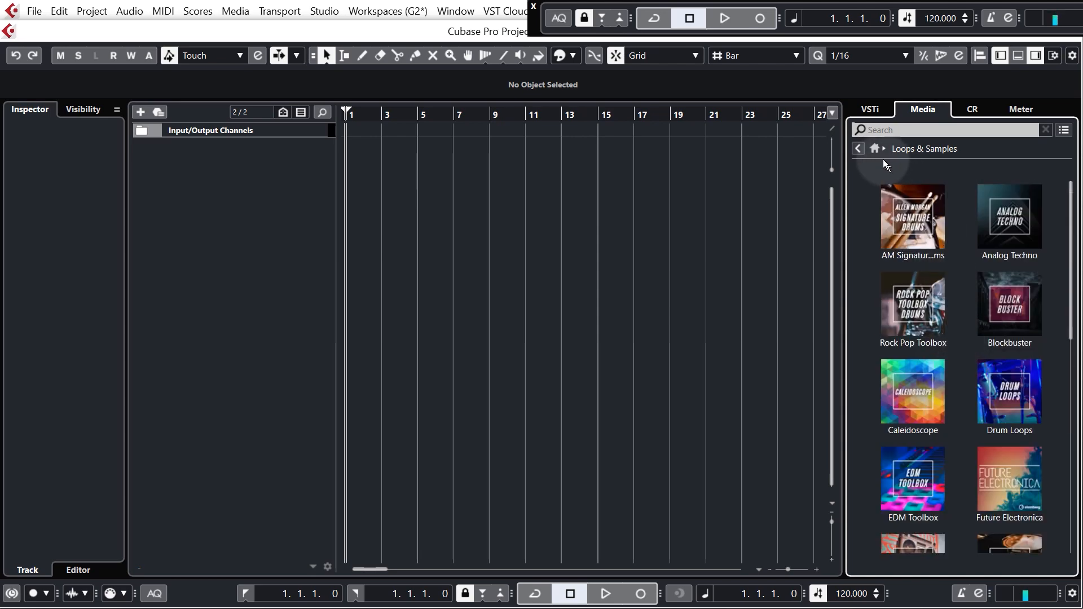
mouse_move(875, 149)
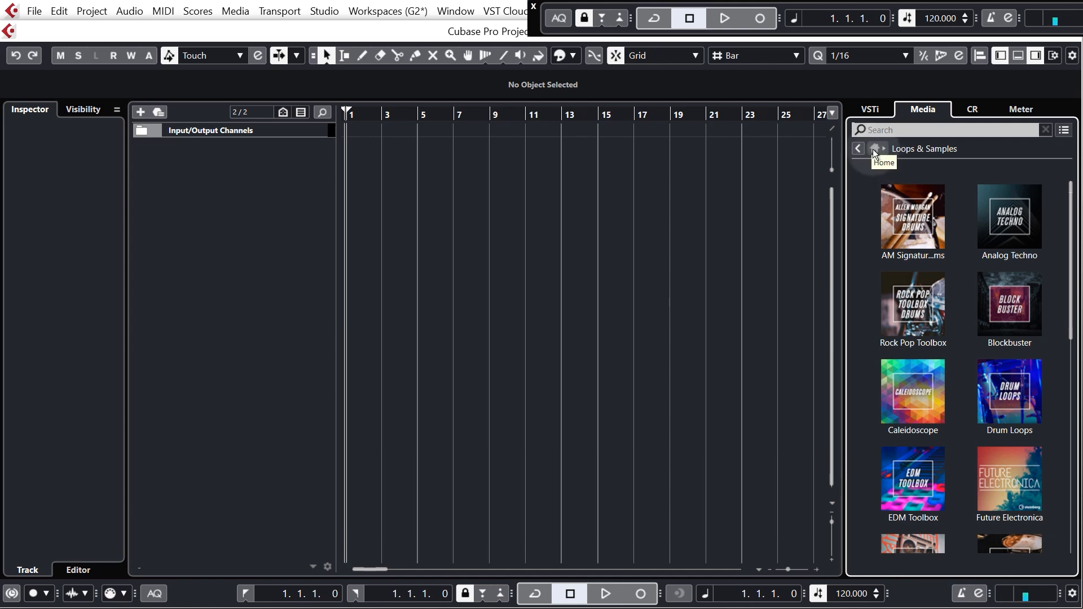
left_click(858, 148)
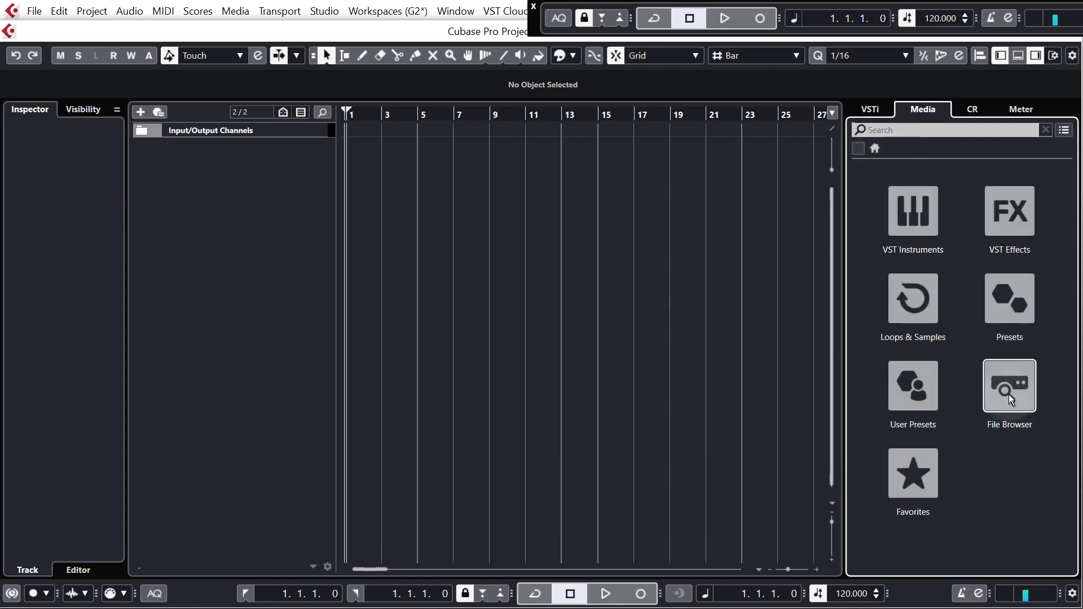
left_click(1009, 384)
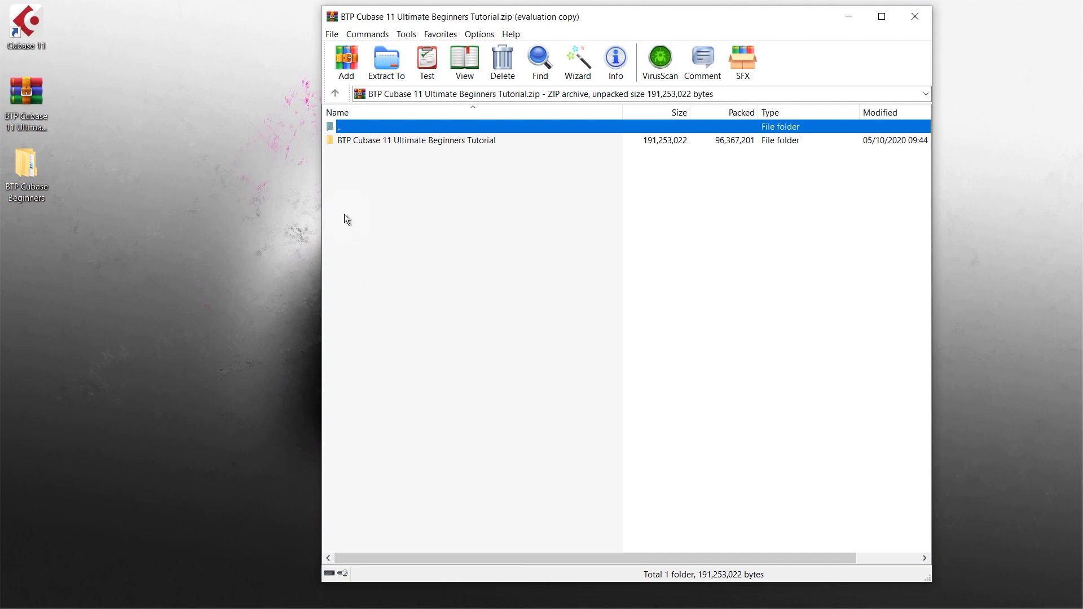
mouse_move(379, 149)
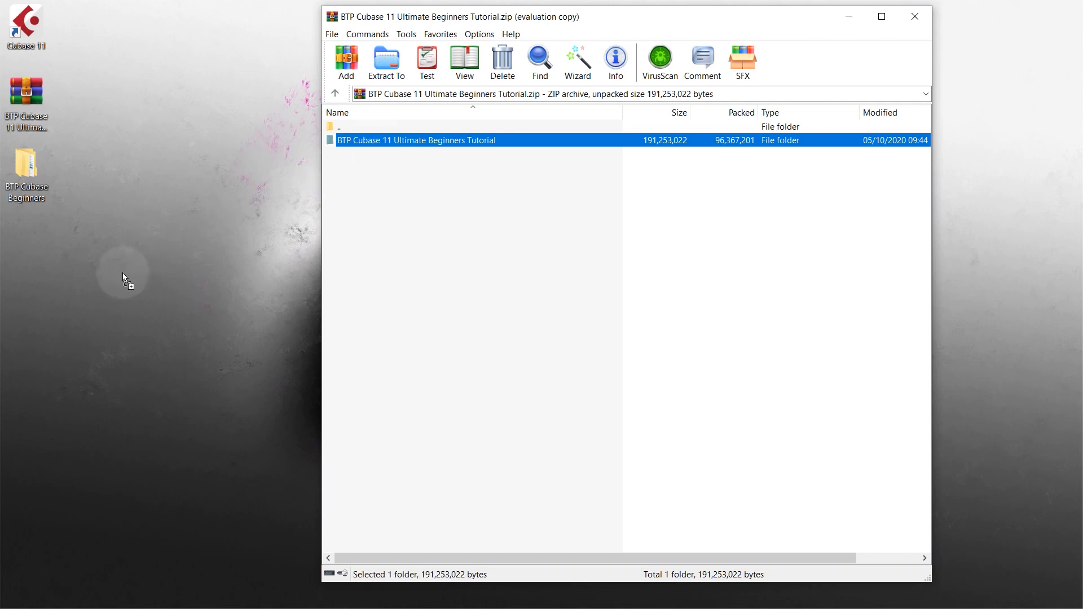
Drag the BTP Cubase 11 Ultimate Beginners Tutorial folder from the archive onto the desktop.
left_click_drag(415, 139, 132, 246)
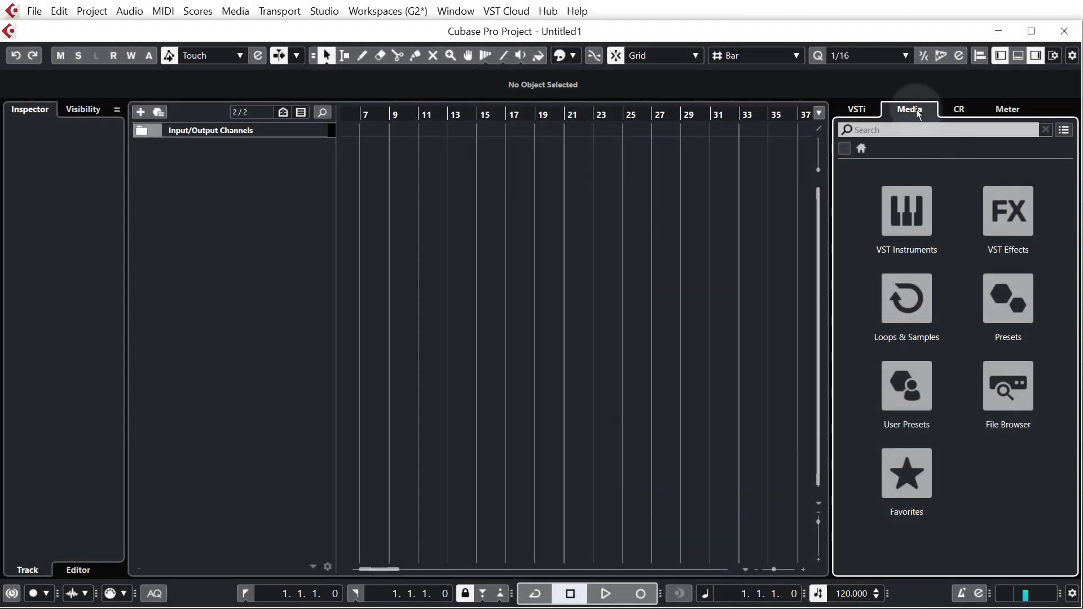
In the File Browser, expand Desktop > BTP Cubase 11 Ultimate Beginners Tutorial > Workfiles > Audio.
left_click(1007, 385)
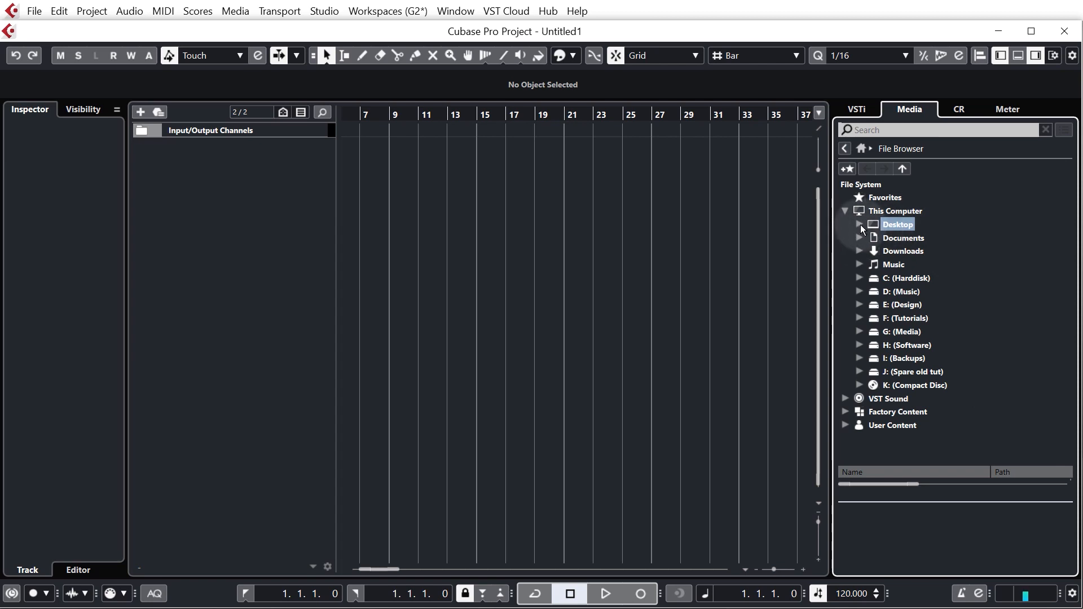
left_click(860, 224)
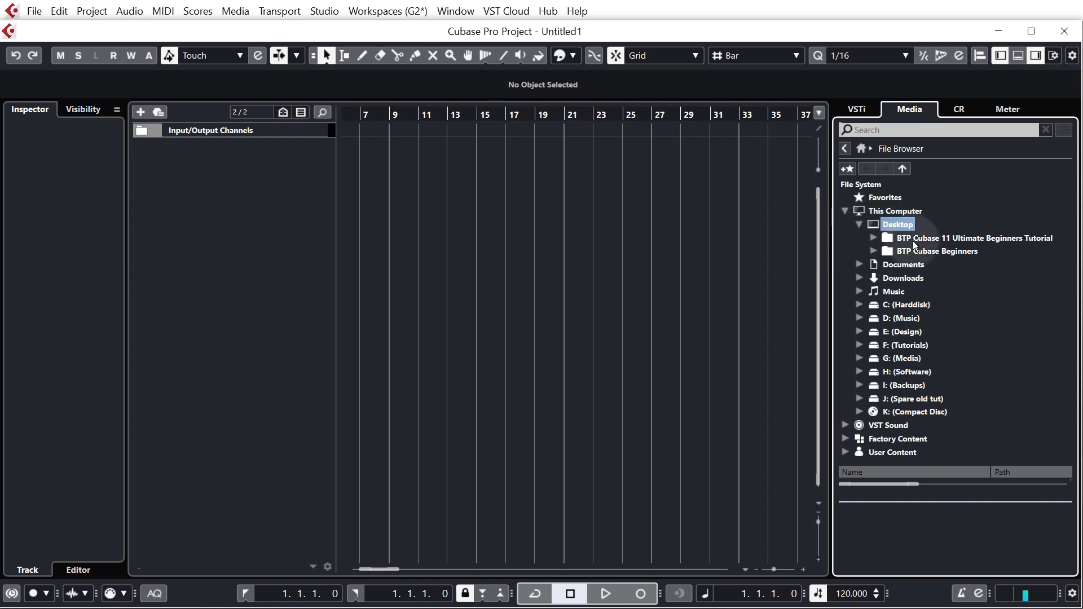
left_click(974, 237)
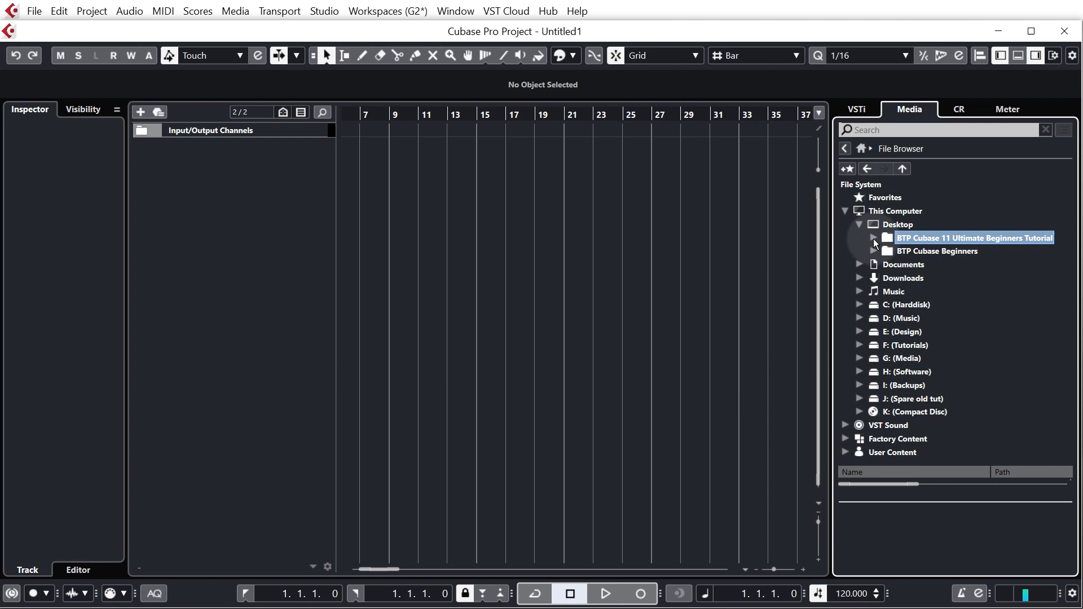
left_click(874, 237)
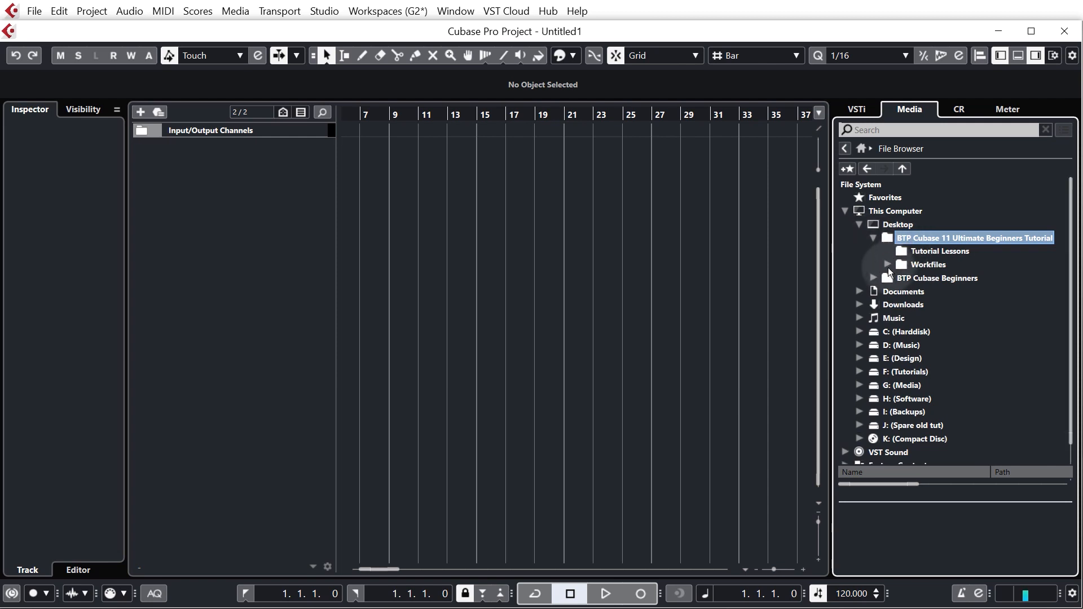
left_click(887, 265)
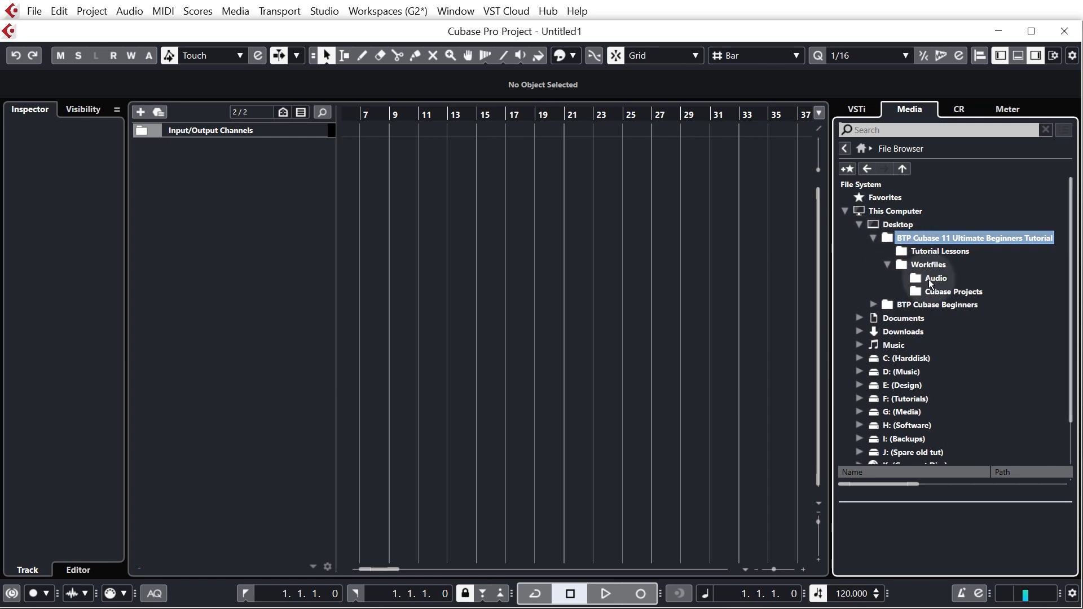
left_click(936, 277)
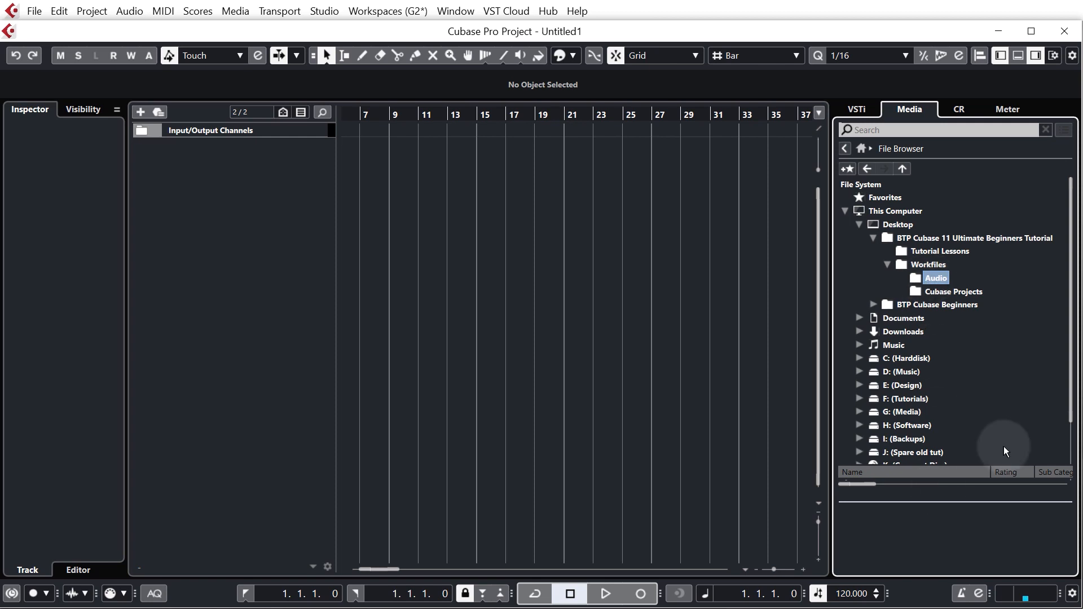
mouse_move(1007, 464)
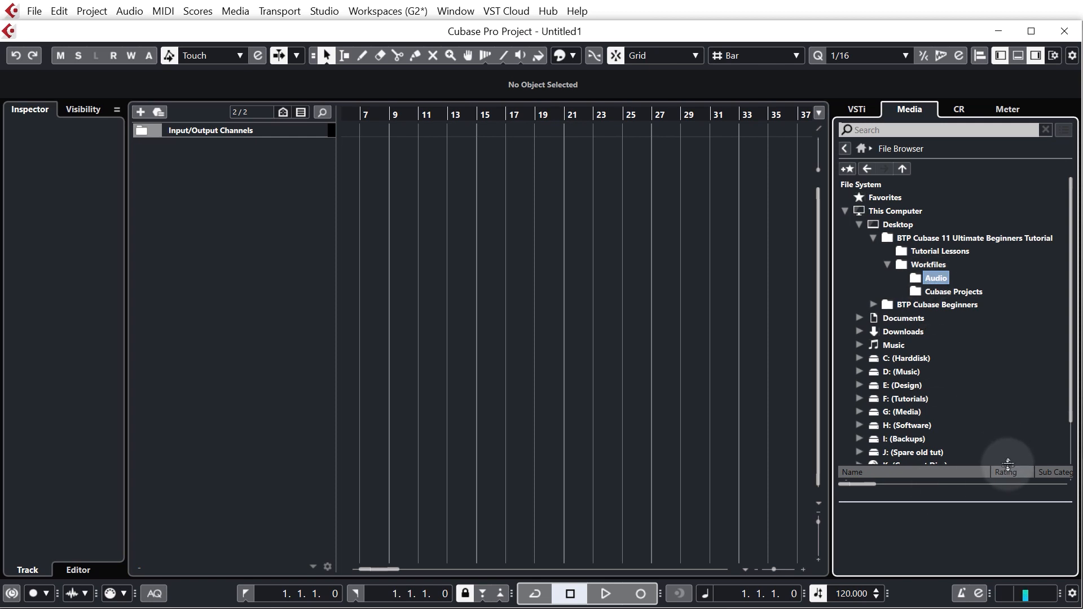
mouse_move(746, 397)
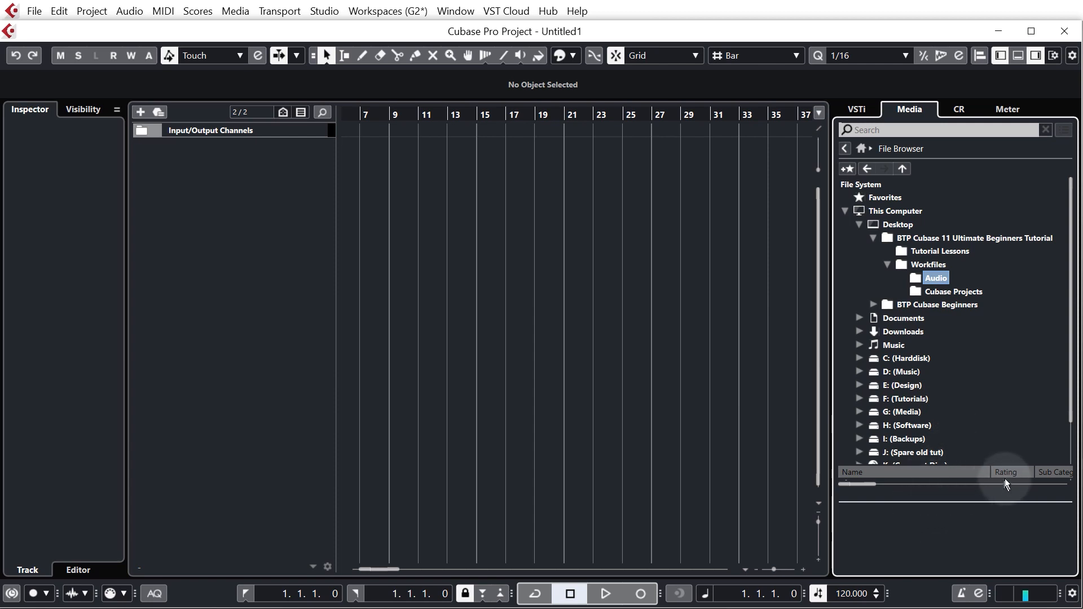
mouse_move(920, 498)
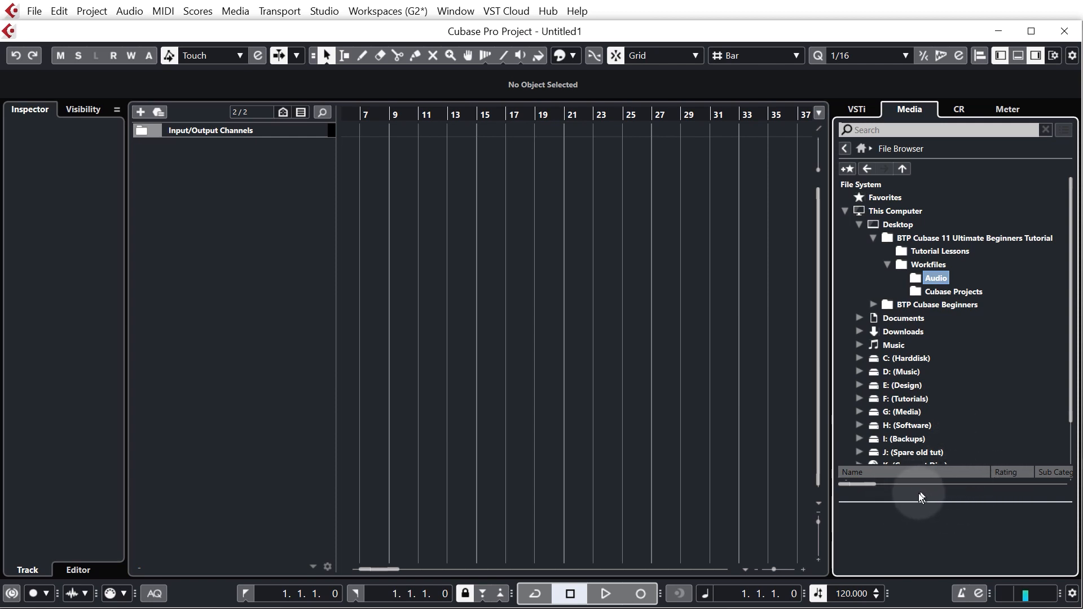
mouse_move(979, 484)
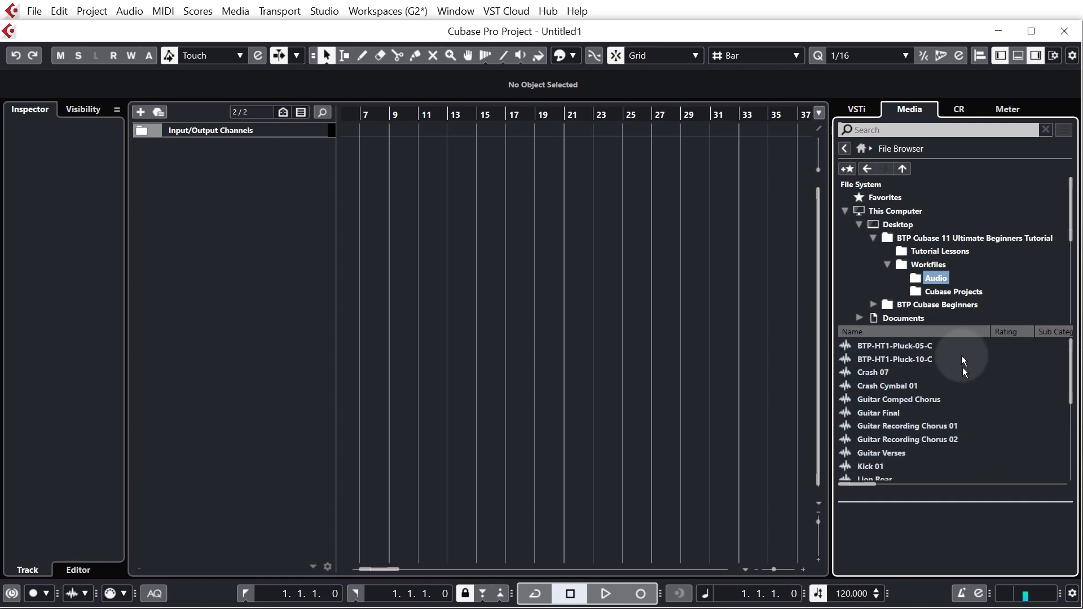
mouse_move(887, 352)
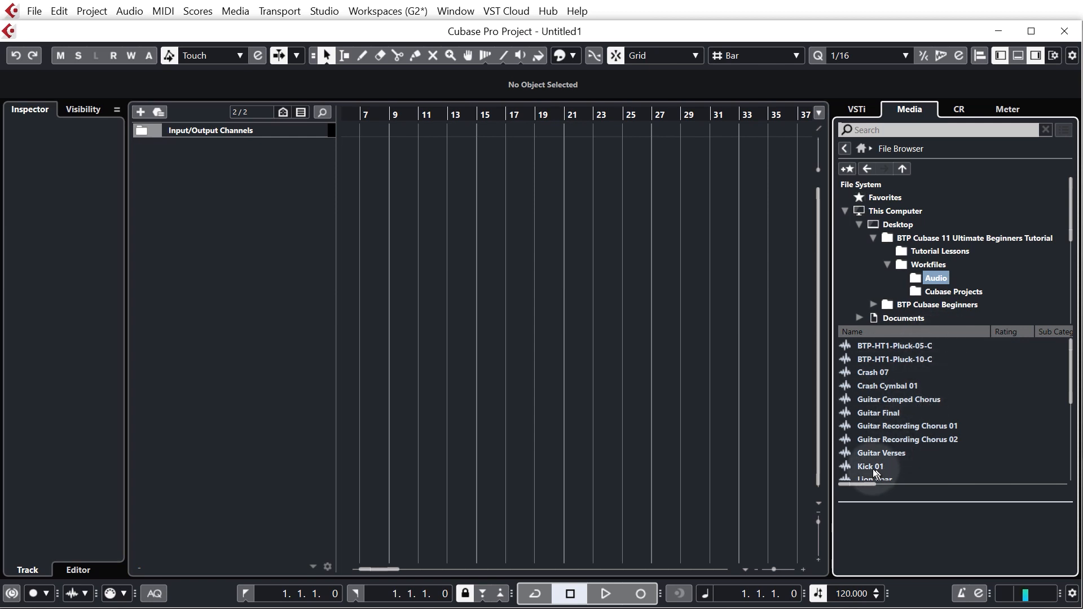
Enable auto-play and audition Crash Cymbal 01, Guitar Recording Chorus 02 and Kick 01.
left_click(887, 386)
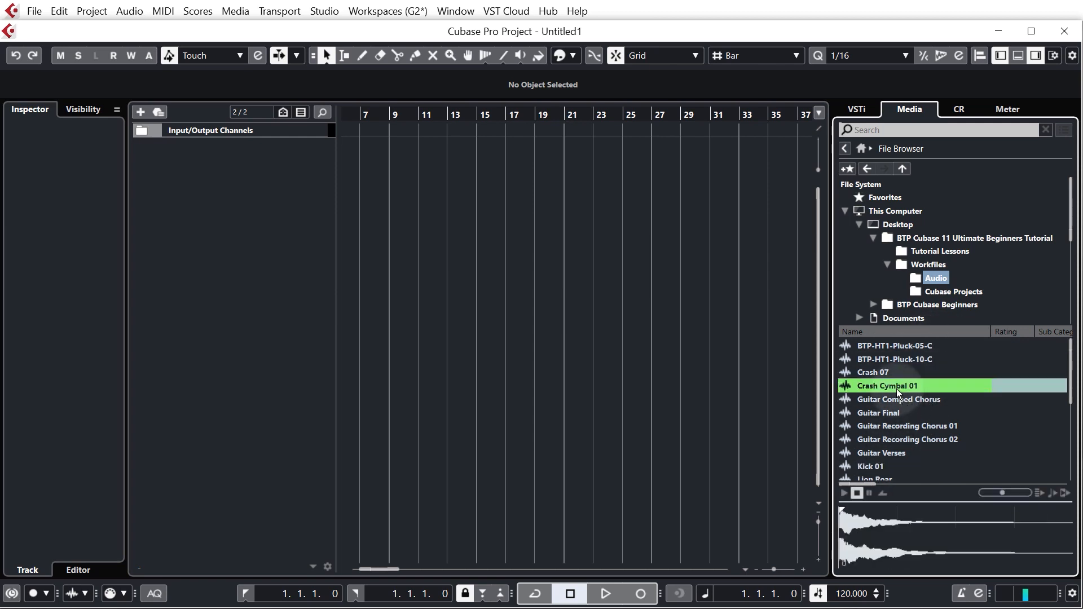
mouse_move(907, 440)
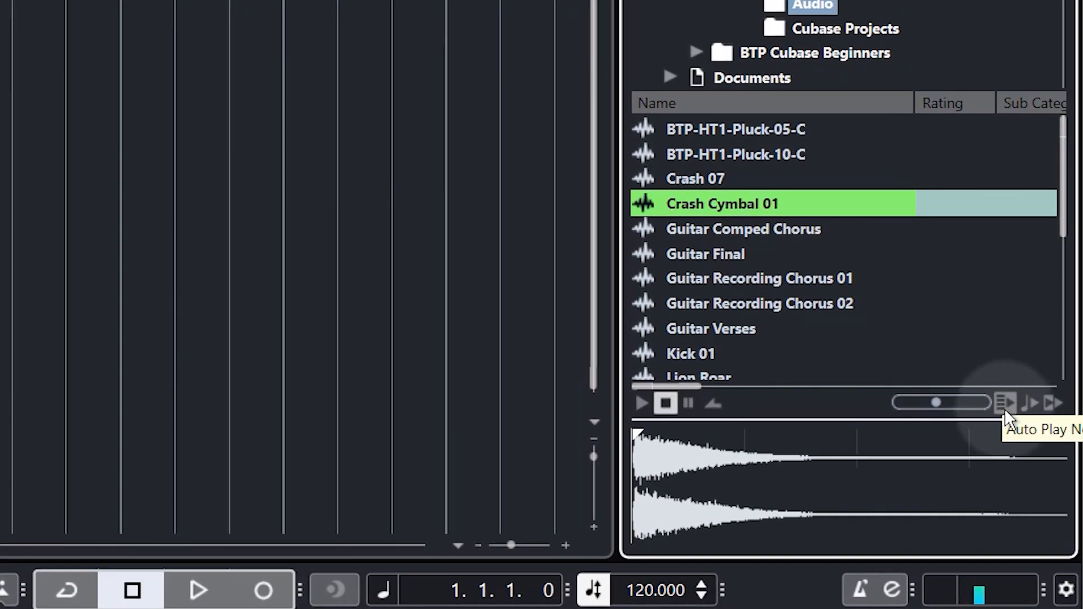
left_click(704, 253)
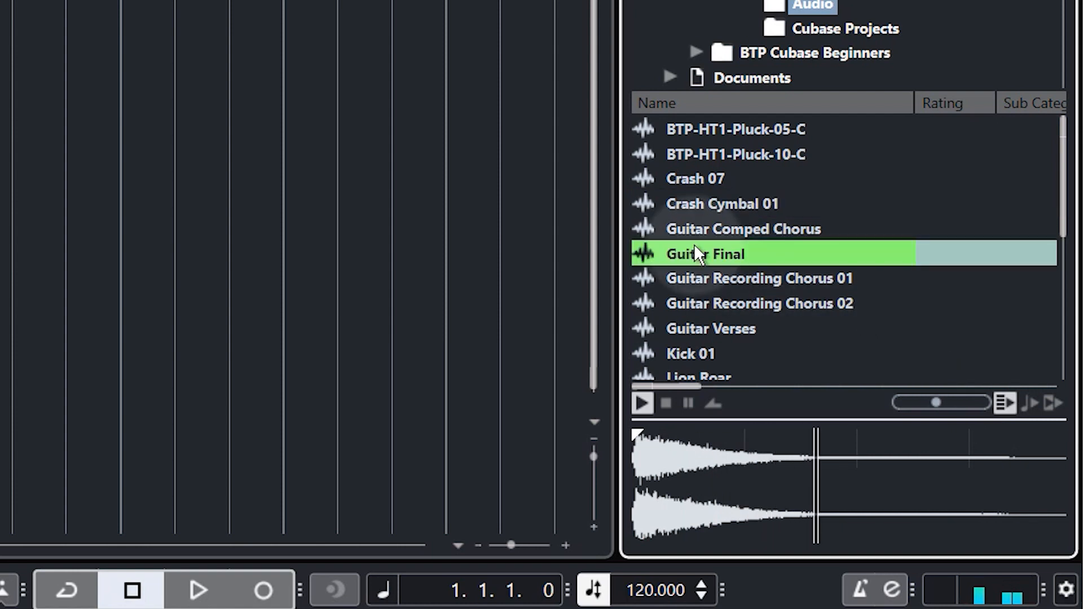
left_click(759, 304)
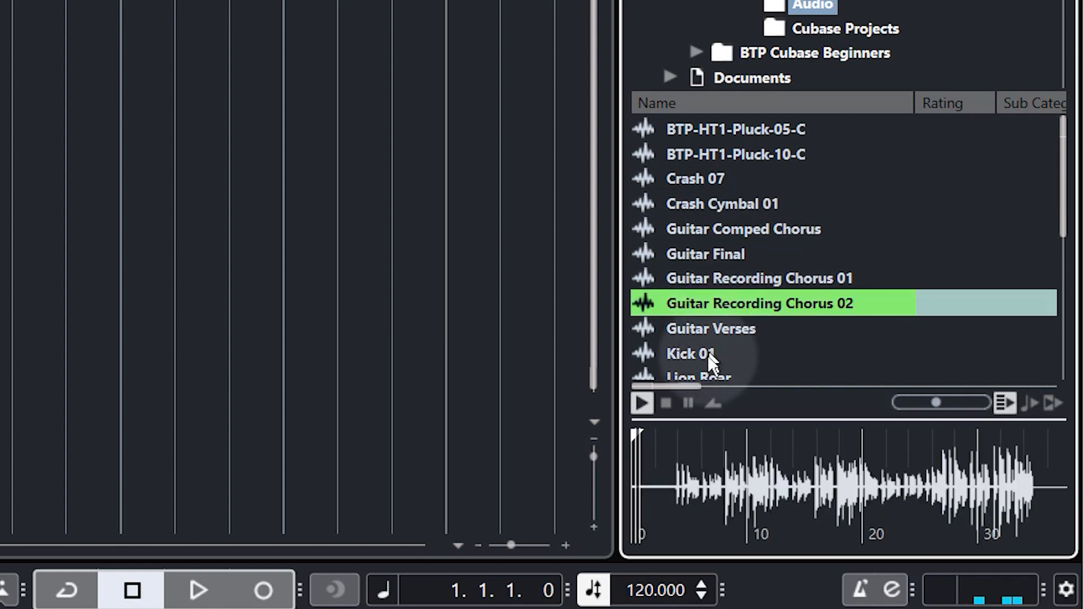
left_click(698, 376)
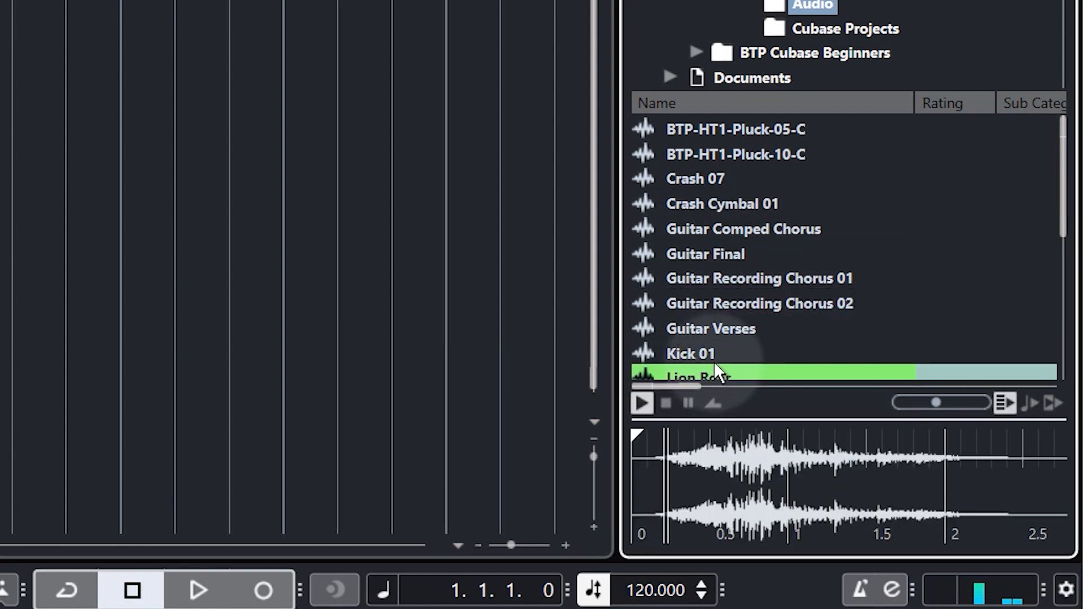
left_click(691, 353)
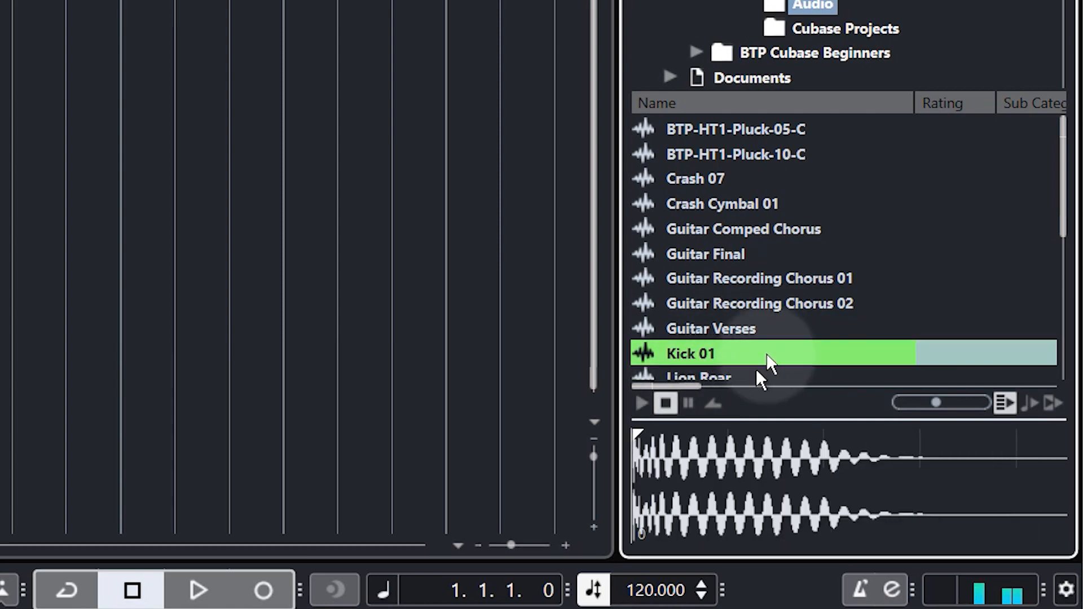
mouse_move(932, 408)
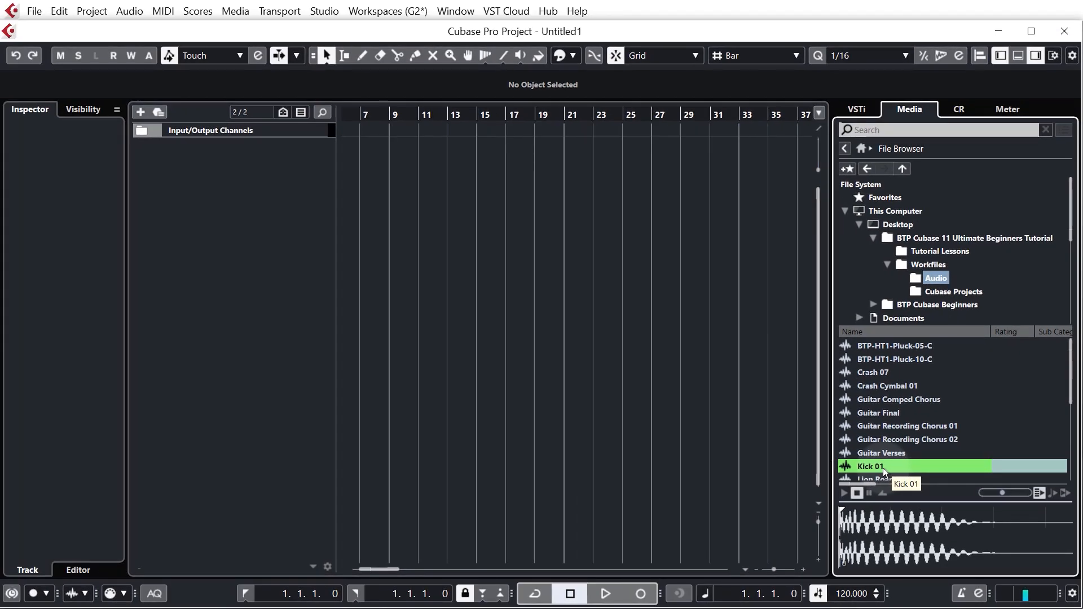
mouse_move(874, 464)
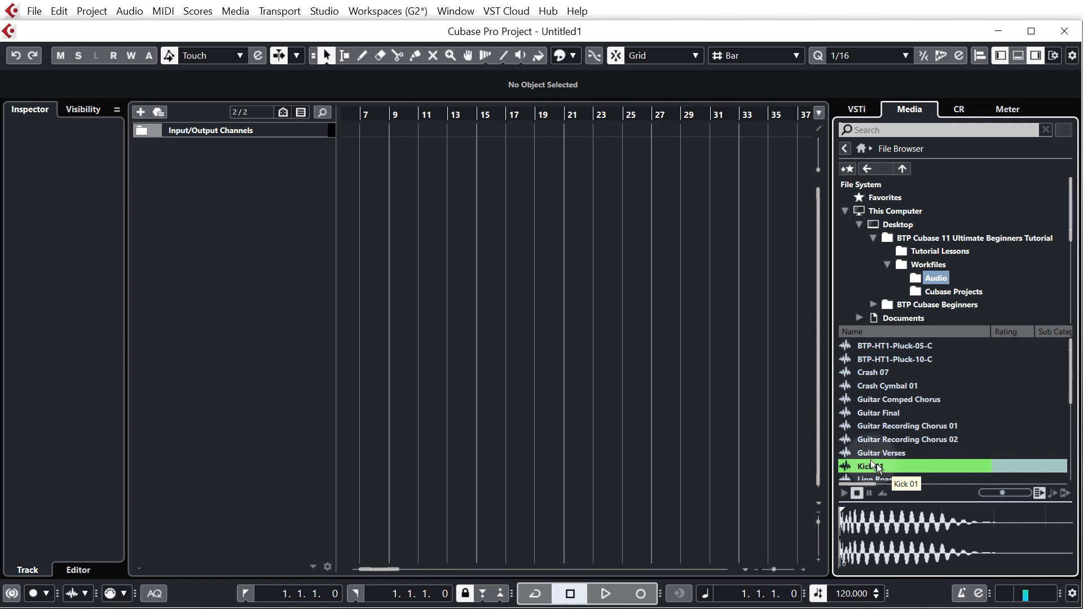
mouse_move(452, 235)
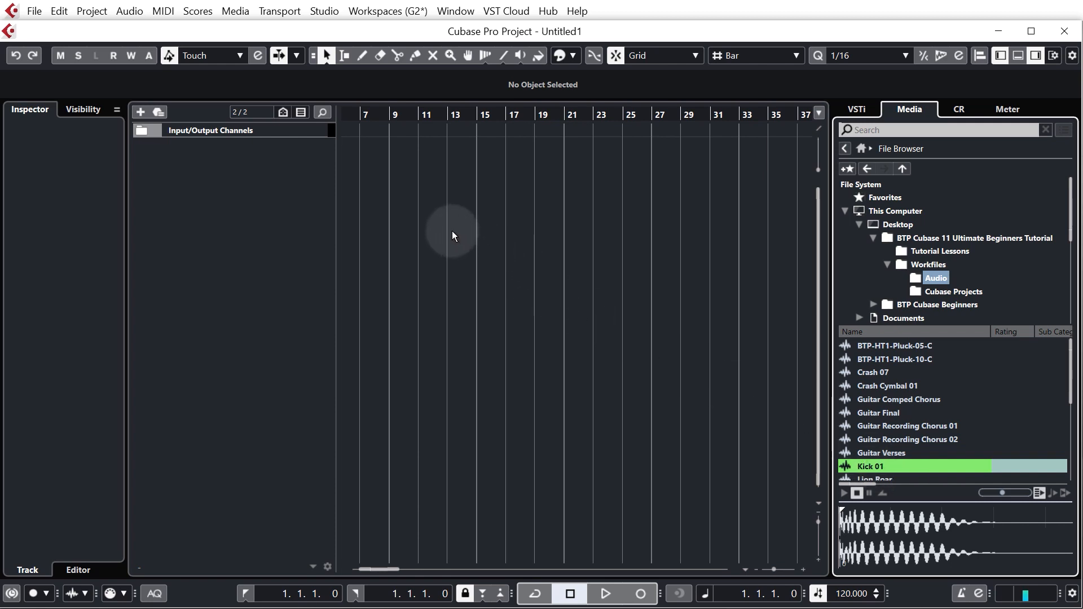
mouse_move(469, 231)
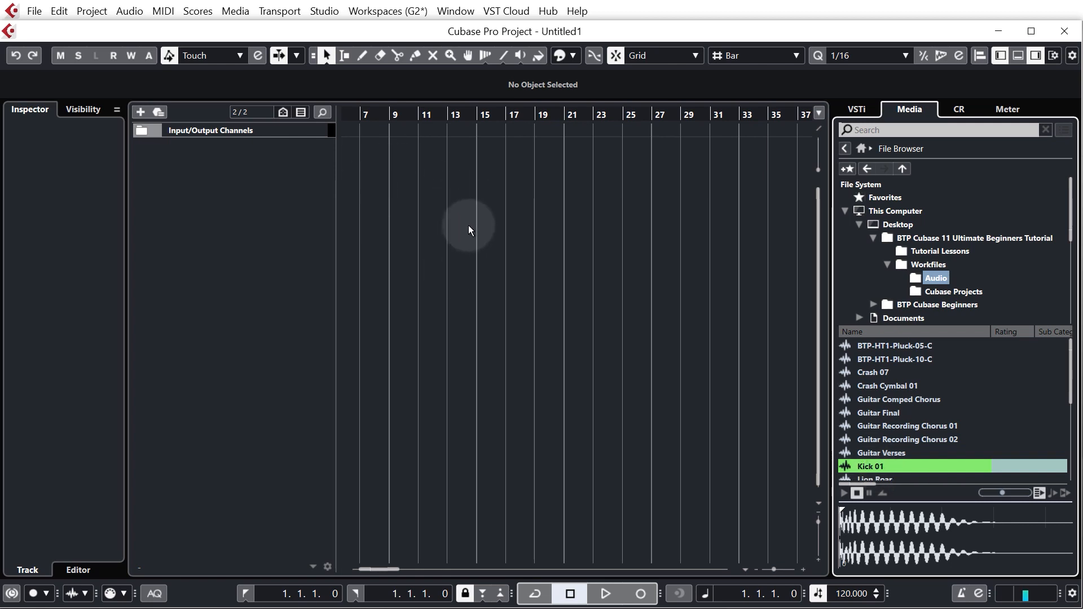
mouse_move(514, 249)
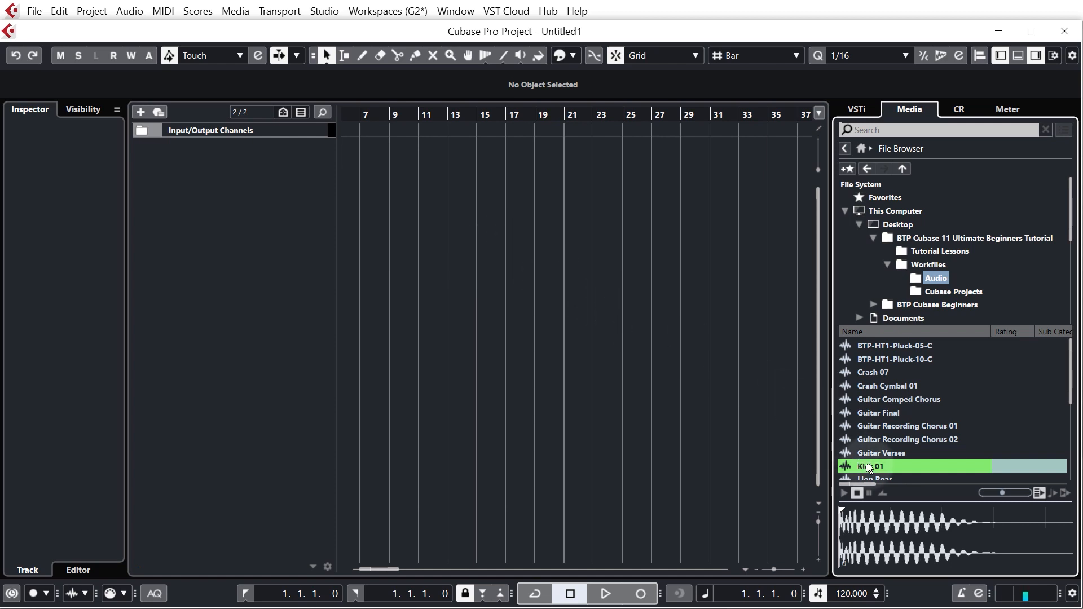
scroll("down", 3)
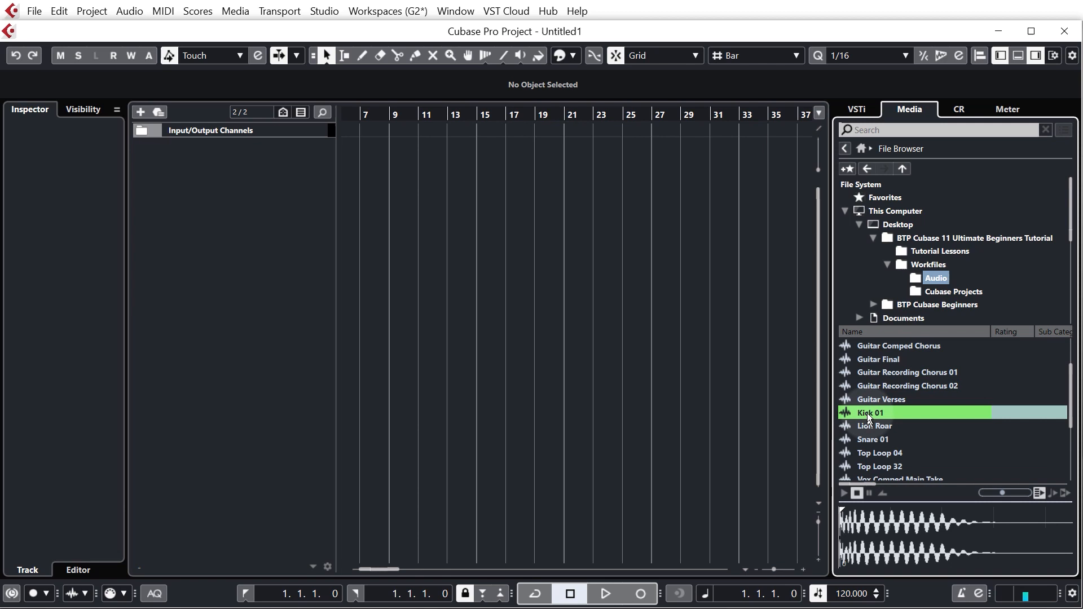
Create a Kick 01 sampler track from the Kick 01 sample and colour it yellow.
right_click(870, 412)
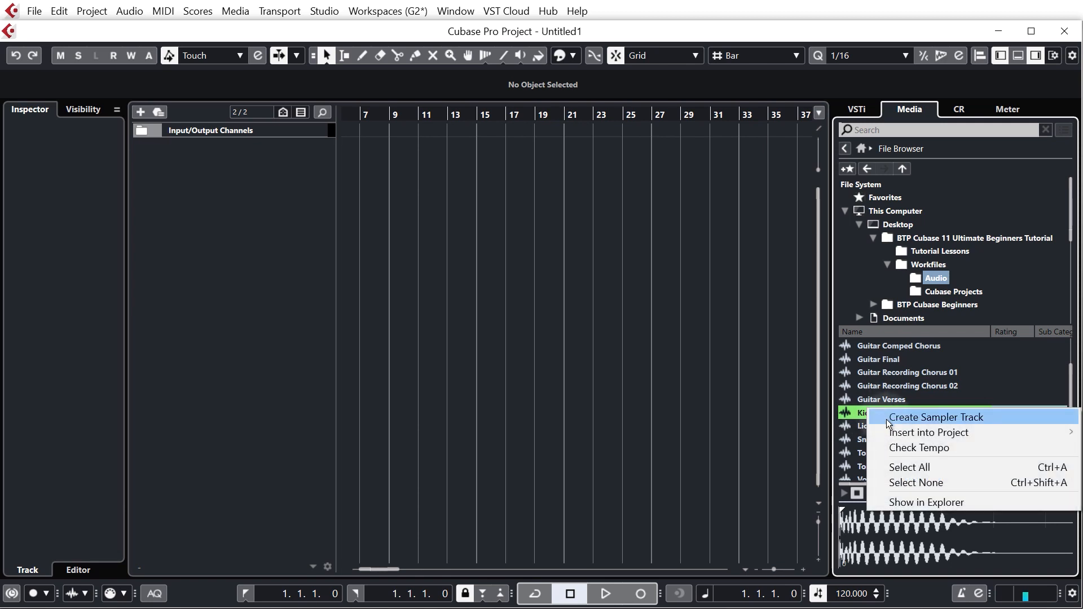
left_click(936, 417)
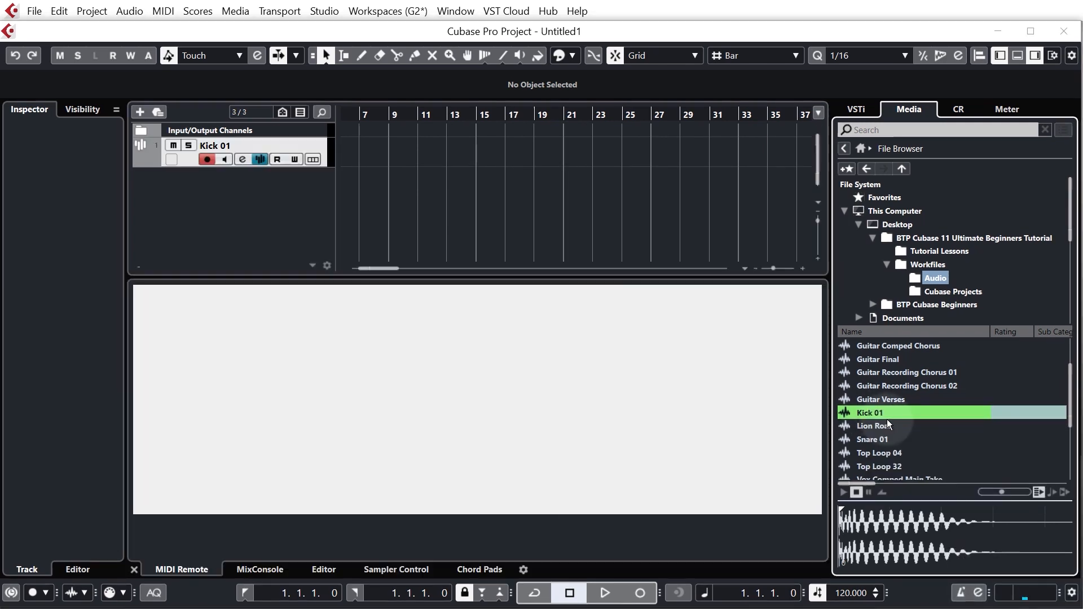
left_click(396, 569)
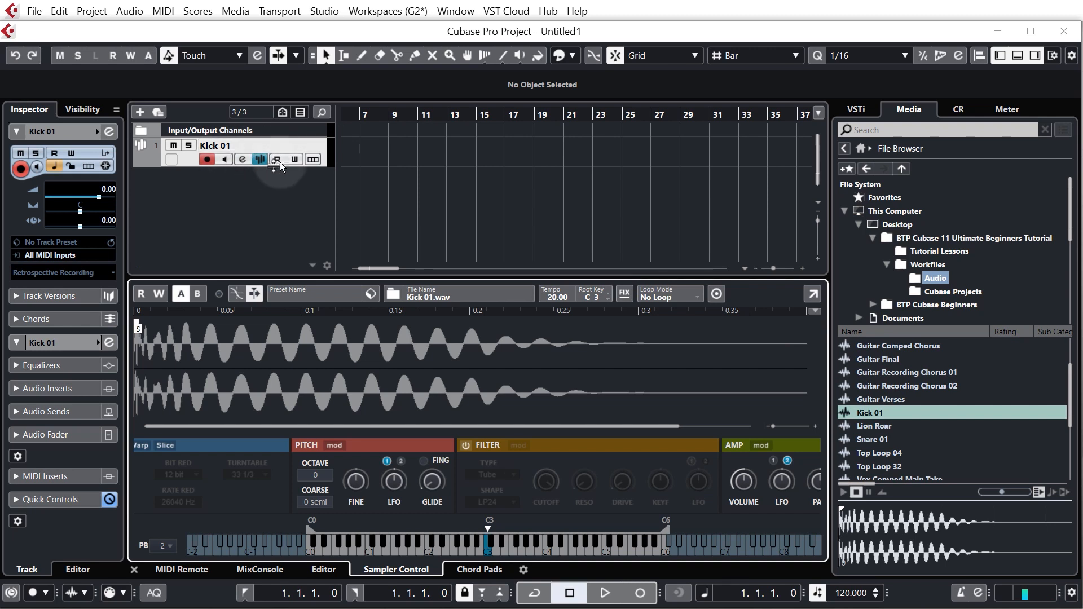
mouse_move(261, 159)
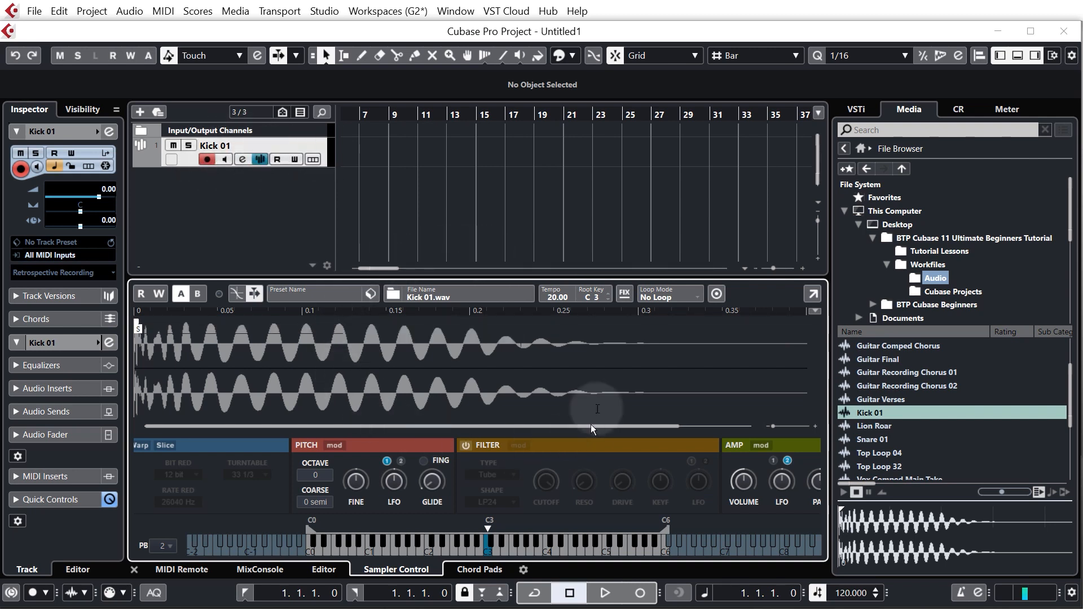
mouse_move(352, 339)
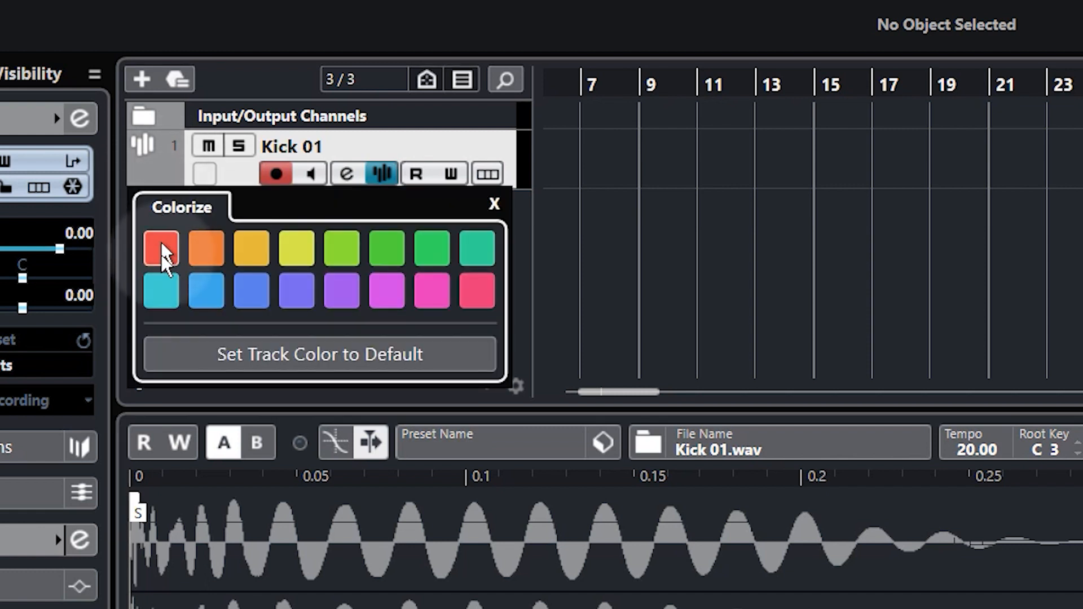
mouse_move(342, 293)
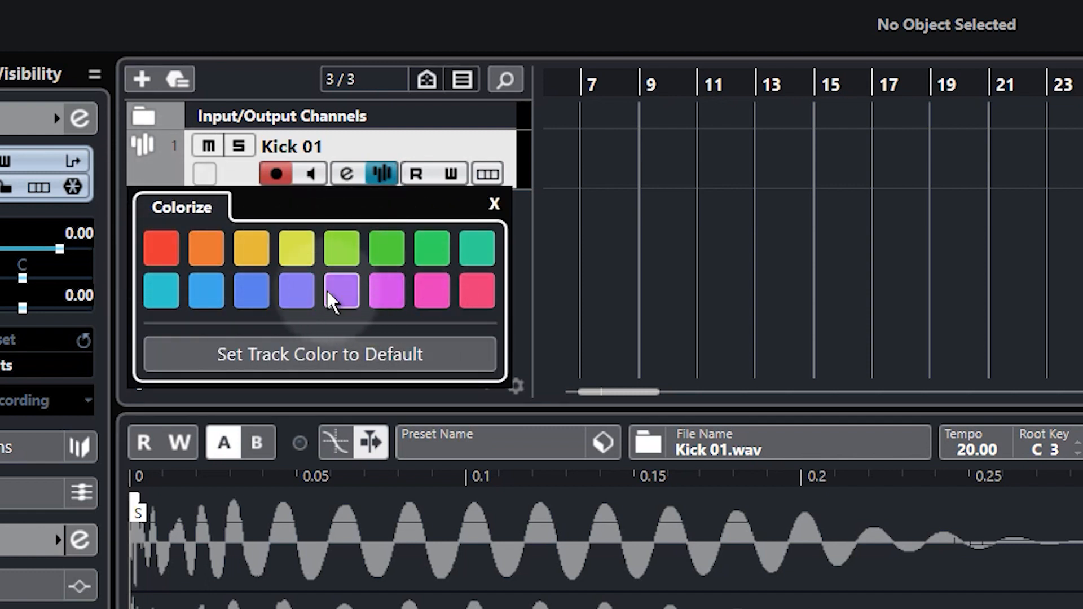
left_click(297, 247)
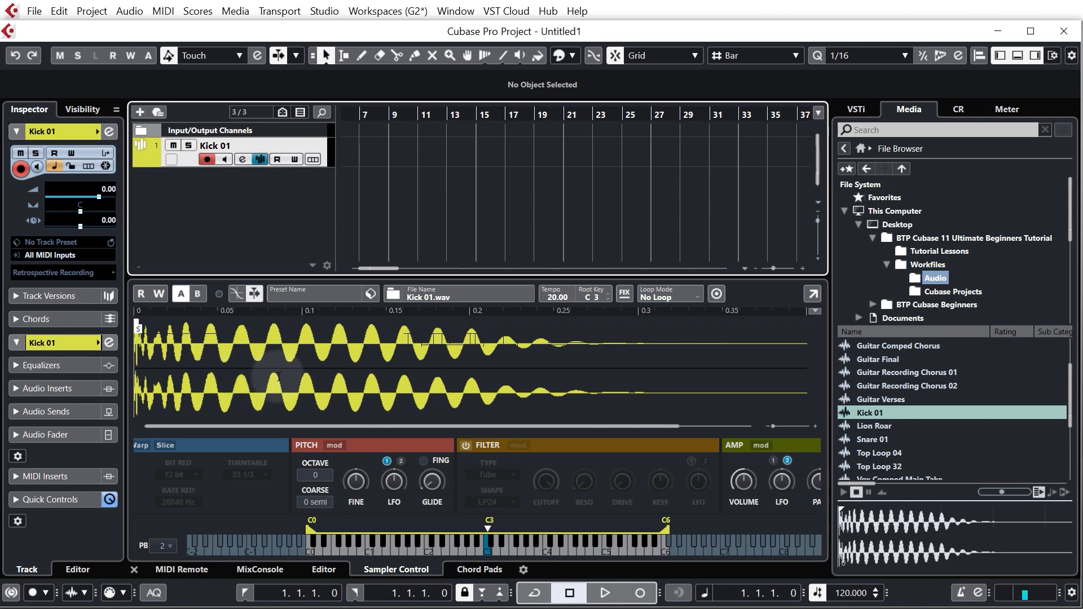
mouse_move(872, 446)
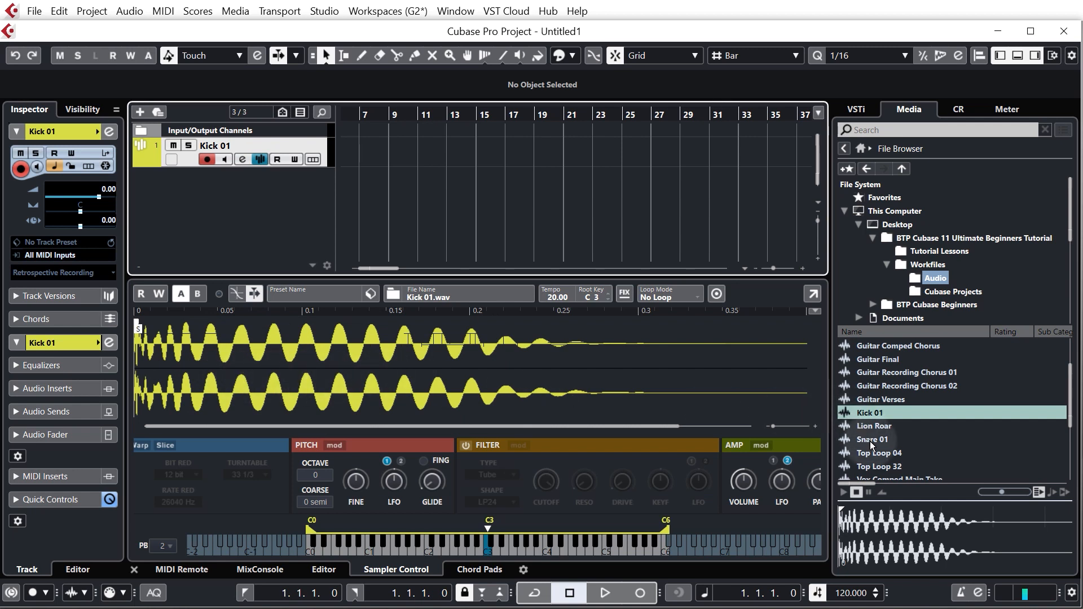
Load Snare 01 into the sampler, then reload Kick 01 in its place.
left_click(874, 440)
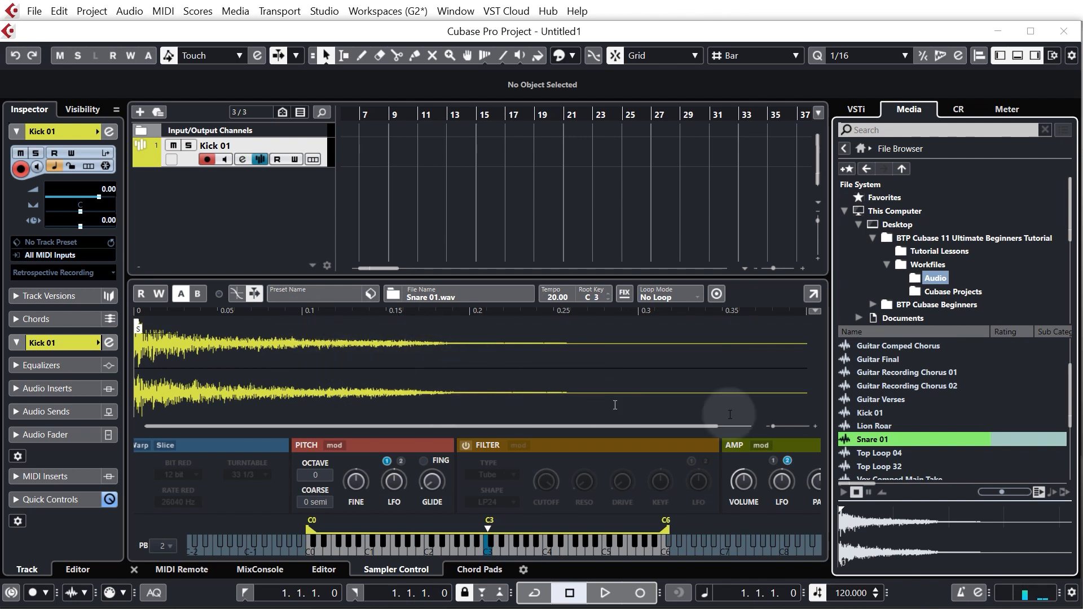
left_click(870, 413)
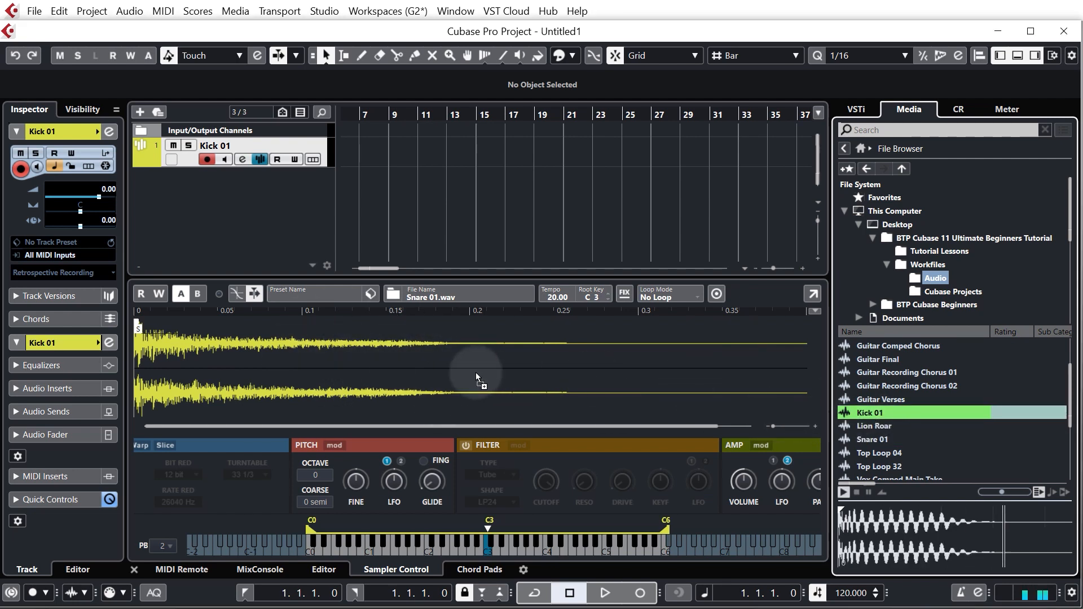
double_click(871, 413)
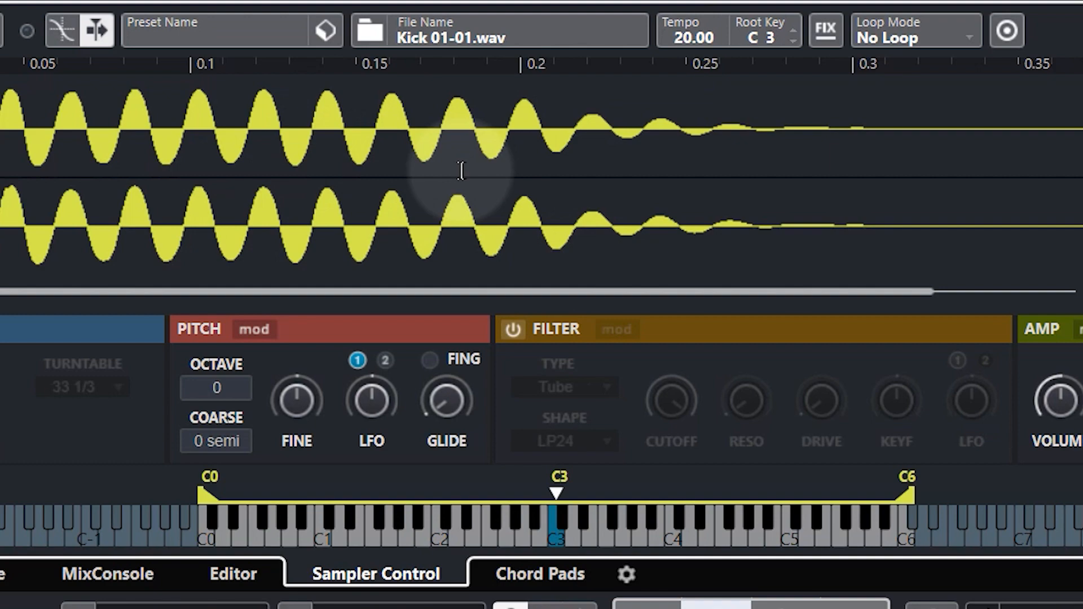
mouse_move(501, 538)
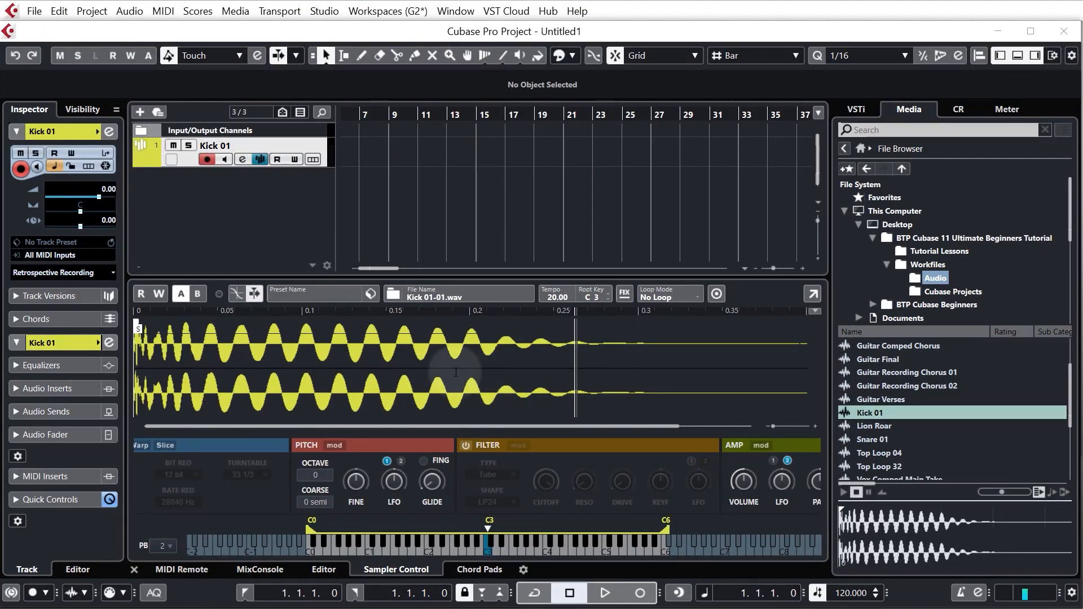
mouse_move(481, 379)
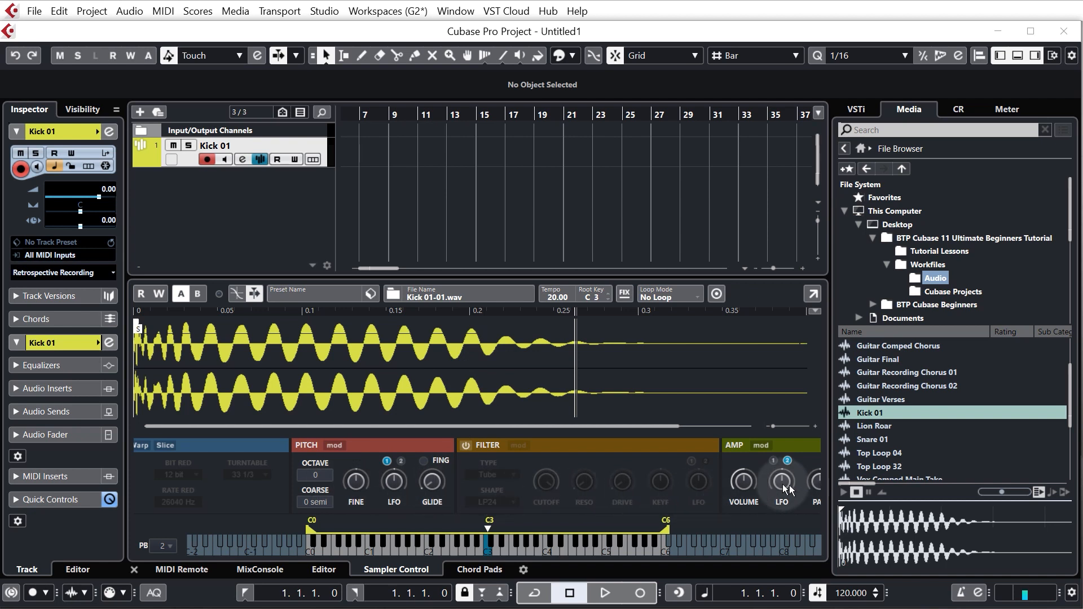
mouse_move(659, 481)
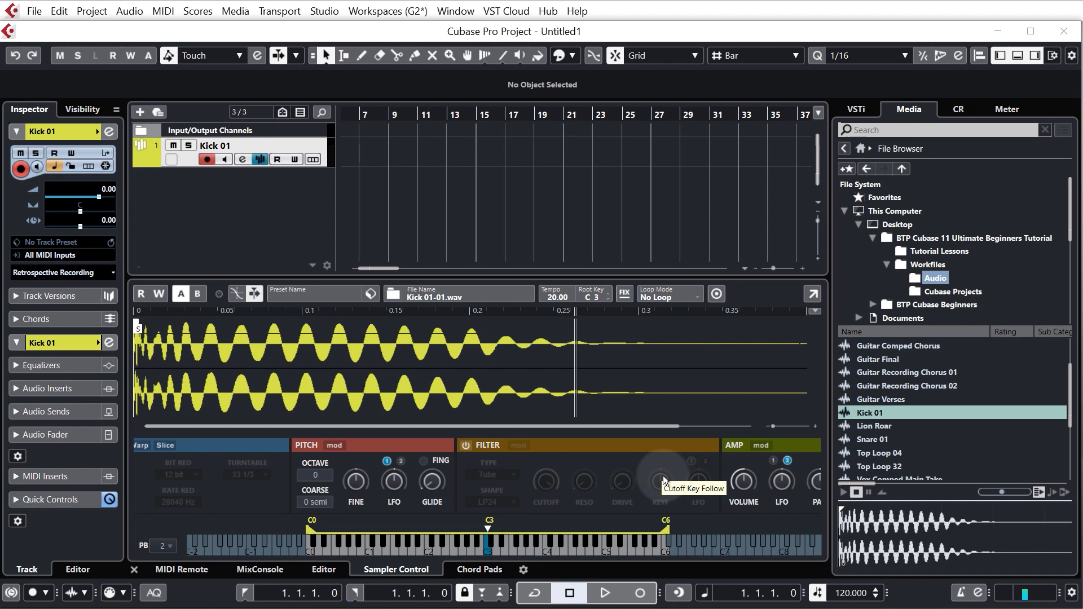
mouse_move(429, 139)
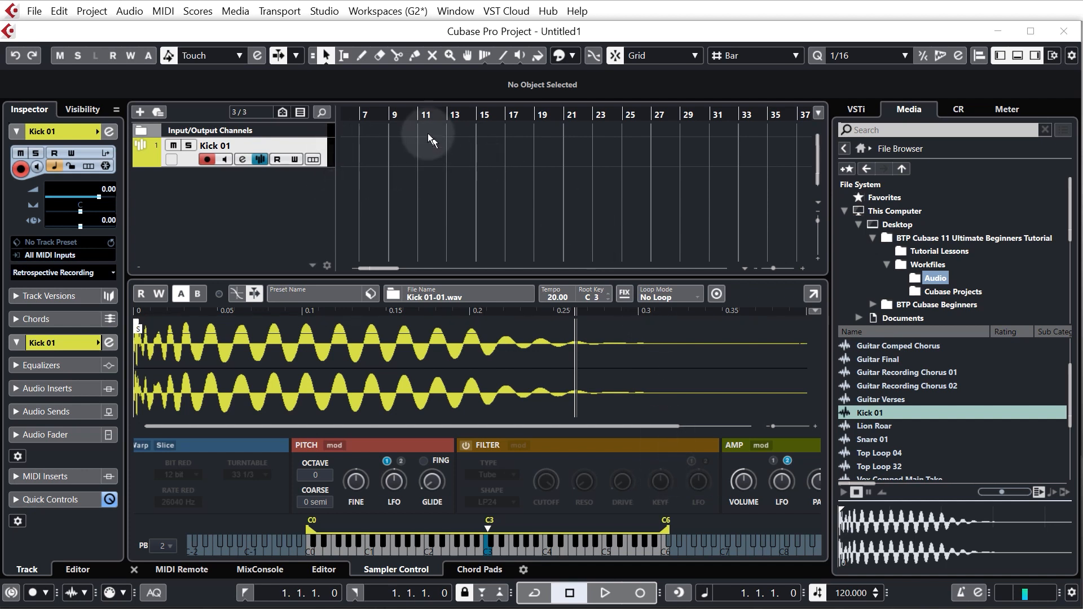
mouse_move(426, 147)
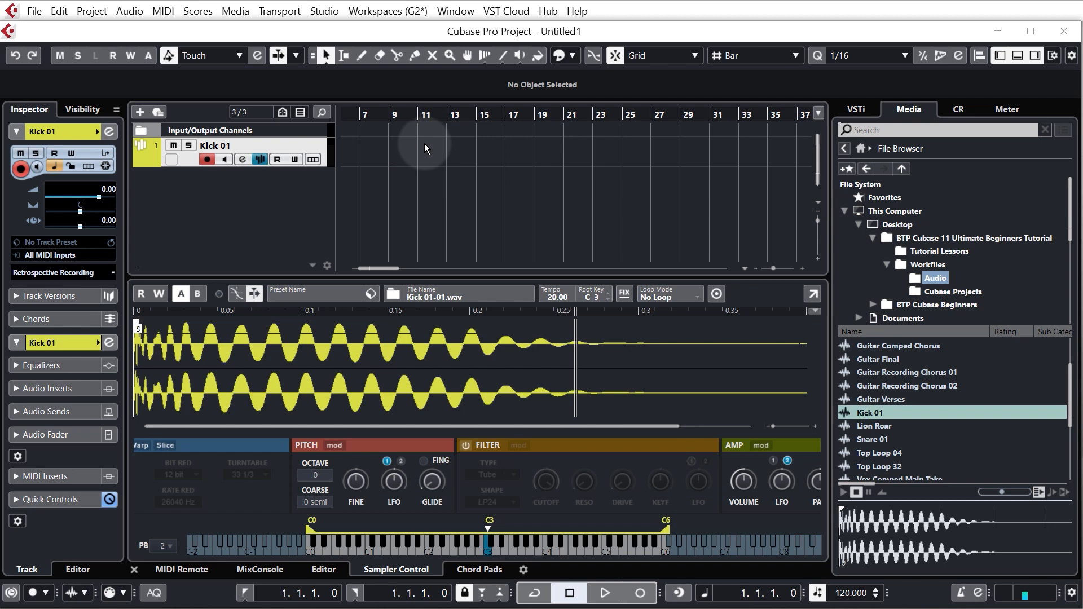
mouse_move(380, 273)
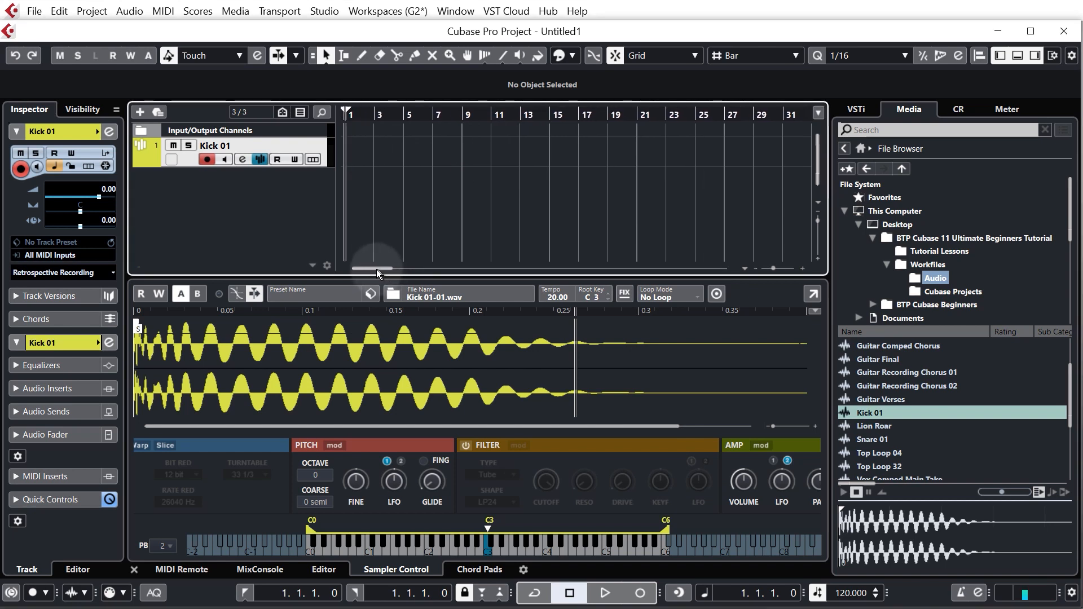
mouse_move(418, 172)
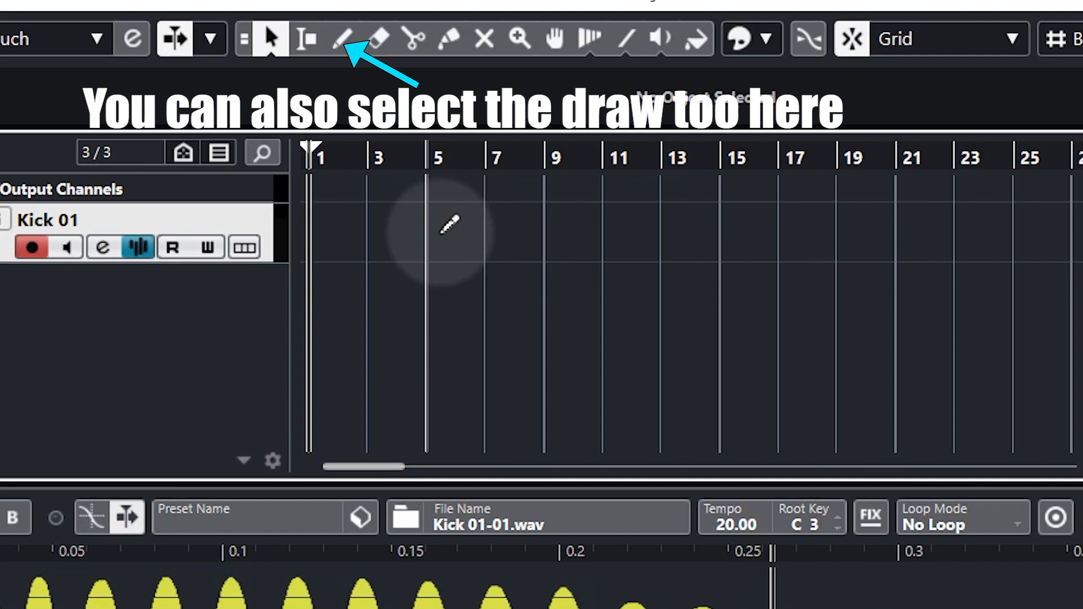
mouse_move(441, 224)
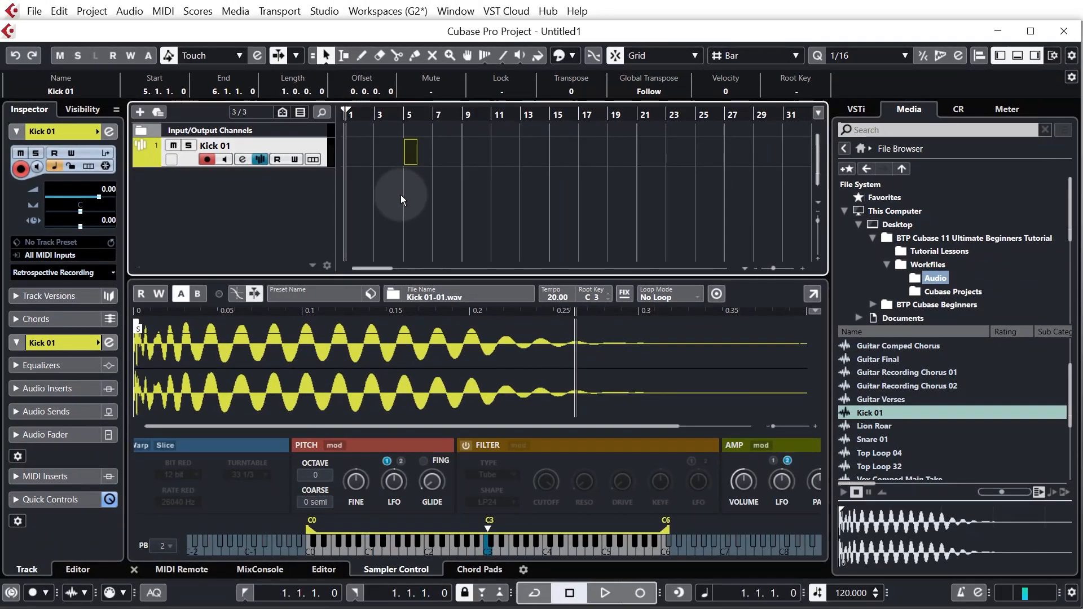
mouse_move(423, 194)
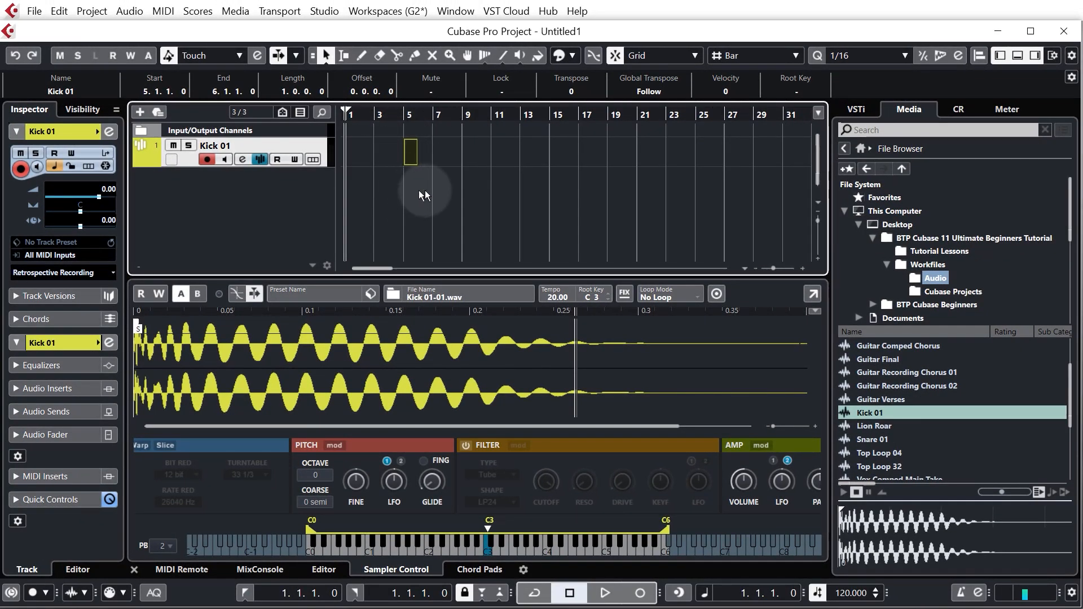
mouse_move(382, 174)
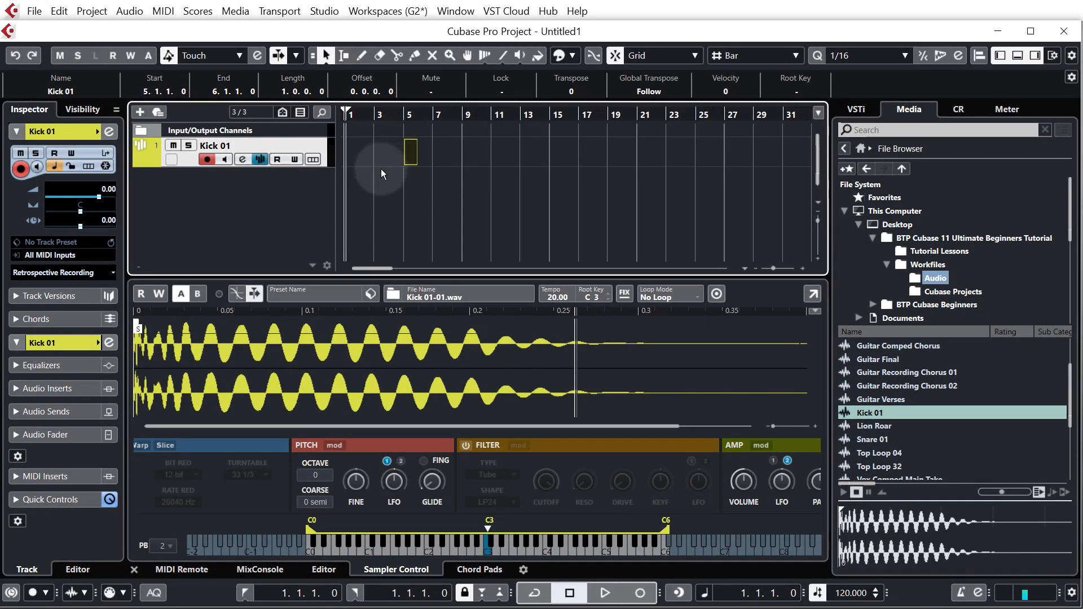
mouse_move(404, 114)
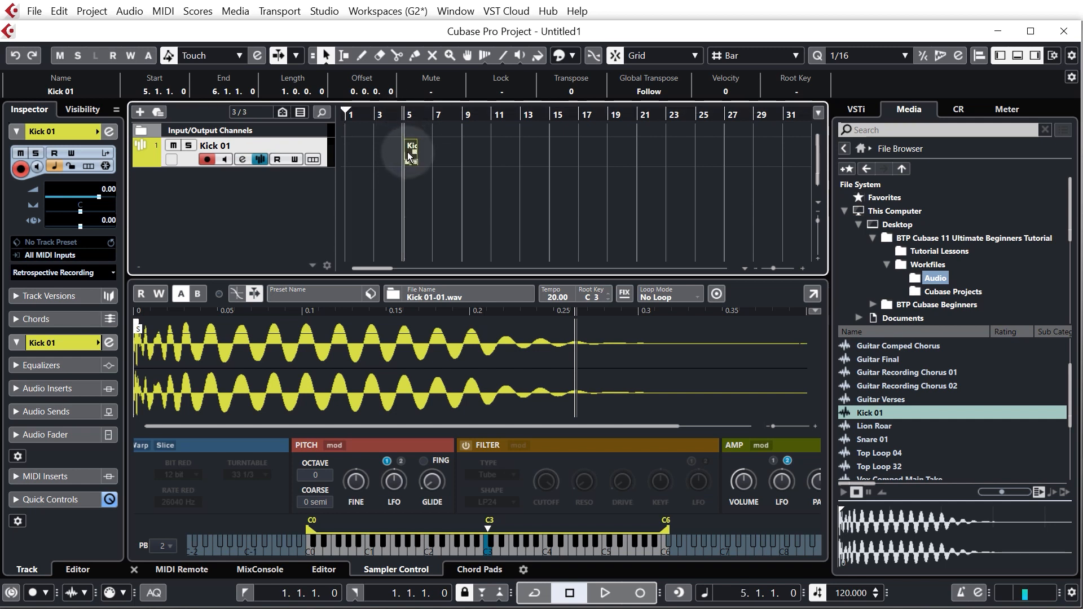
Drag the Kick 01 part two bars later, then back to bar 5.
left_click_drag(412, 148, 441, 150)
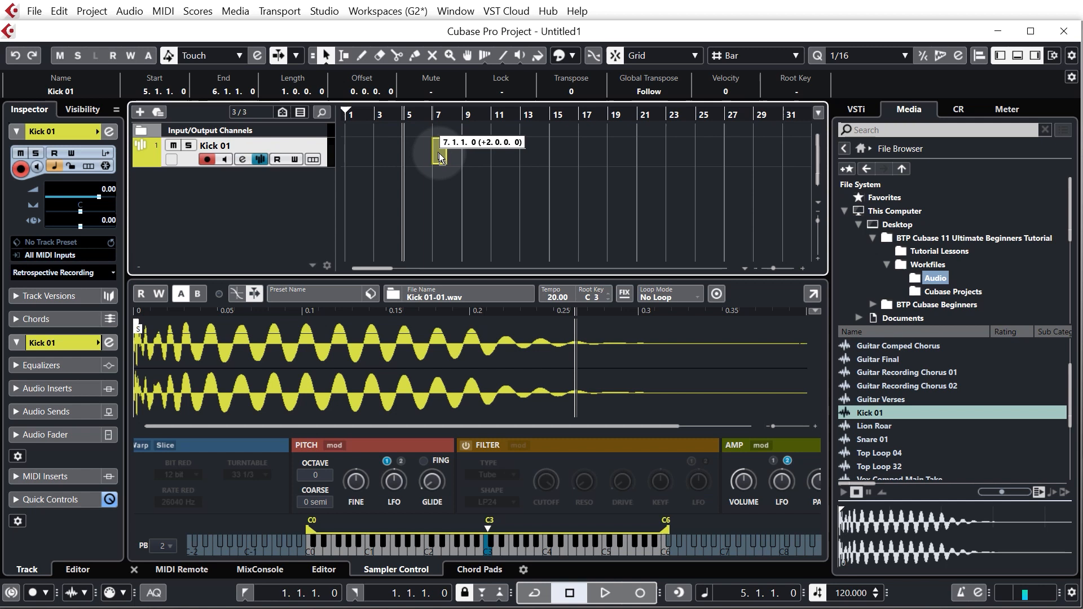
left_click_drag(440, 156, 408, 152)
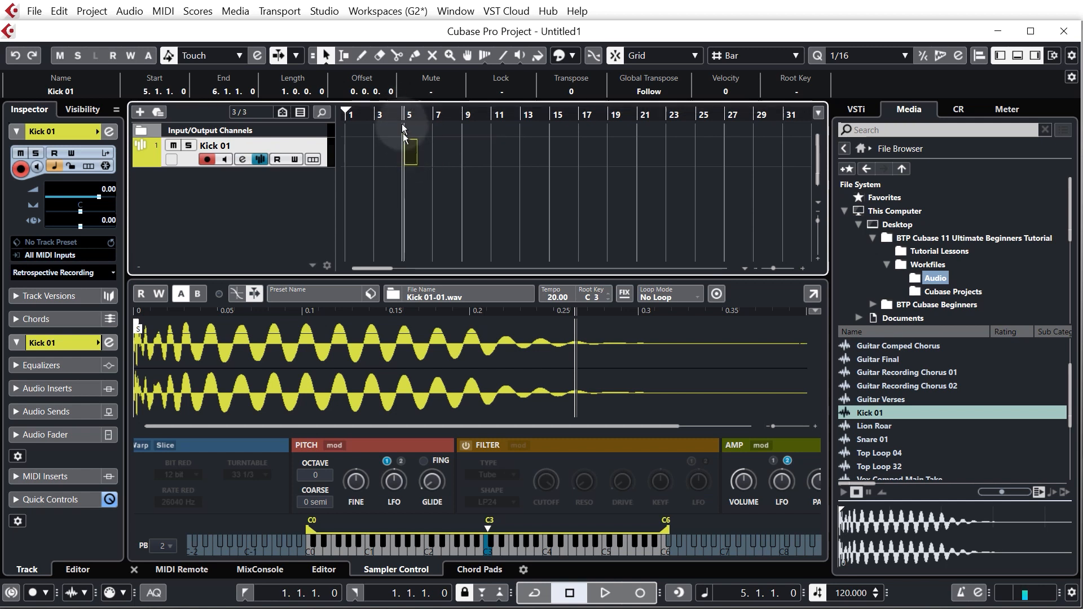
mouse_move(407, 121)
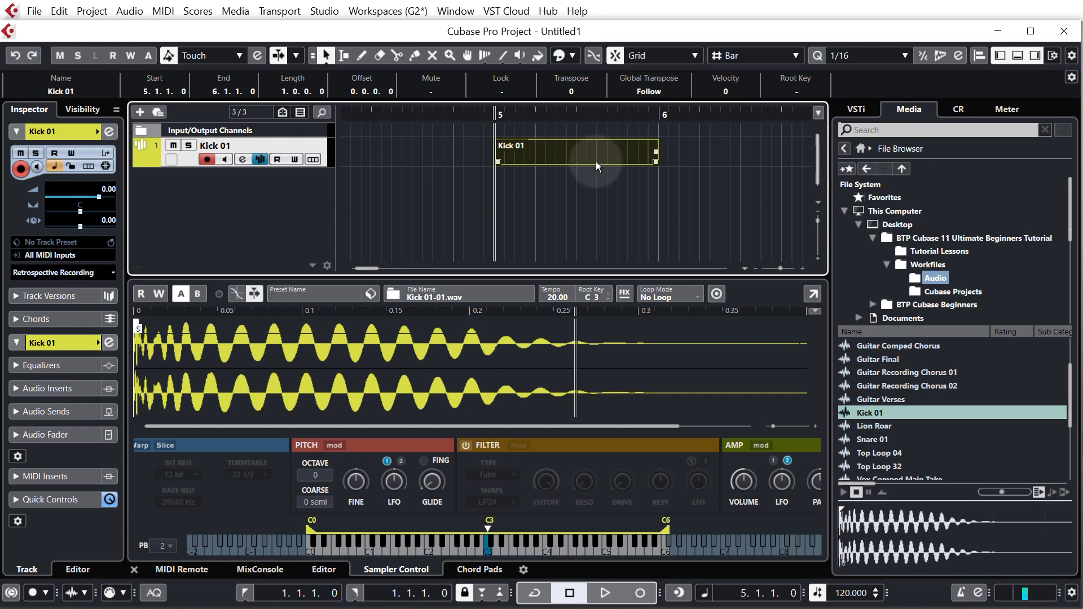
mouse_move(615, 171)
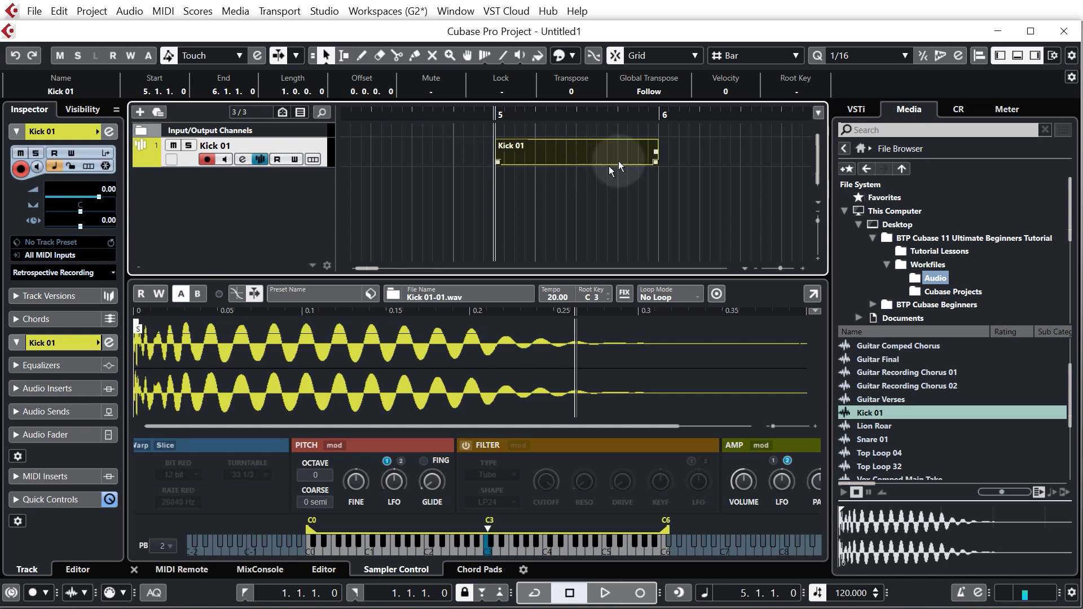
mouse_move(543, 170)
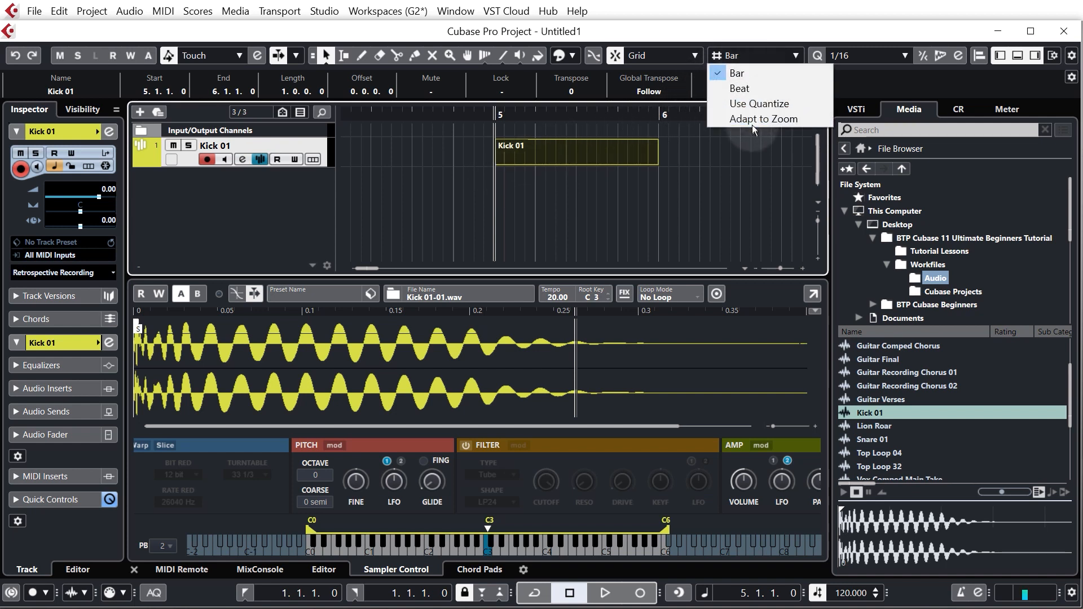
Set Grid Type to Adapt to Zoom and open the Kick 01 part in the Key Editor.
left_click(764, 119)
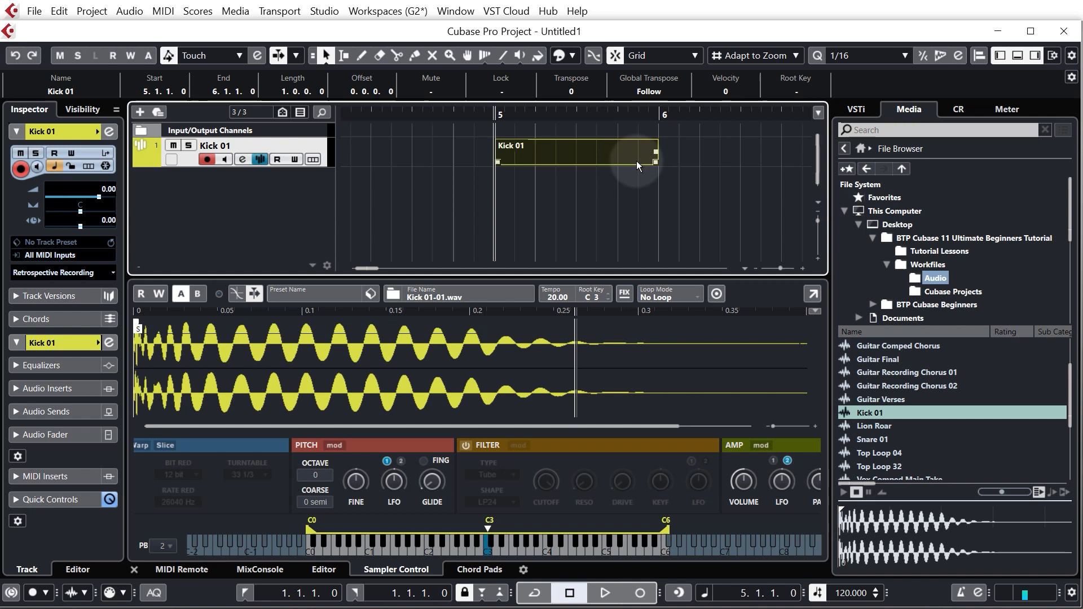
mouse_move(572, 158)
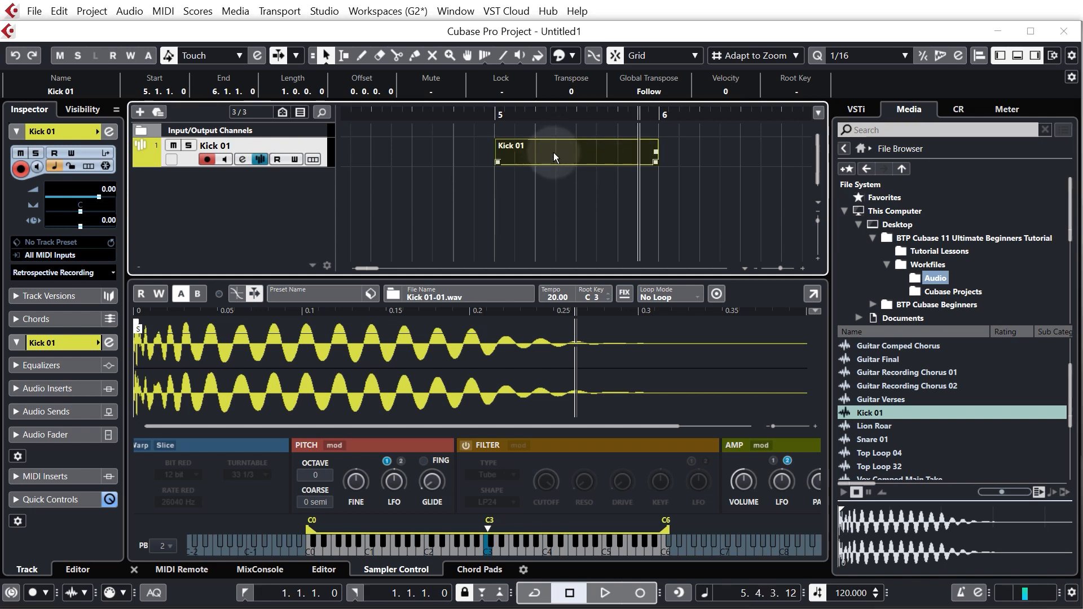
left_click(323, 570)
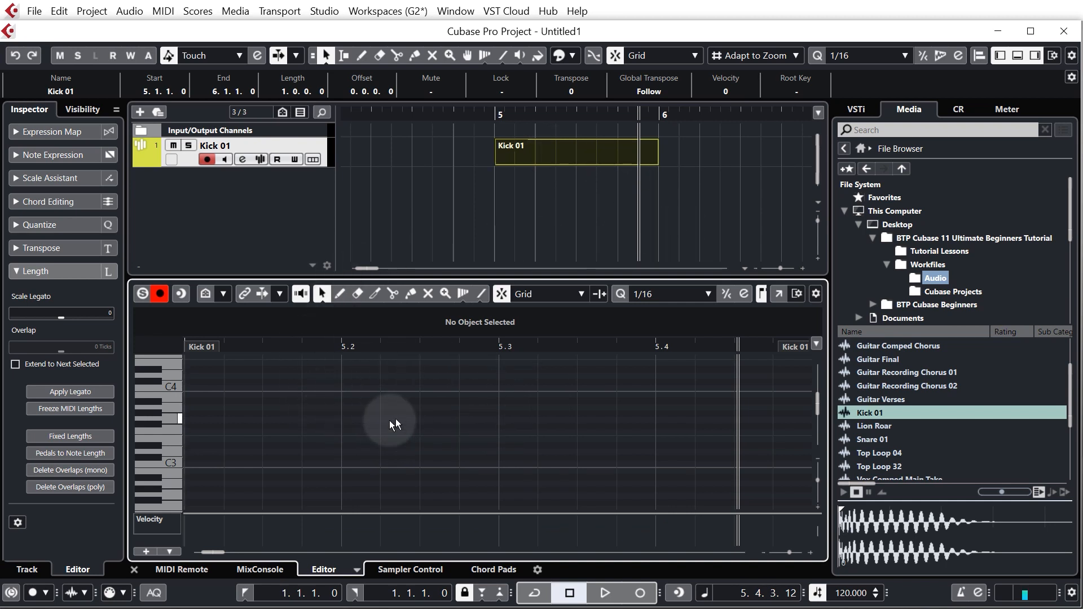
mouse_move(169, 393)
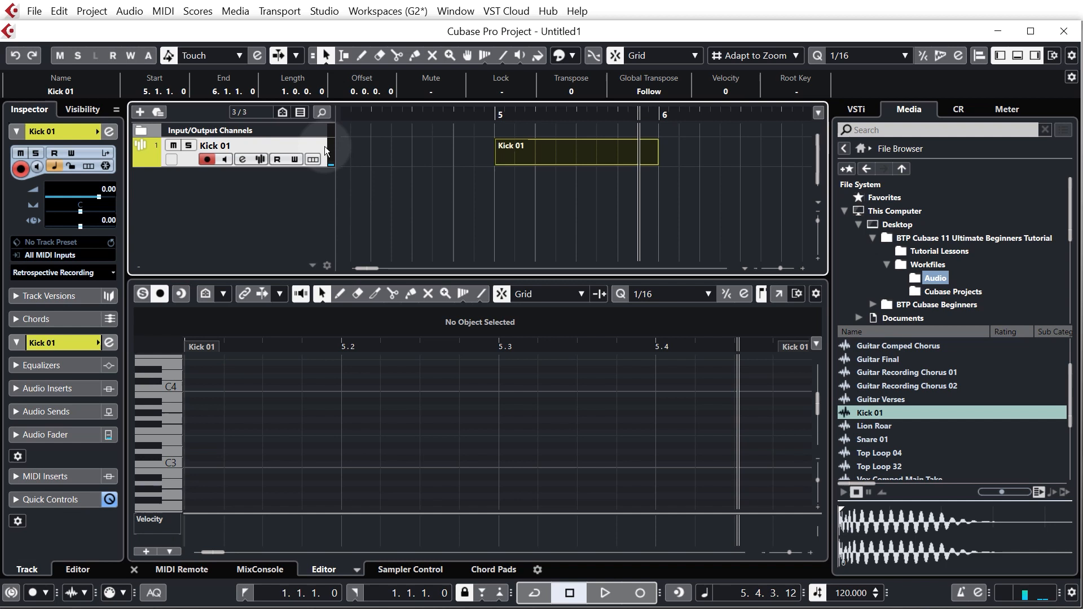
mouse_move(321, 151)
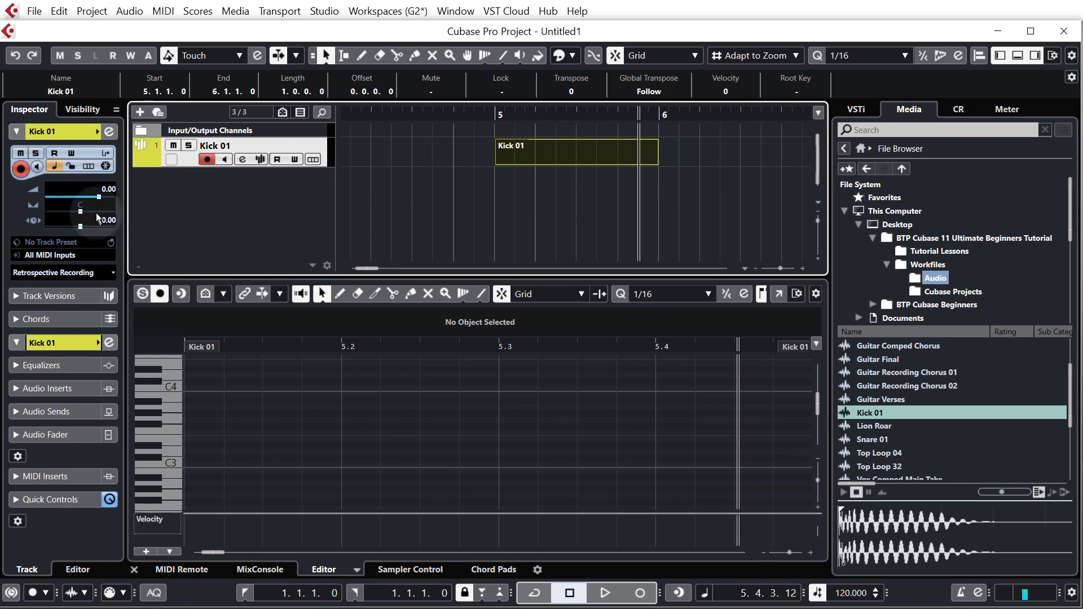
mouse_move(102, 200)
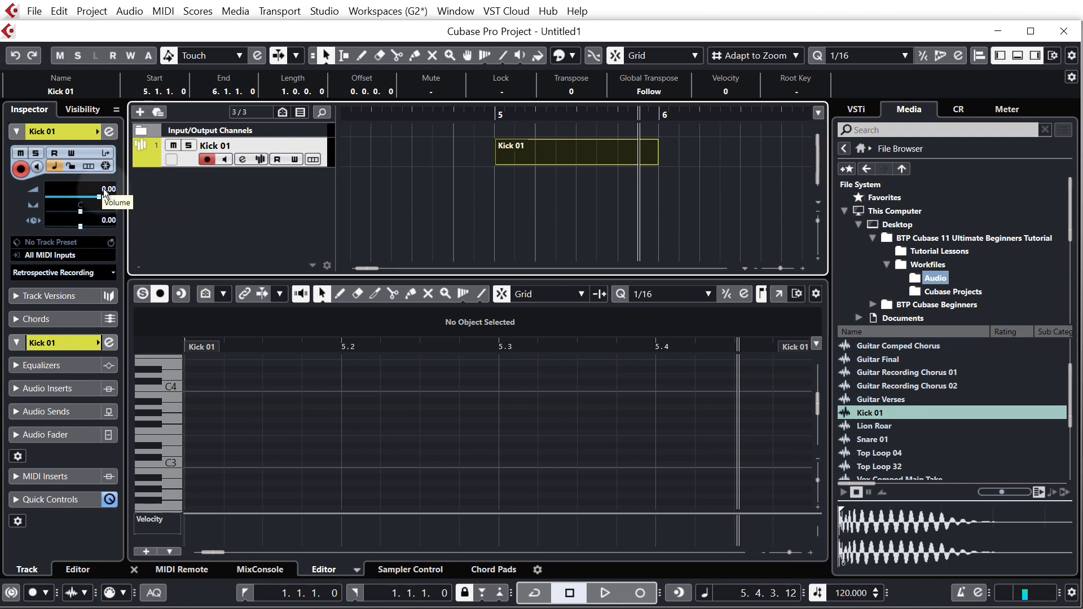
Lower the Kick 01 volume fader to -0.62 dB and focus the Key Editor.
left_click_drag(107, 197, 104, 197)
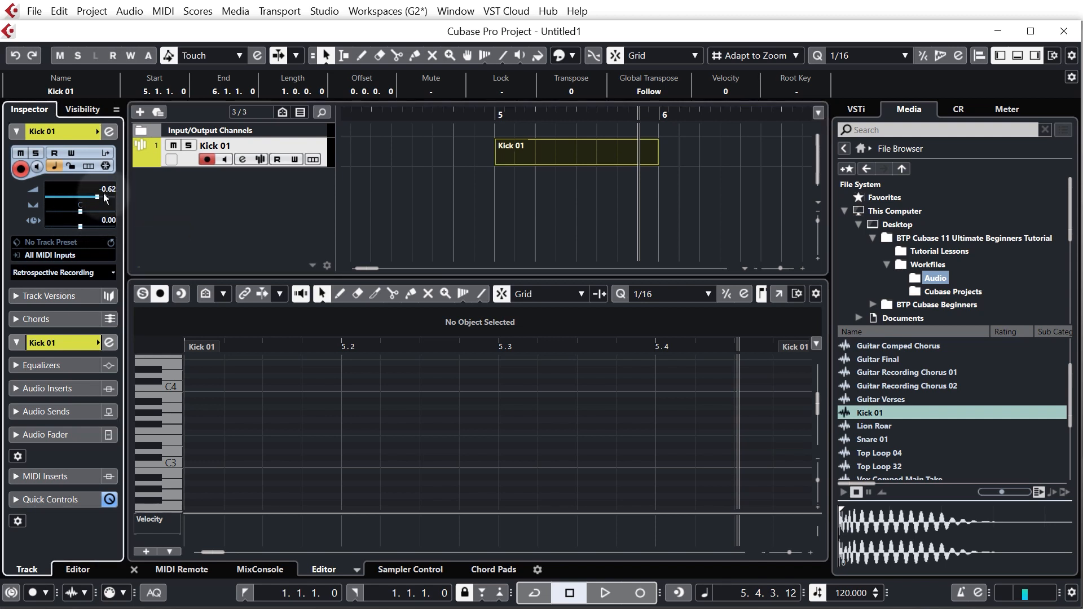
left_click_drag(96, 197, 81, 197)
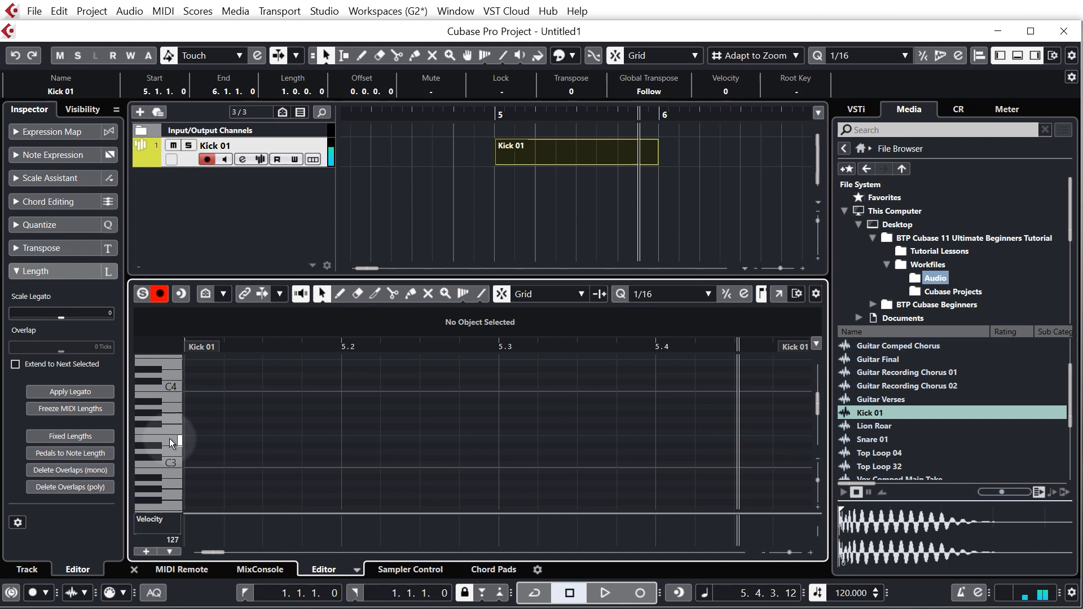
mouse_move(172, 422)
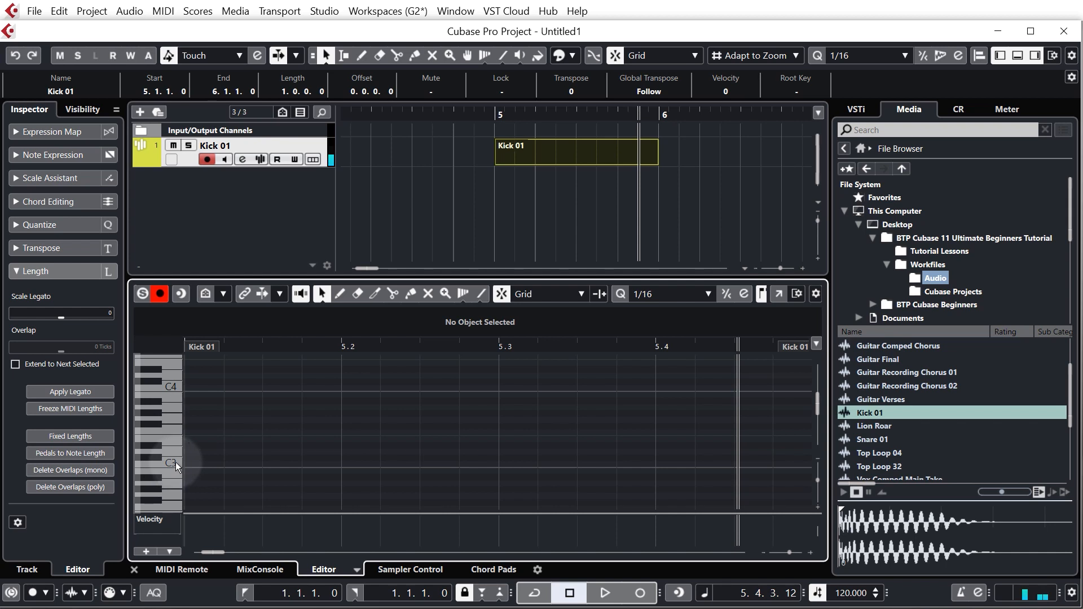
mouse_move(175, 467)
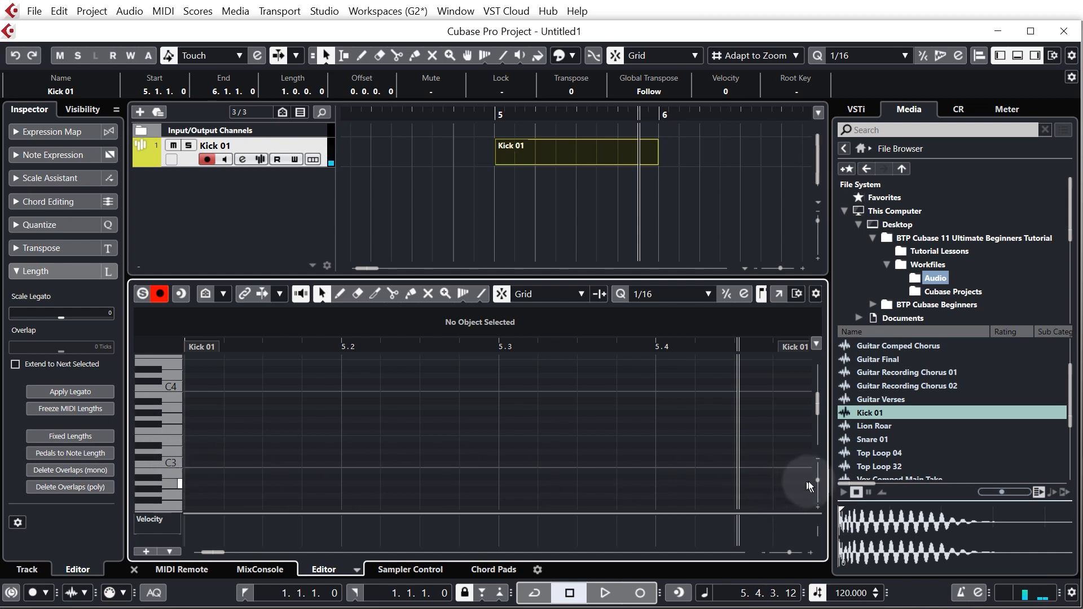
mouse_move(816, 486)
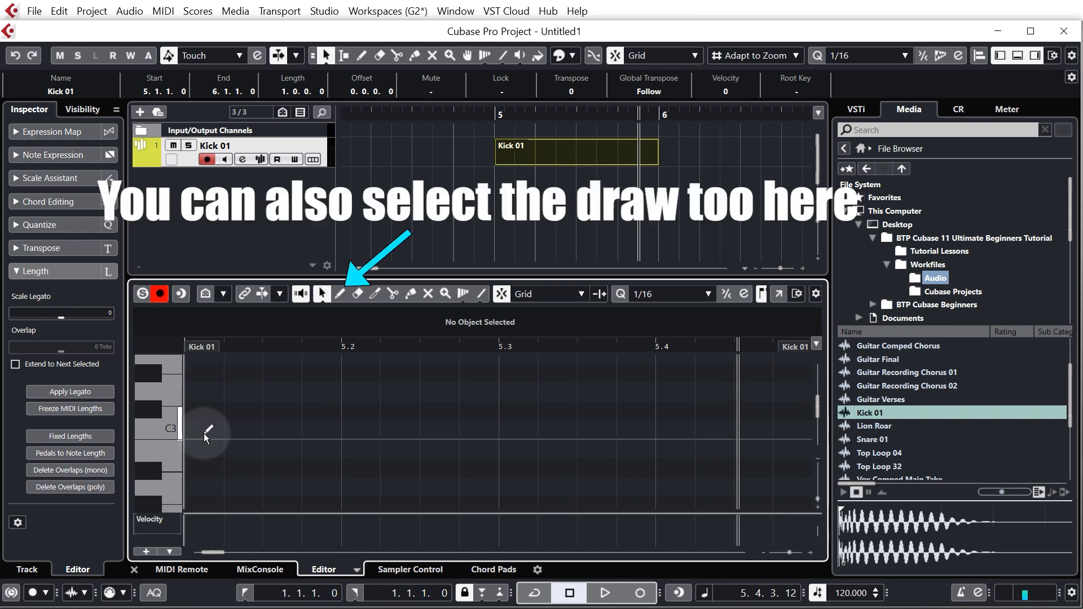
Draw C3 kick notes on beats 5.1 through 5.4 of the Kick 01 part.
left_click(215, 428)
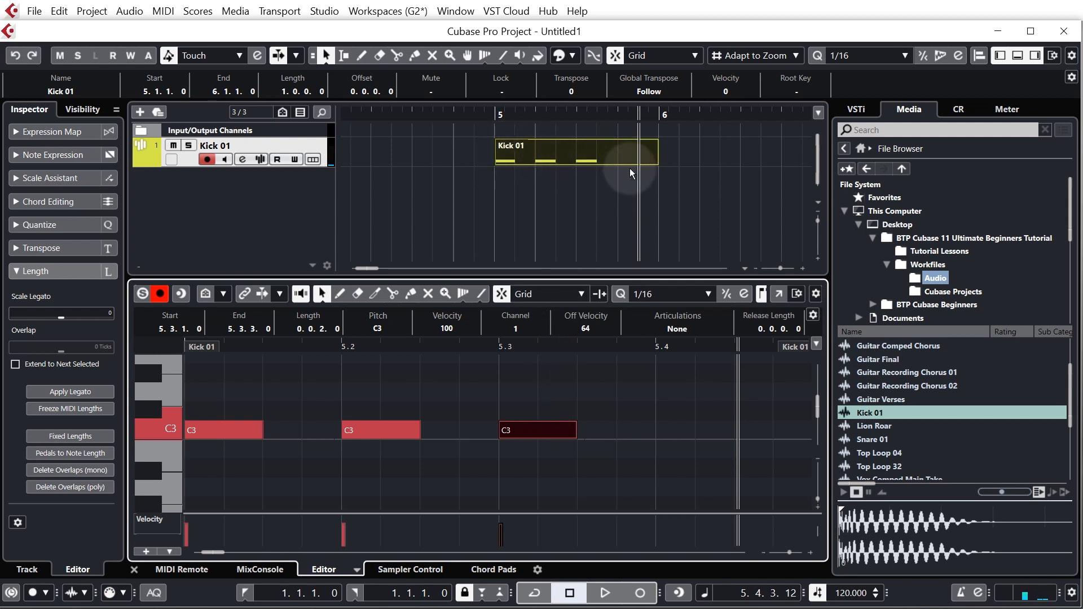
left_click(694, 430)
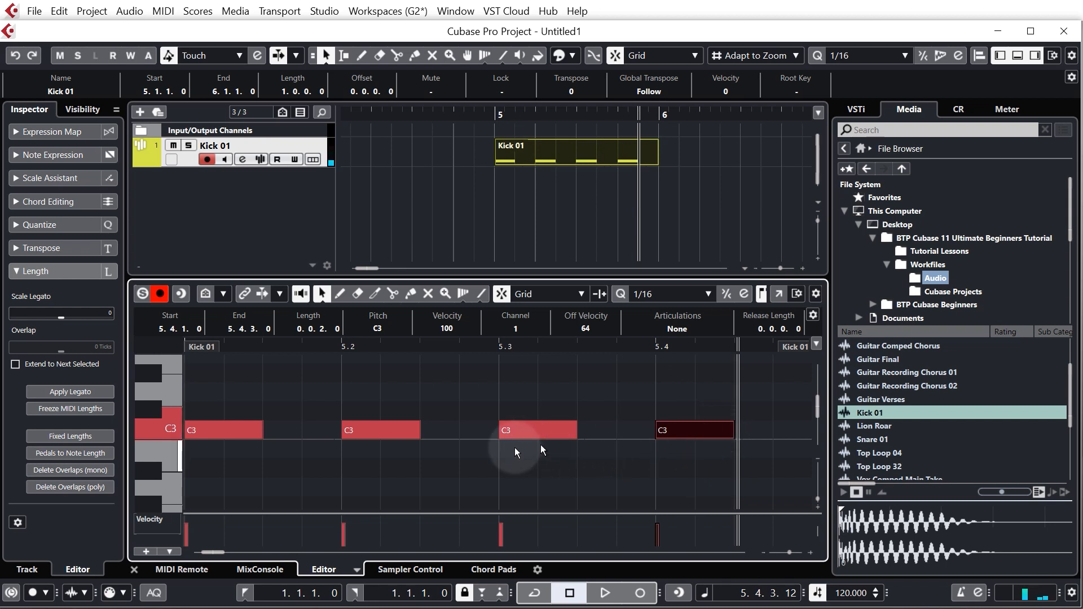
Play back the four-note kick pattern and stop it.
scroll("right", 3)
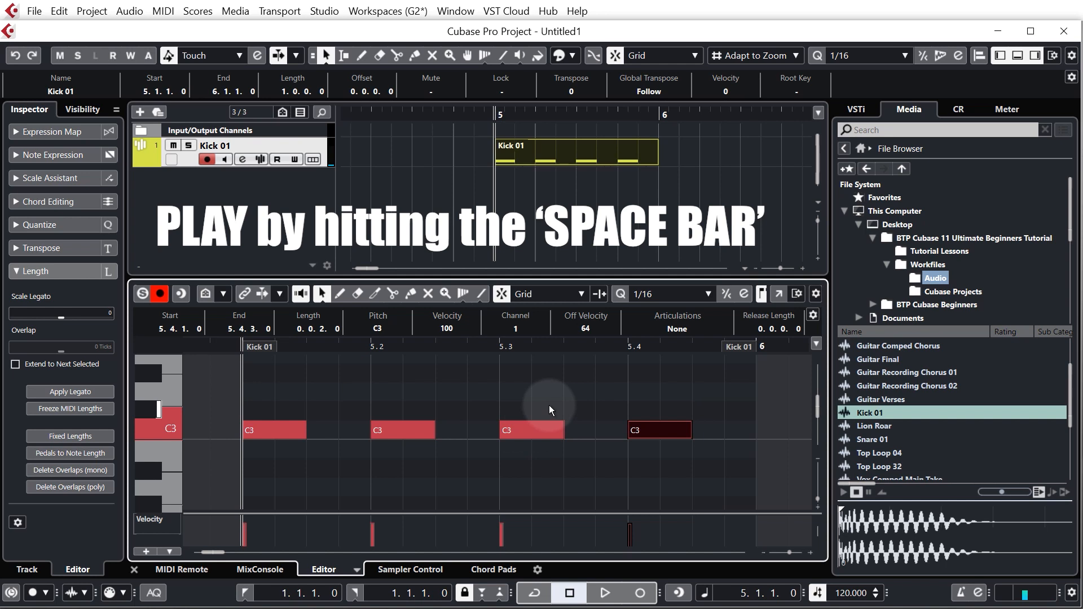
key("space")
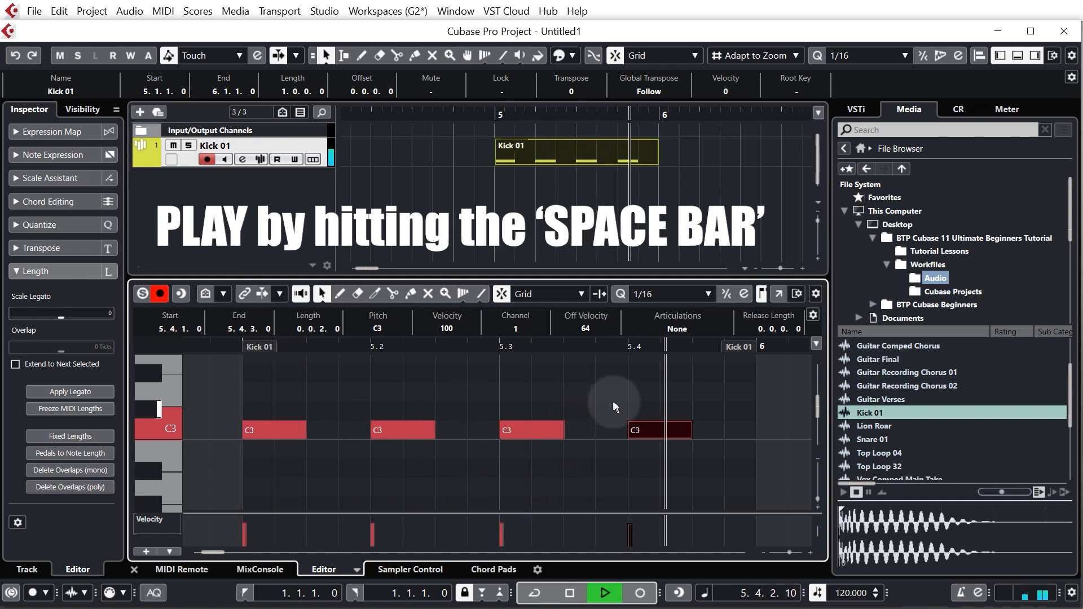
key("space")
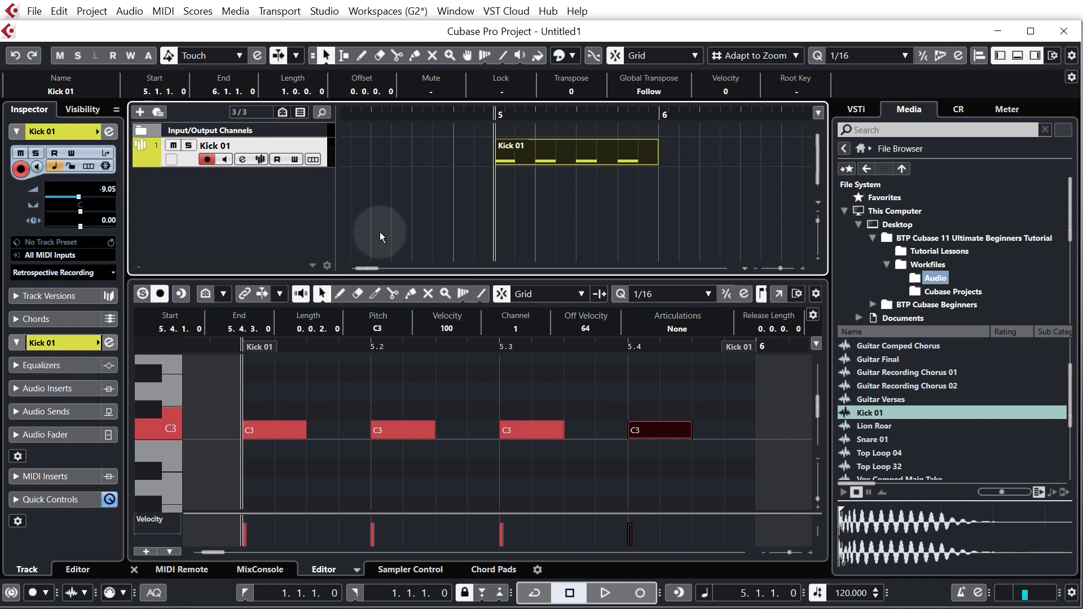
mouse_move(388, 244)
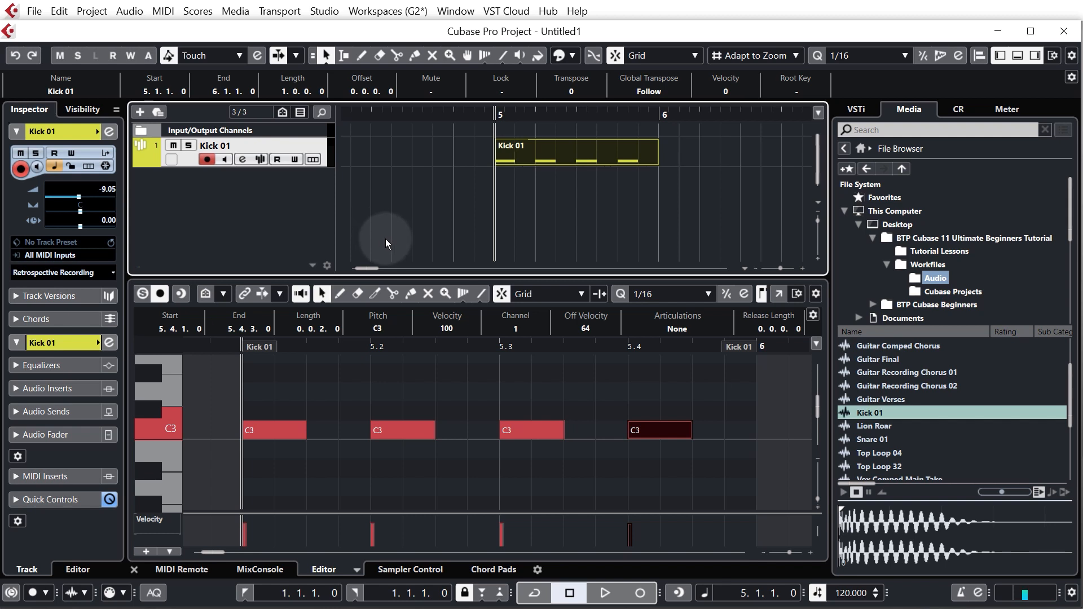
mouse_move(363, 215)
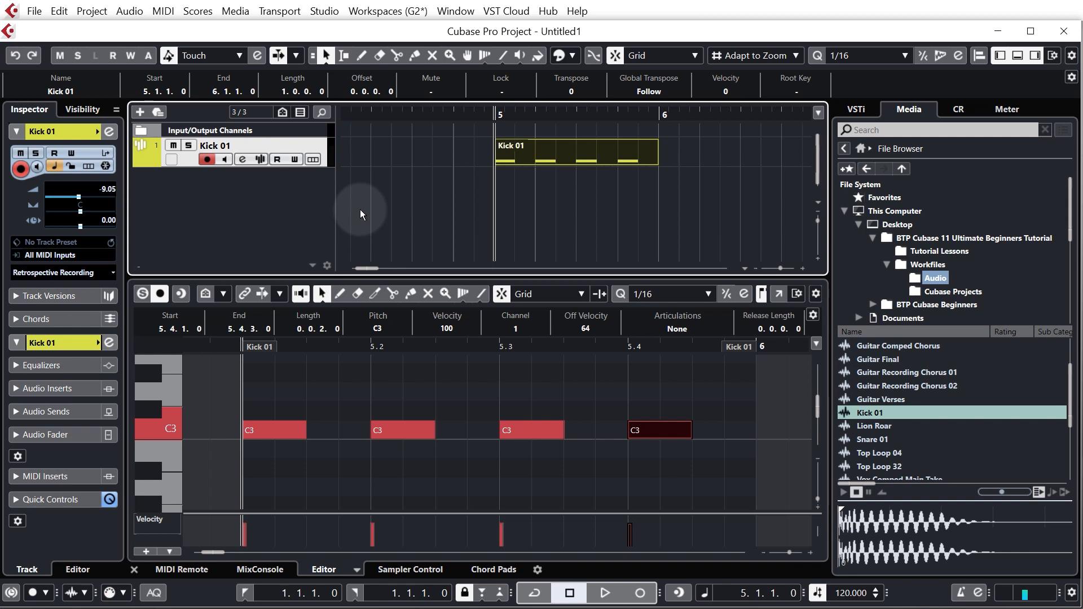
mouse_move(515, 183)
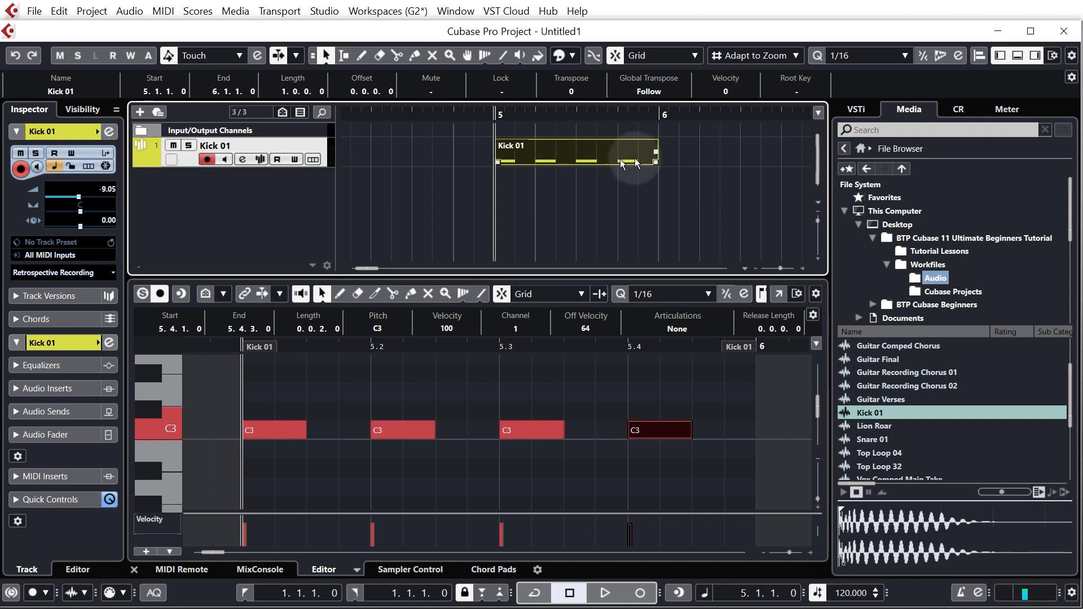
Set the locators to the Kick 01 part, enable Cycle, and move playback to bar 5.
left_click(604, 593)
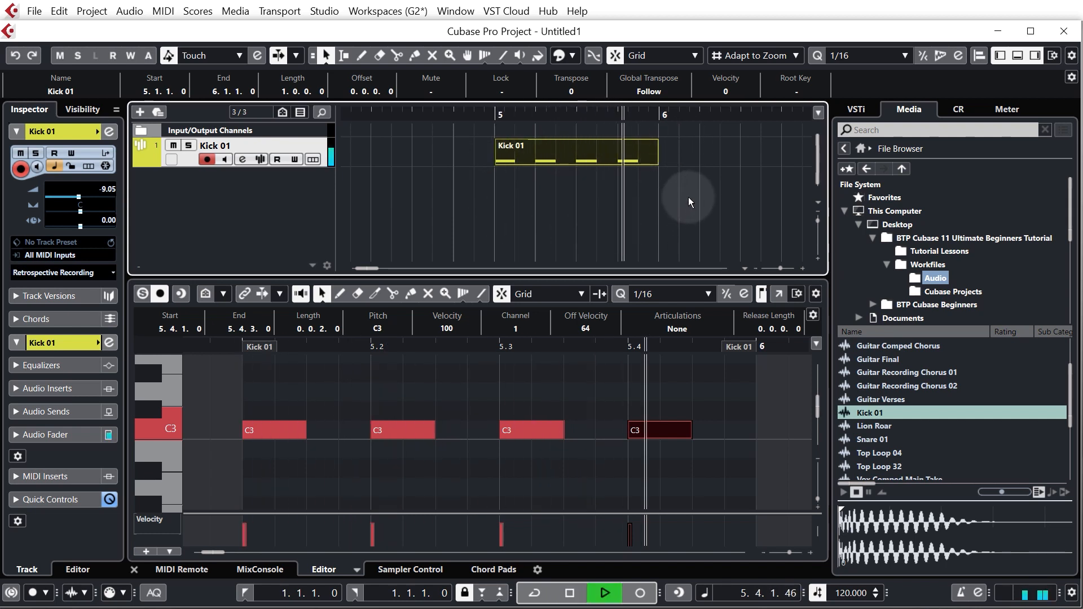
left_click(577, 152)
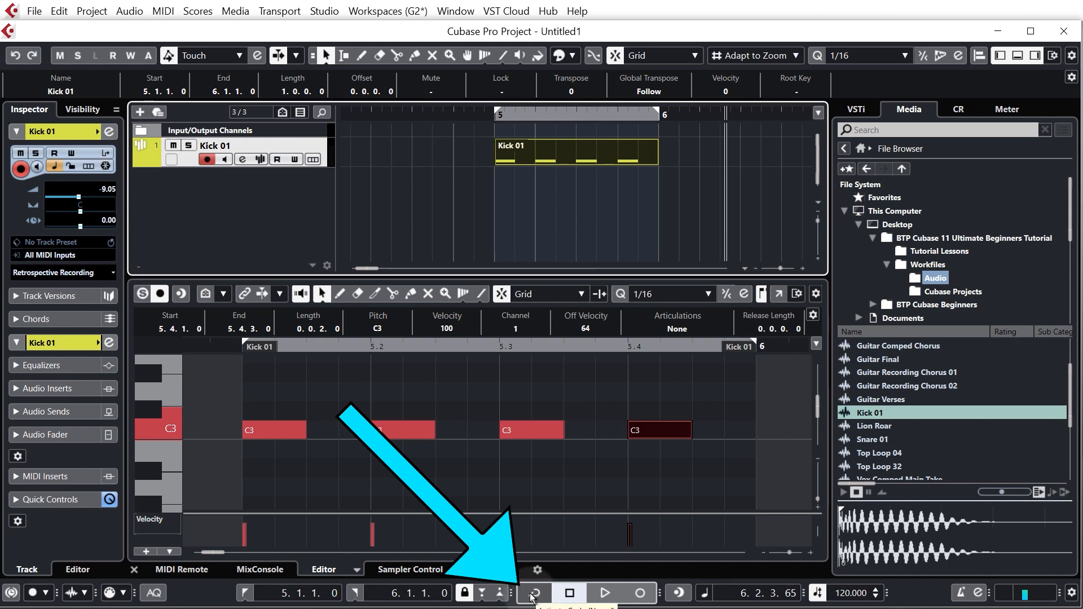
left_click(533, 593)
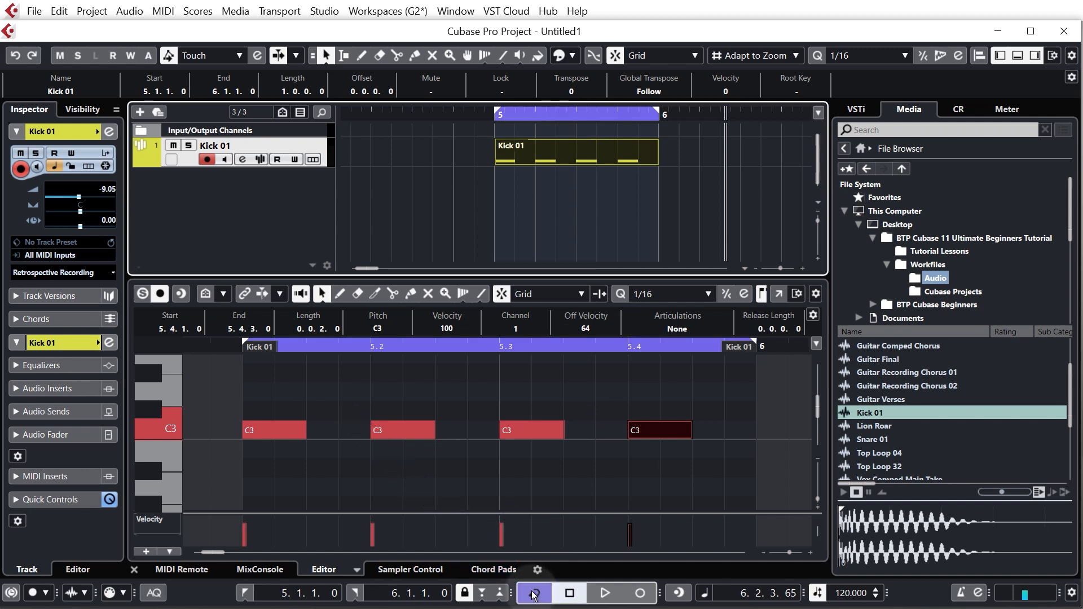
left_click(533, 593)
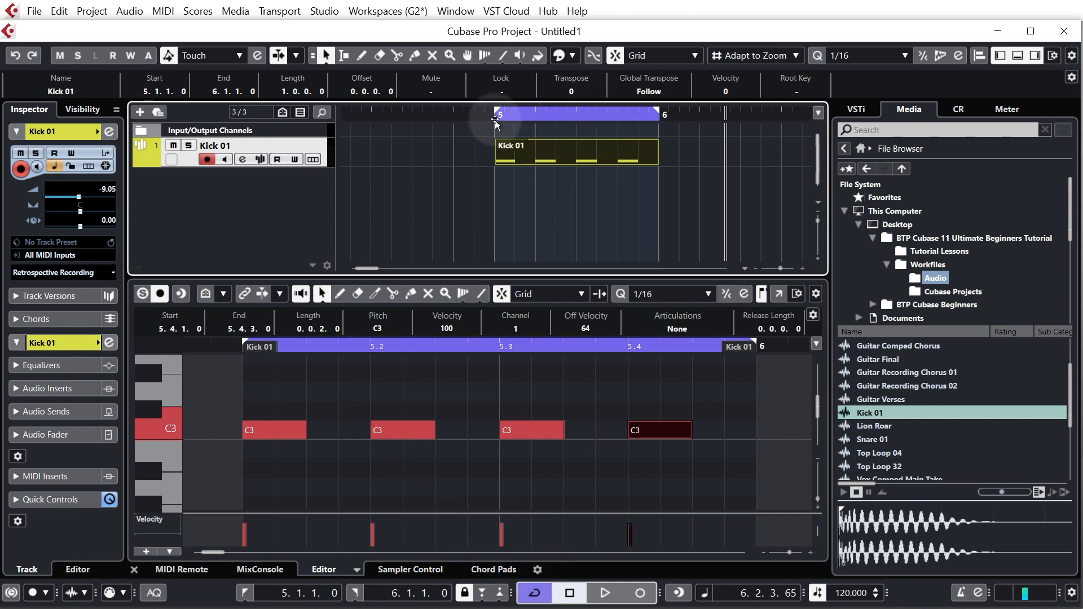
left_click(604, 593)
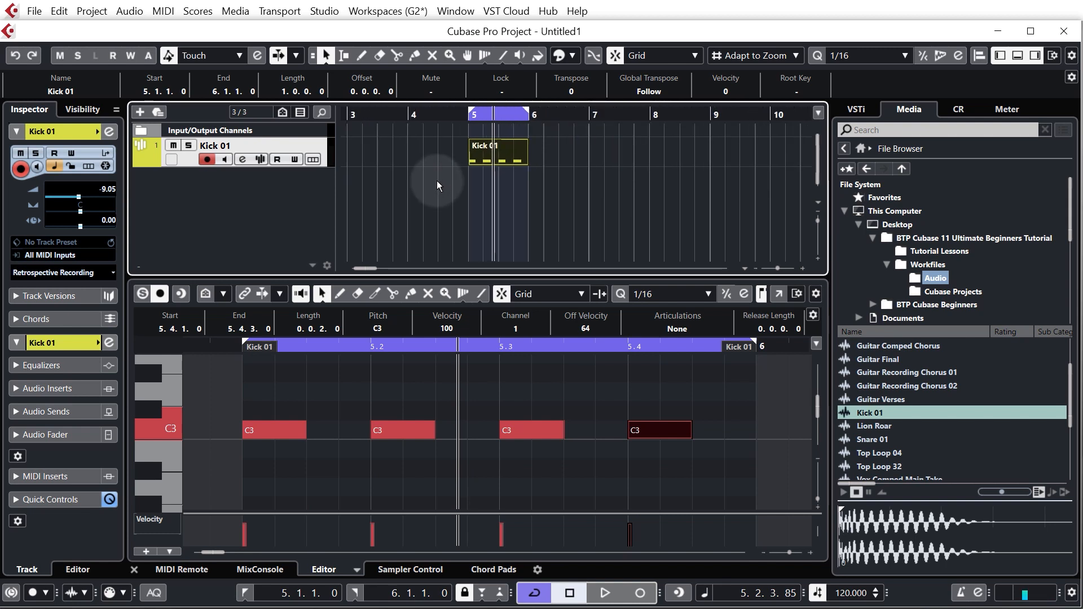
Zoom out and duplicate the Kick 01 part across bars 5 to 12.
scroll("left", 3)
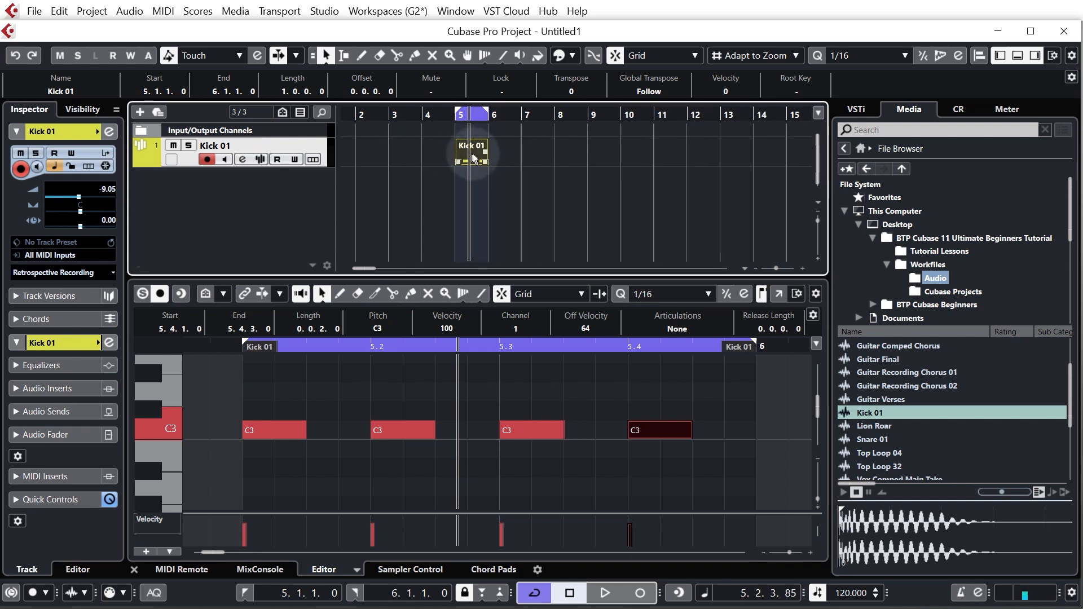
mouse_move(524, 157)
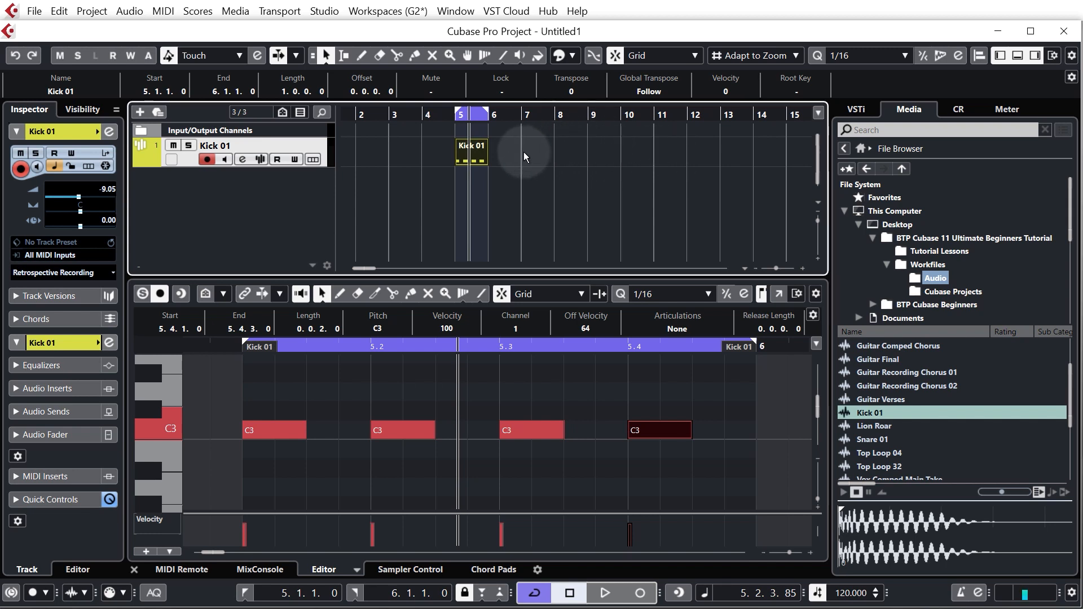
mouse_move(560, 156)
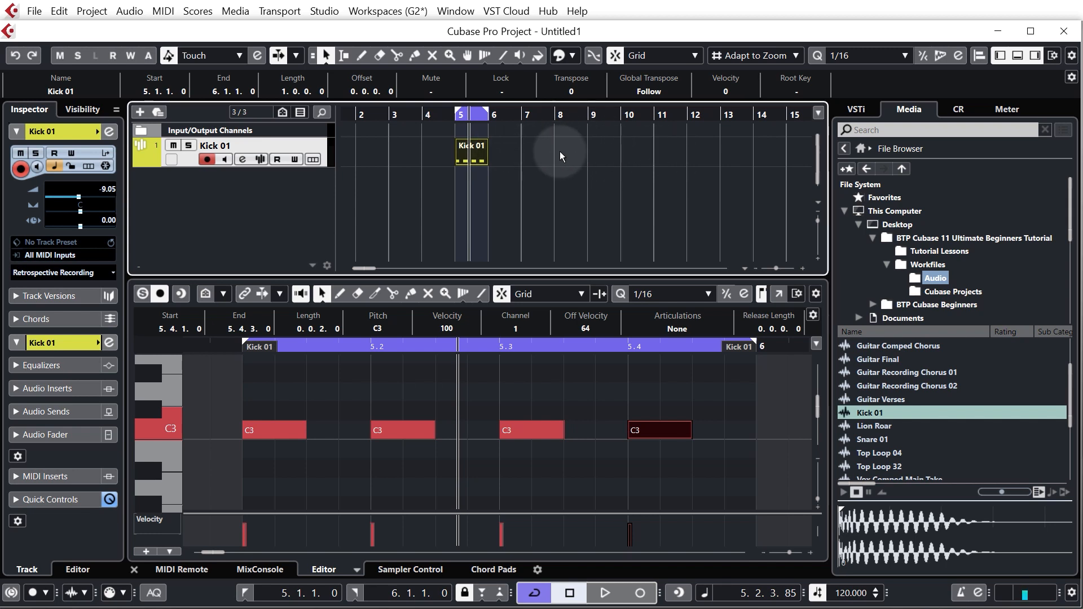
mouse_move(569, 161)
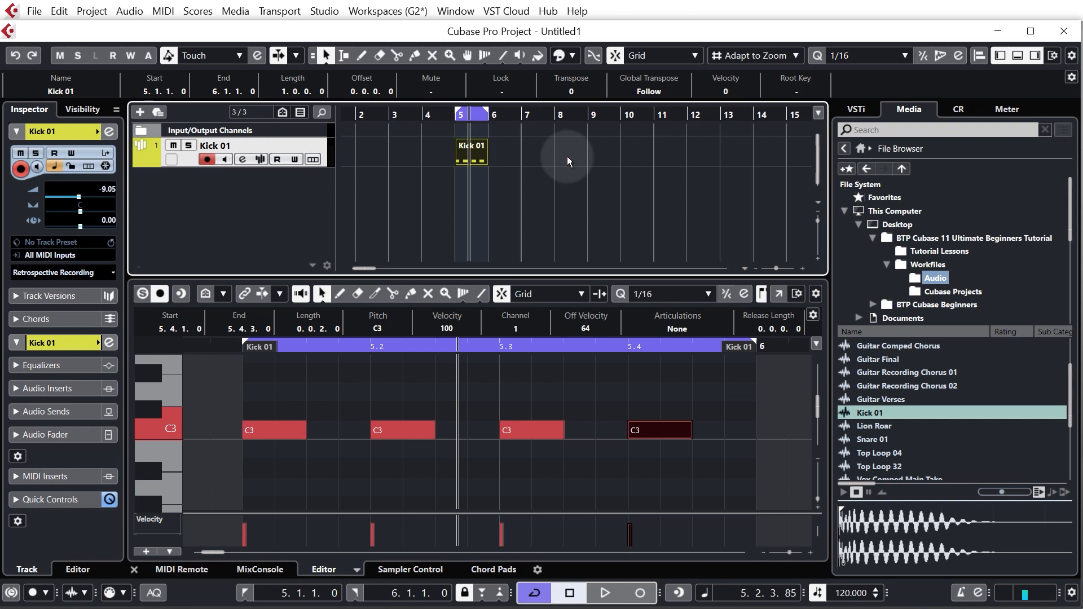
mouse_move(477, 159)
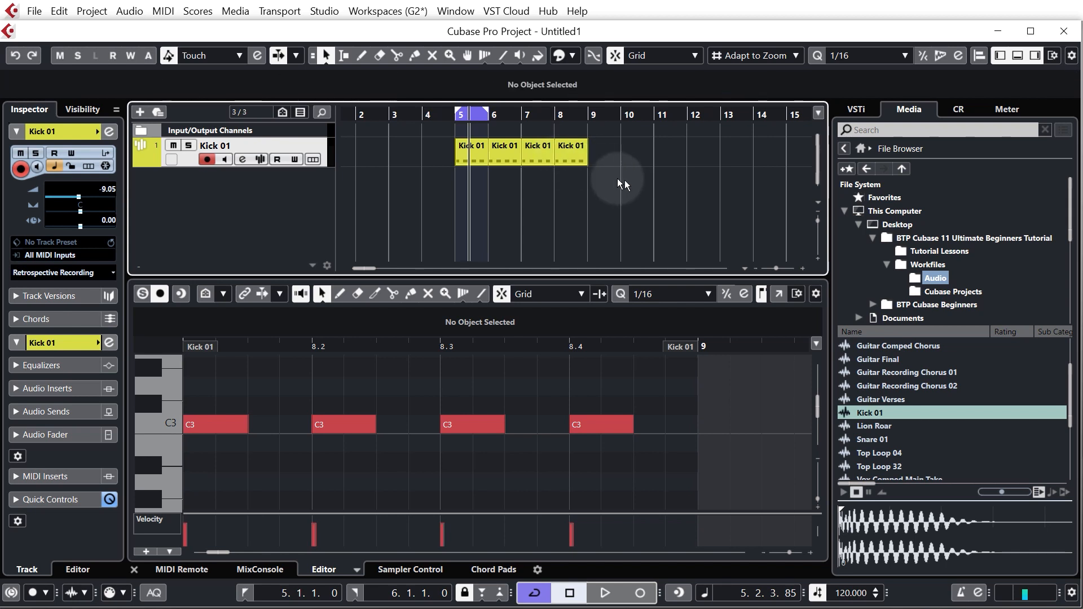
left_click(536, 146)
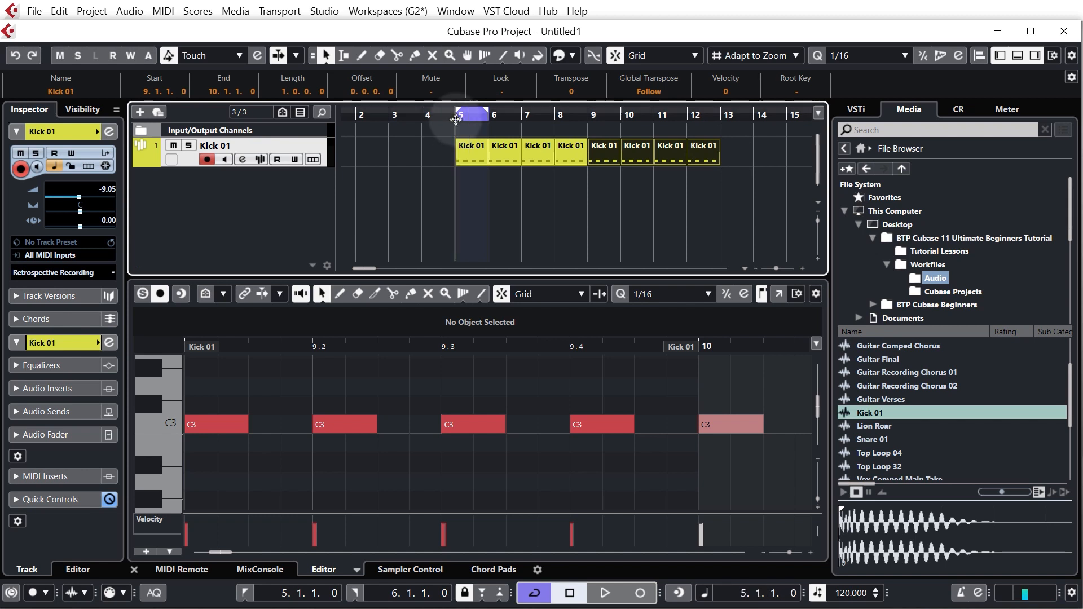
Drag the right locator to bar 13, with the left locator returned to bar 5.
left_click(604, 593)
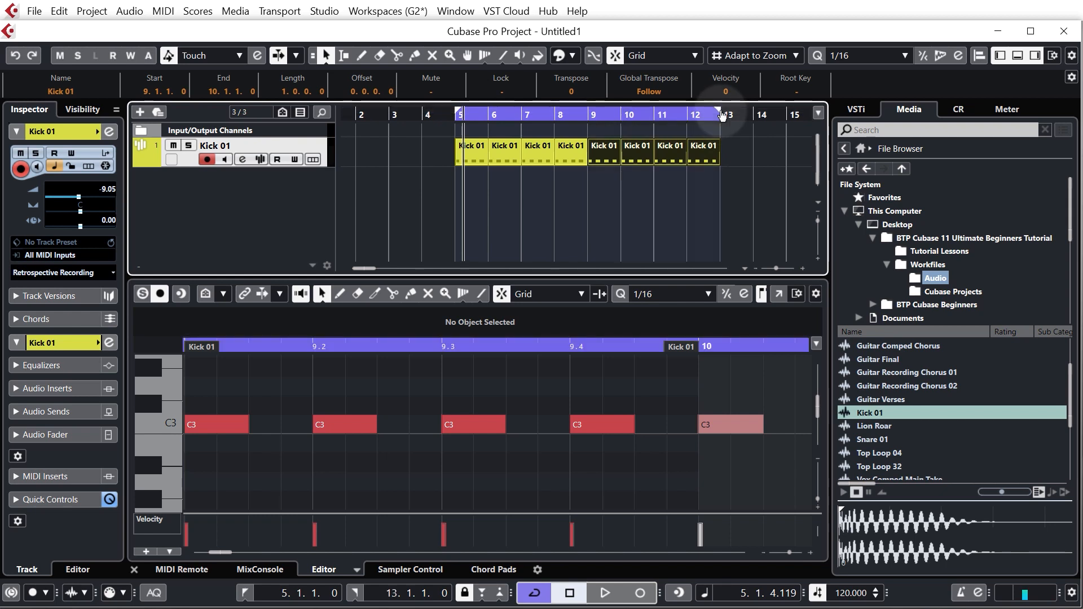
mouse_move(479, 135)
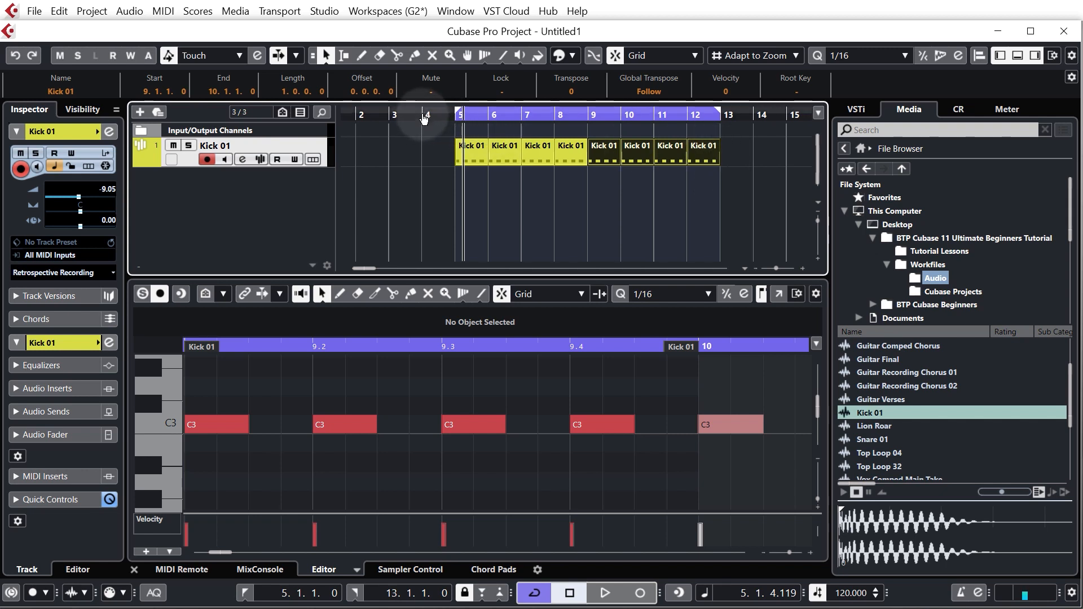
left_click(427, 114)
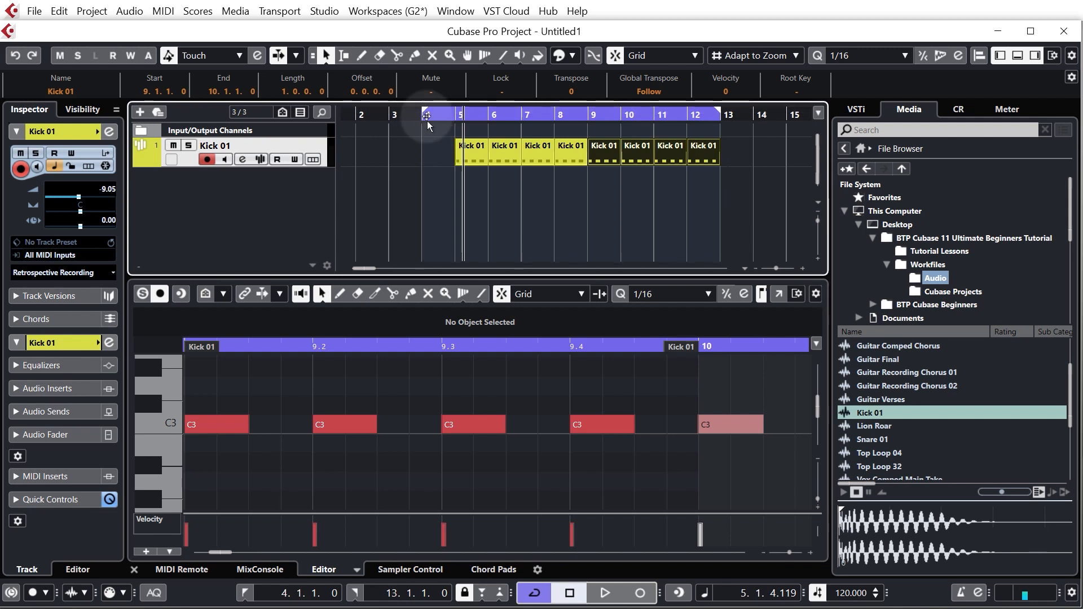
left_click(449, 114)
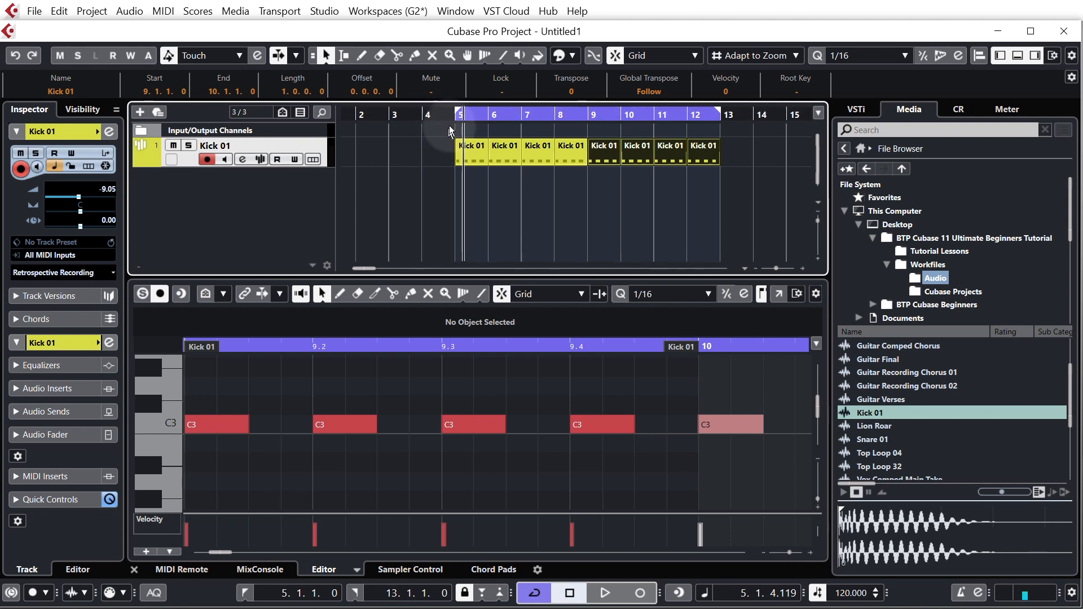